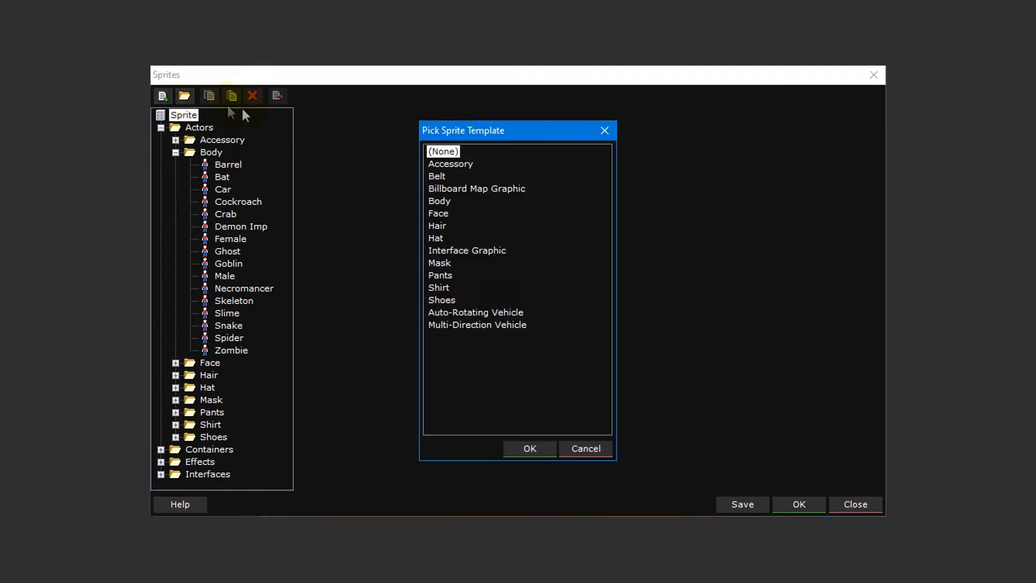
- Pick the Body template from the sprite template list and confirm the new sprite
click(439, 201)
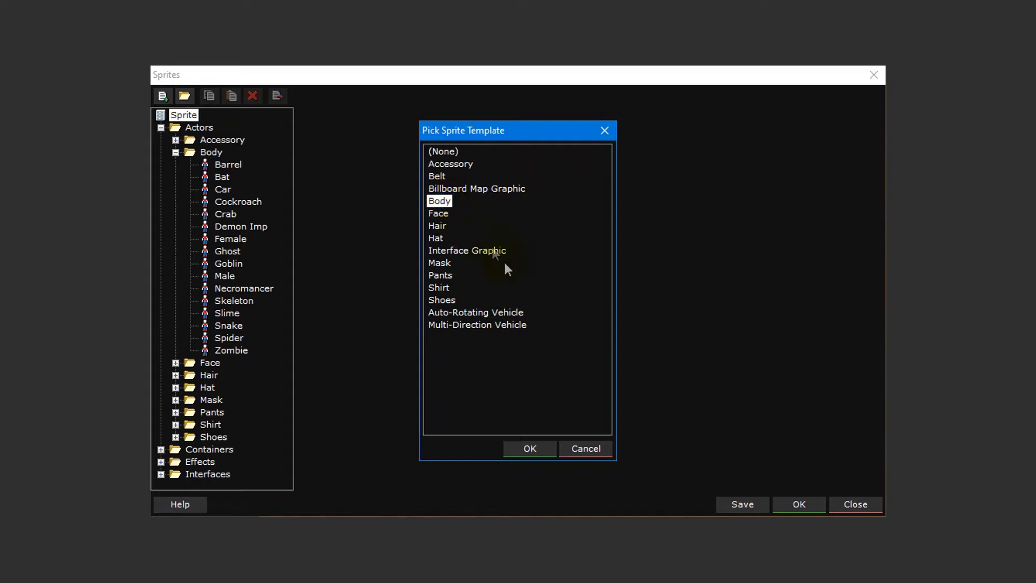
click(529, 448)
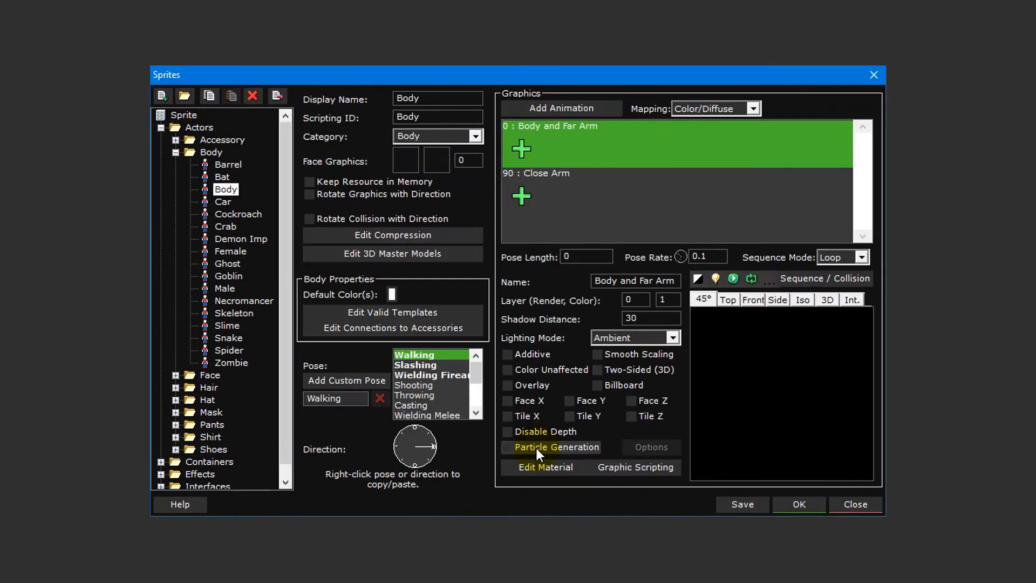
mouse_move(462, 499)
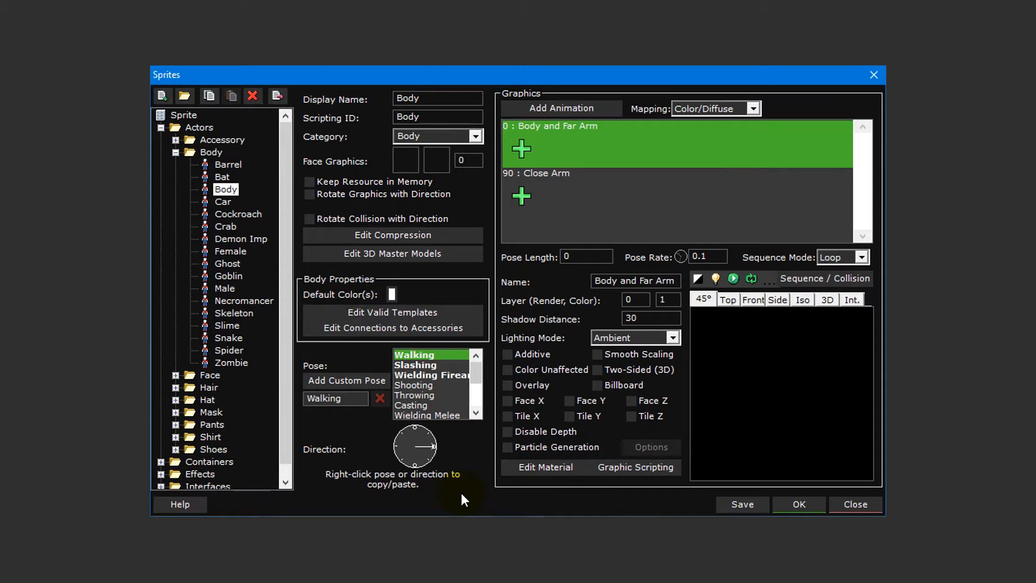
mouse_move(498, 498)
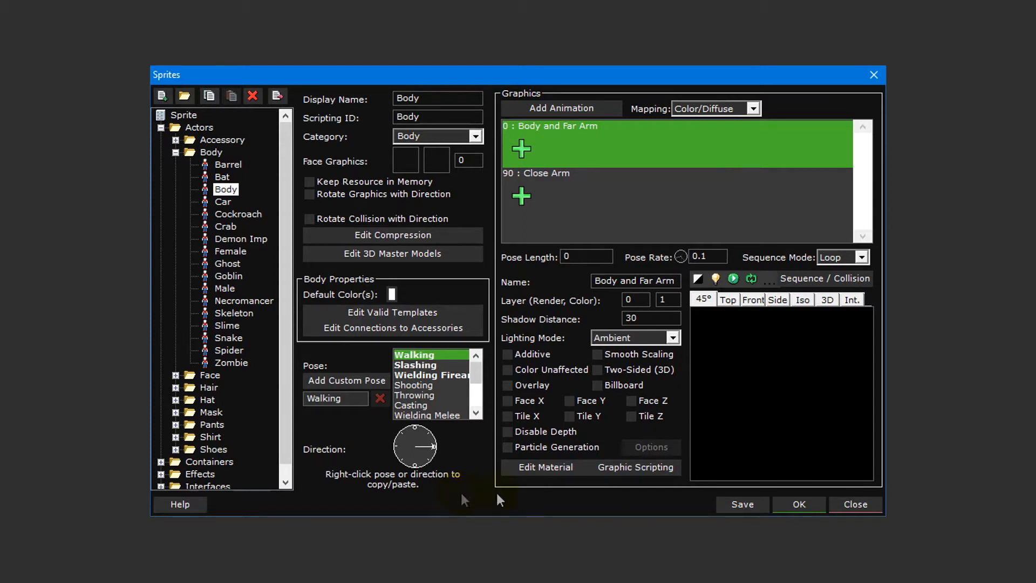
mouse_move(738, 146)
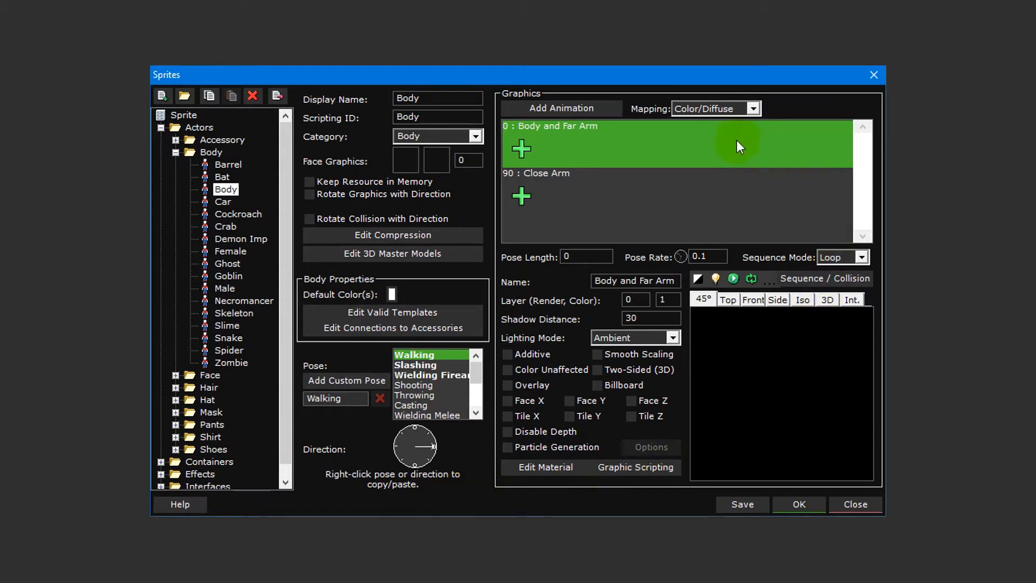
click(740, 191)
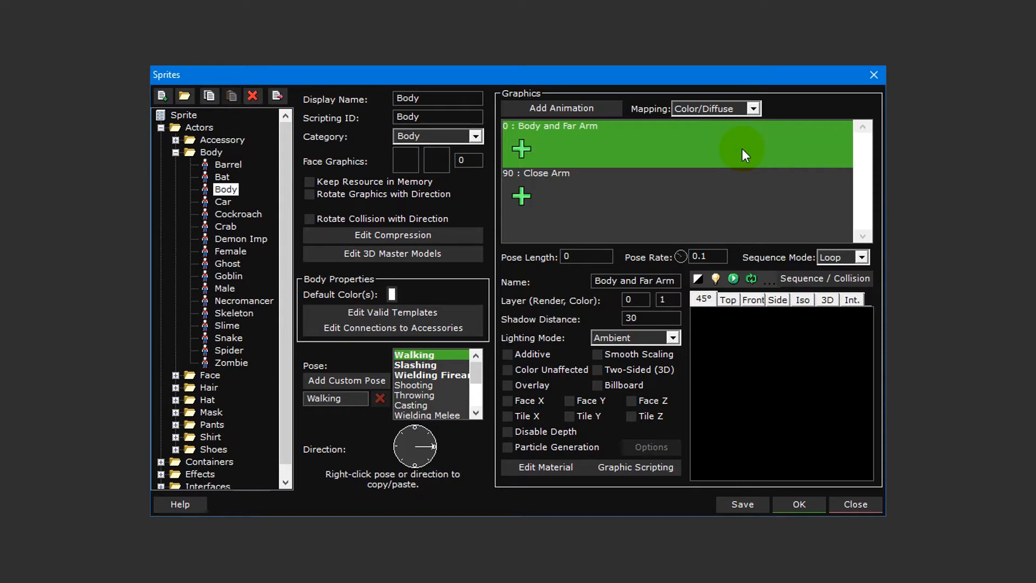
mouse_move(645, 227)
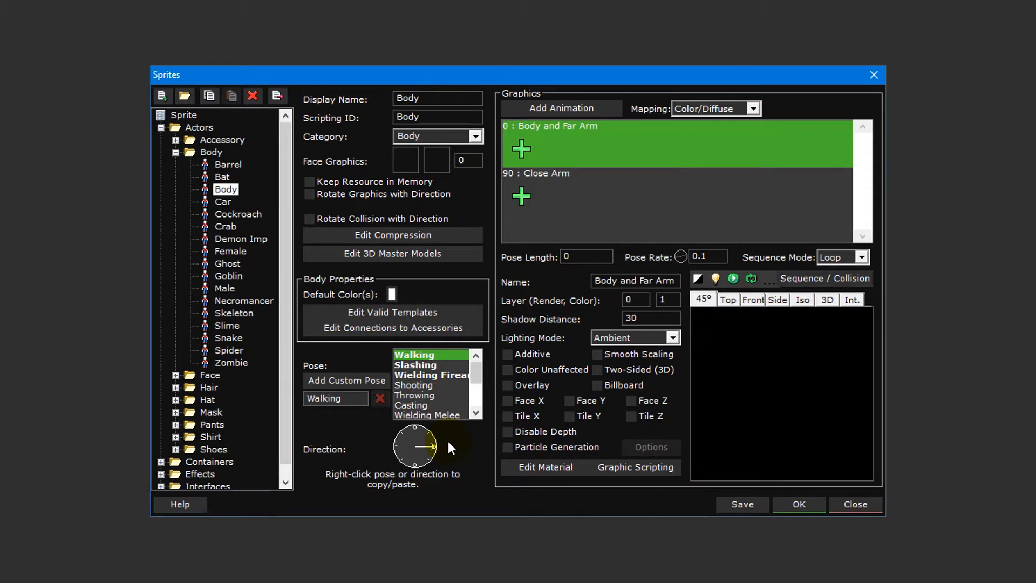
mouse_move(459, 358)
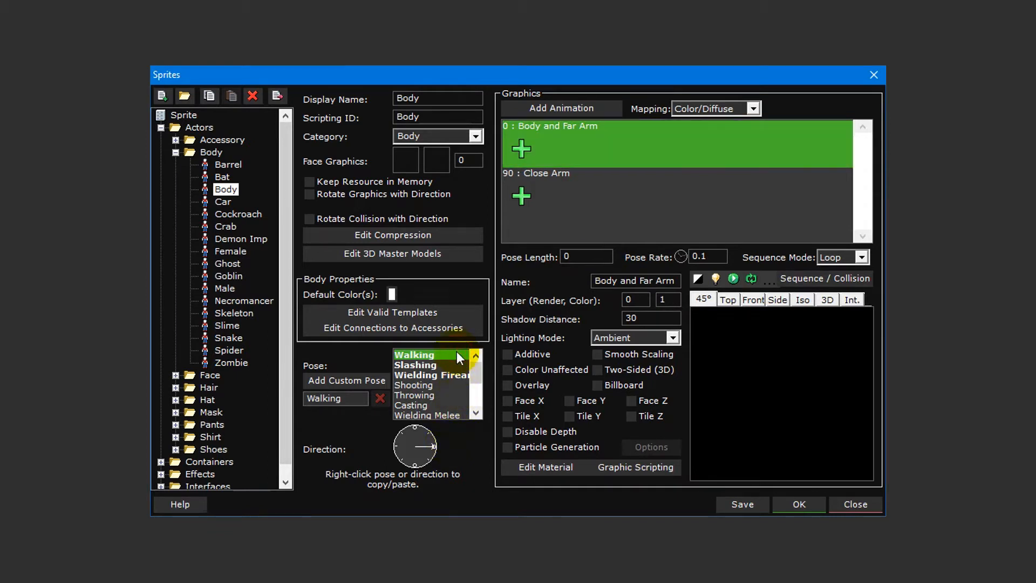
mouse_move(416, 447)
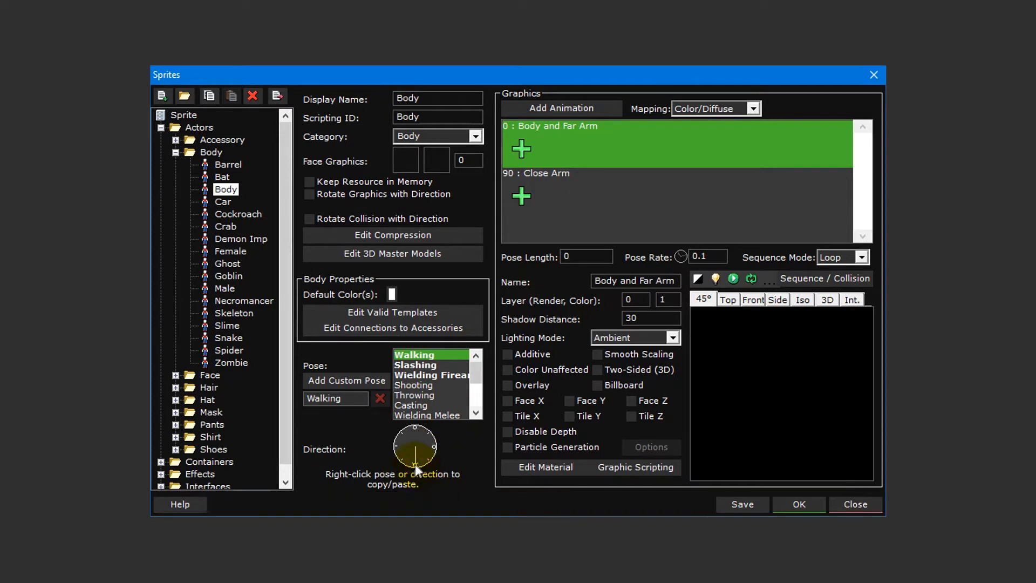
mouse_move(433, 451)
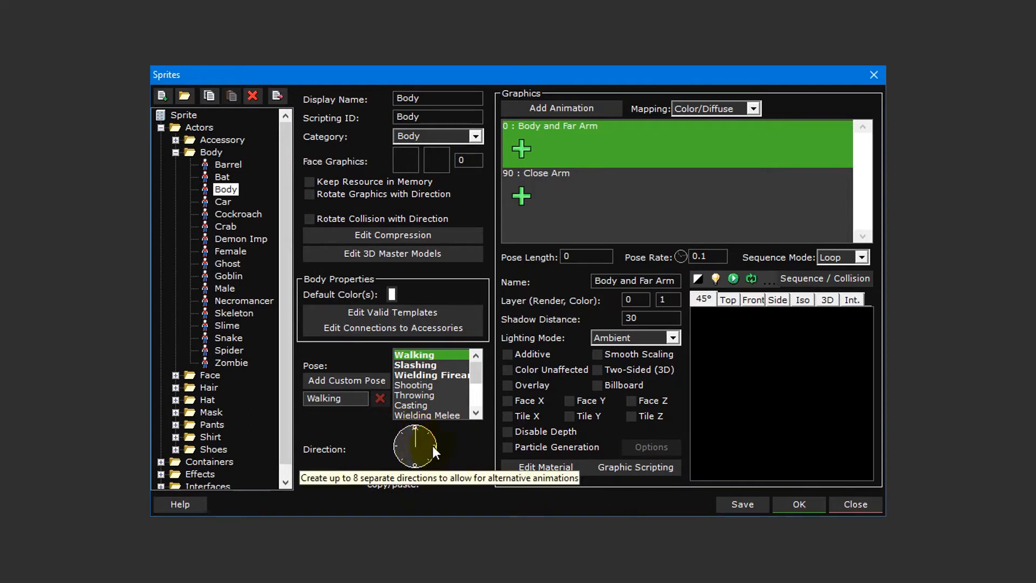
mouse_move(454, 369)
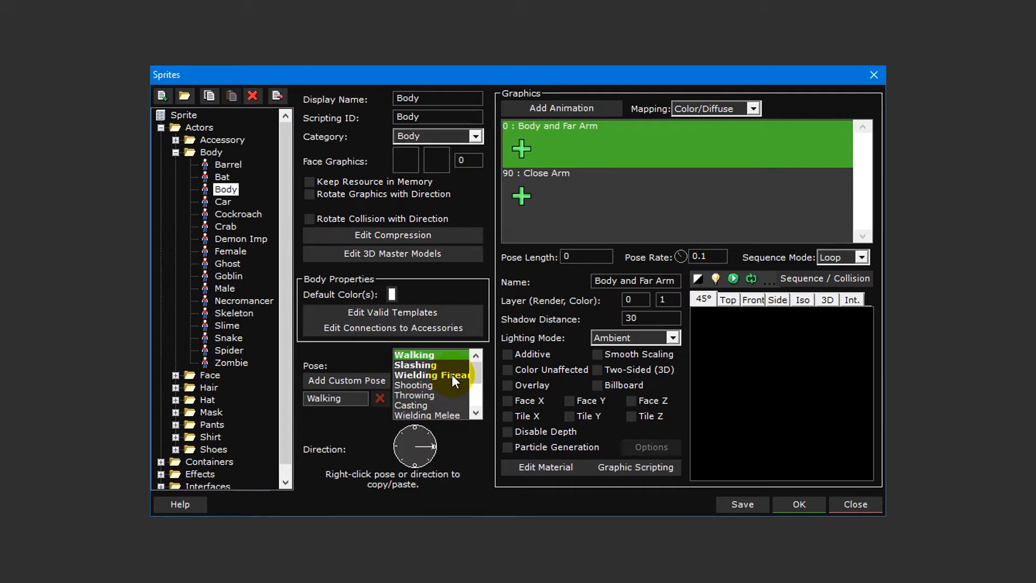
mouse_move(472, 447)
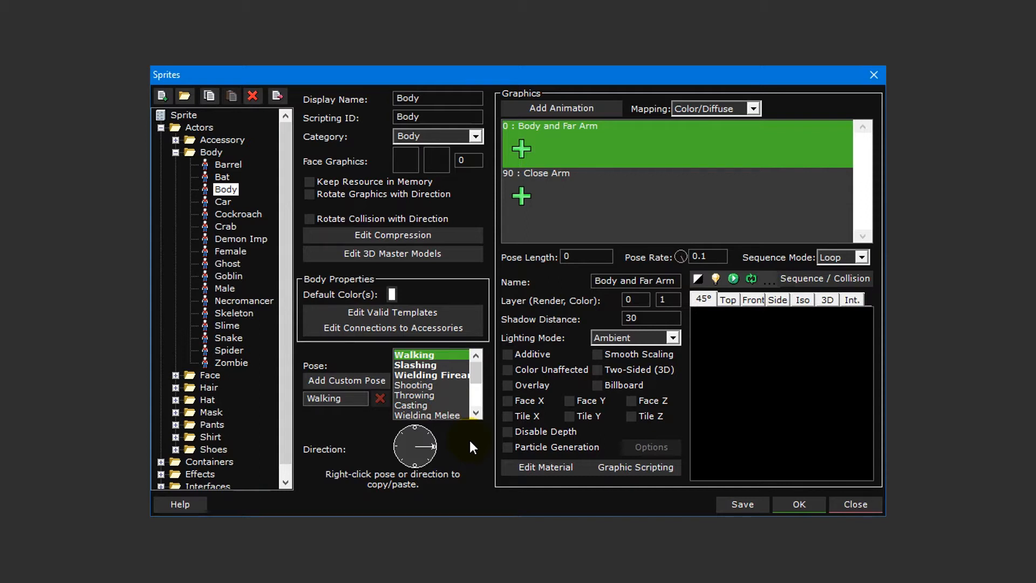
mouse_move(538, 151)
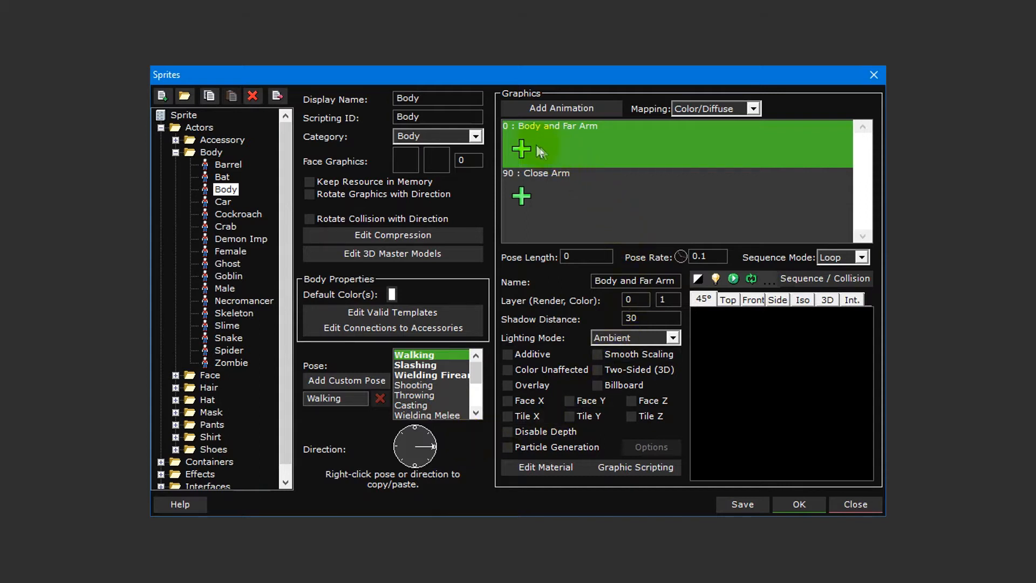
- Add an Image Strip to the Body and Far Arm layer
click(520, 149)
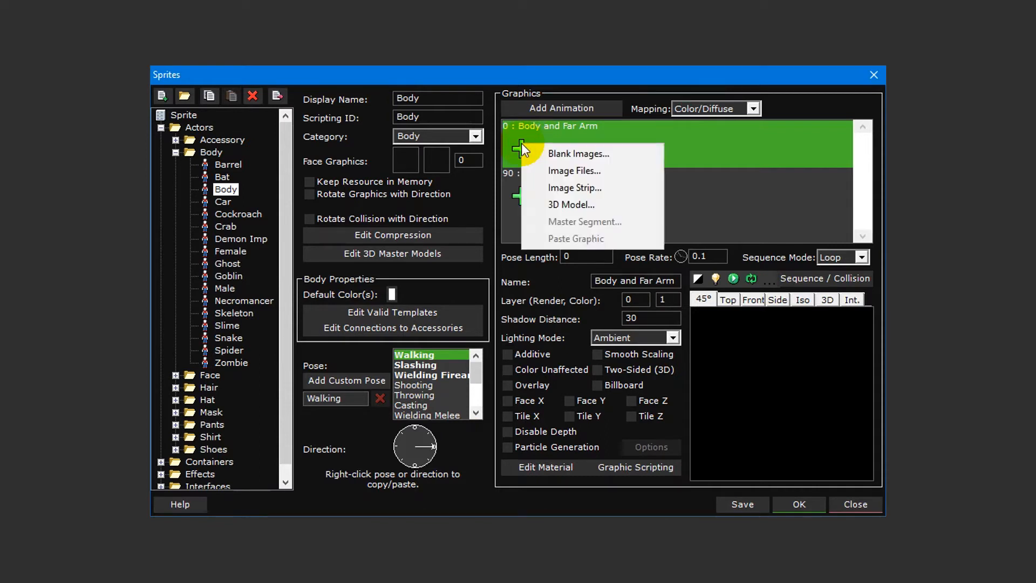
mouse_move(632, 188)
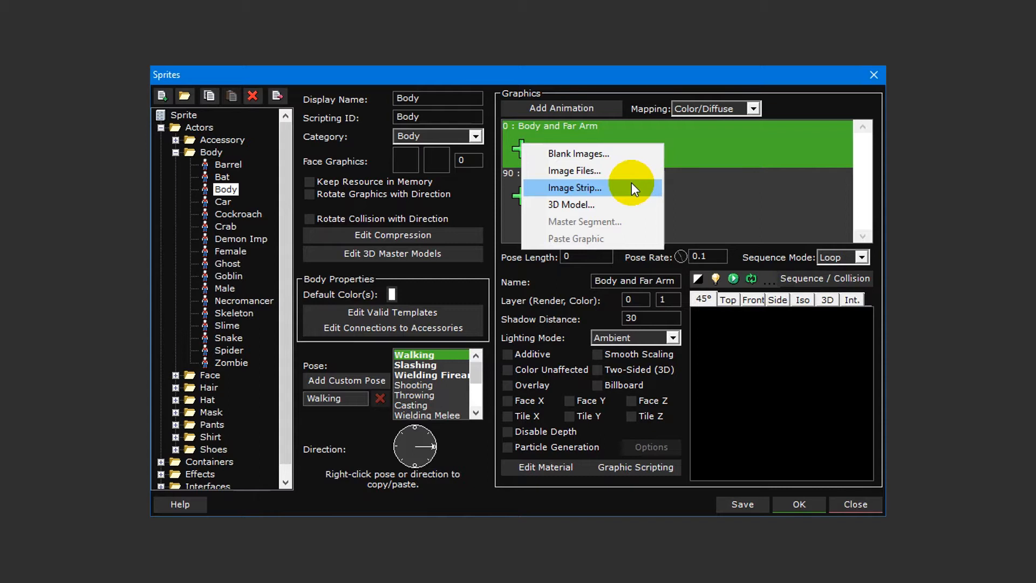
mouse_move(638, 153)
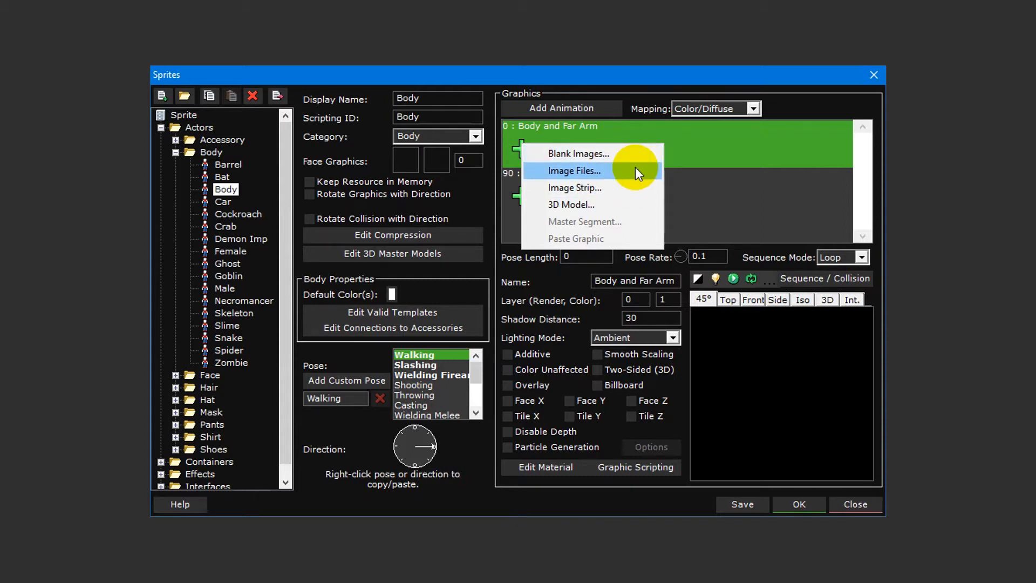
mouse_move(637, 191)
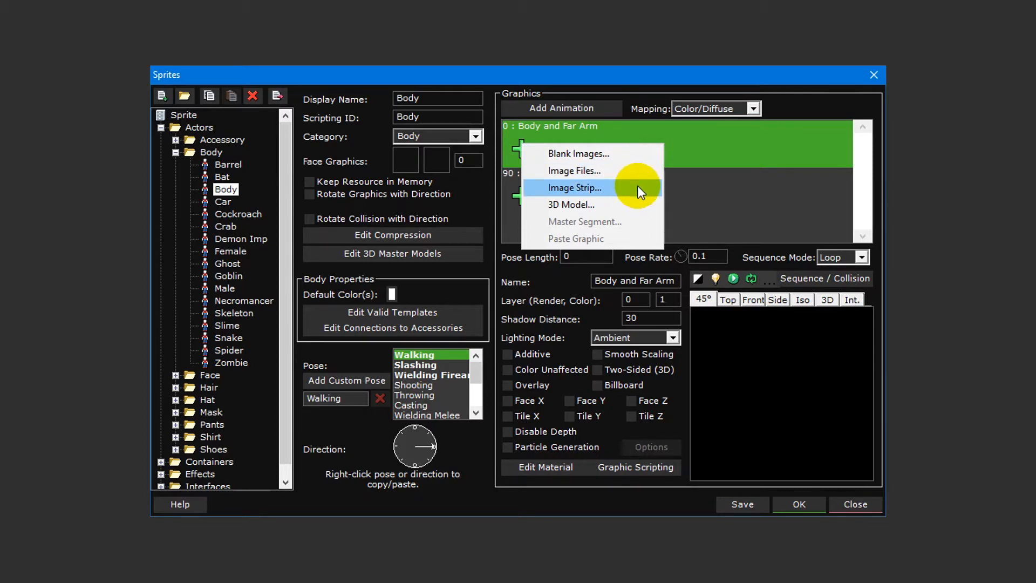
click(576, 188)
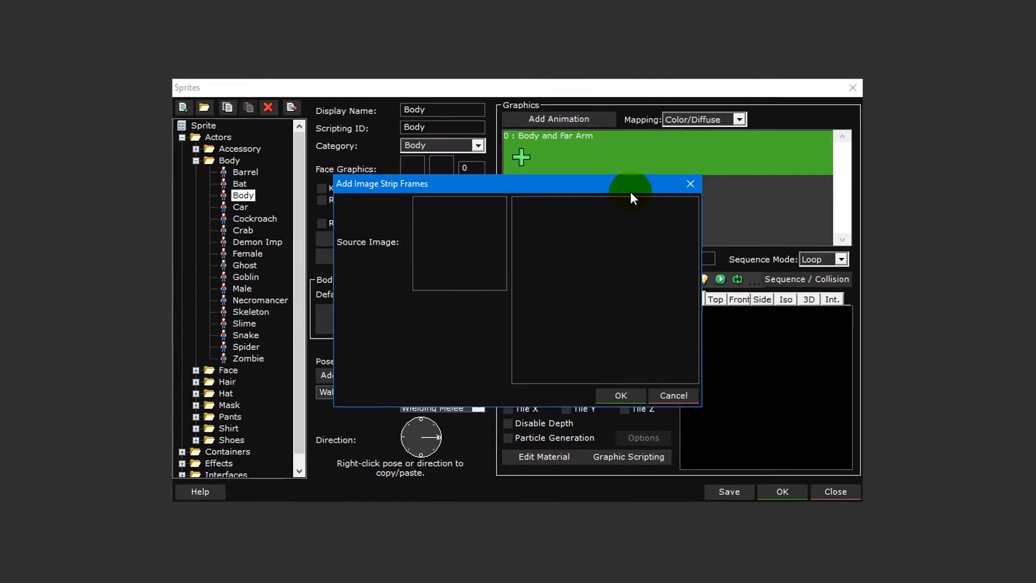
- Insert Walk Right.png from the Body folder as source image, accepting the size warning
right_click(459, 244)
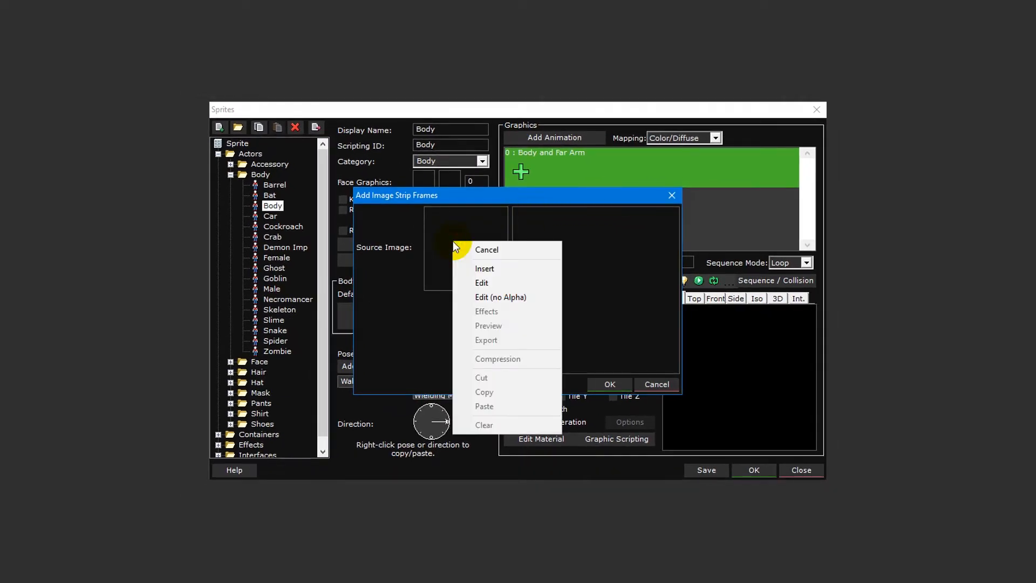
click(487, 249)
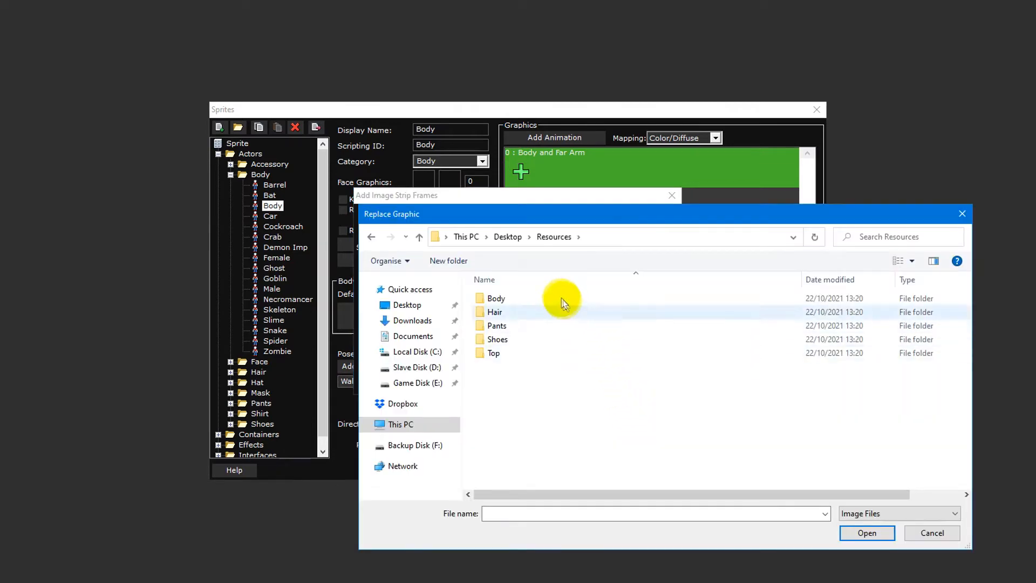
double_click(494, 298)
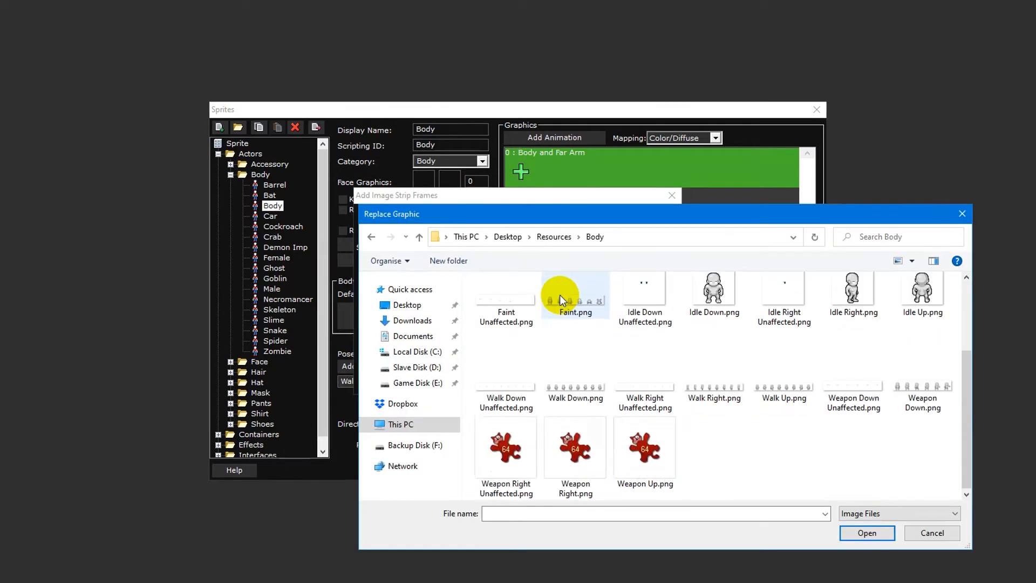
click(712, 367)
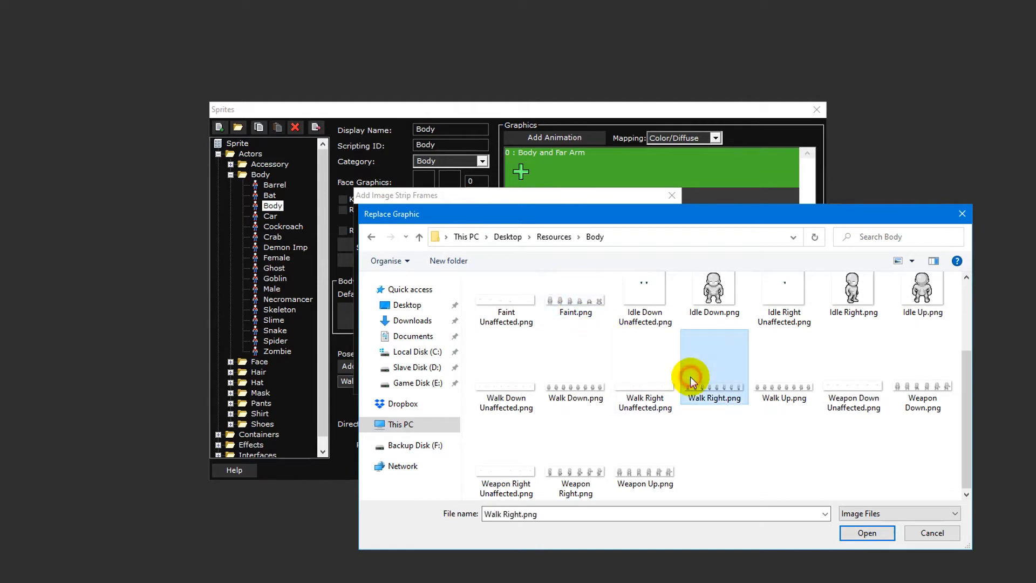
click(866, 532)
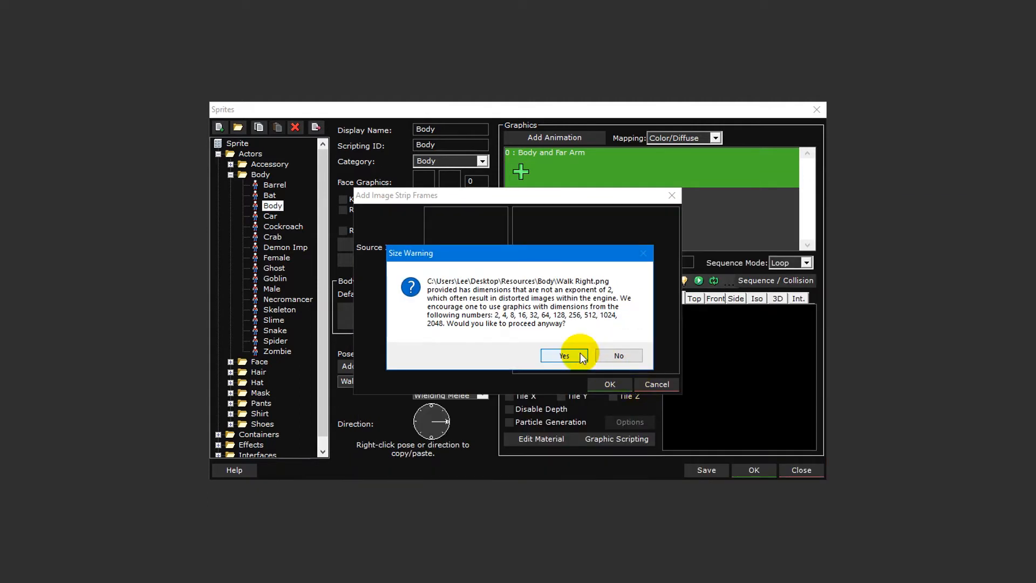
click(563, 355)
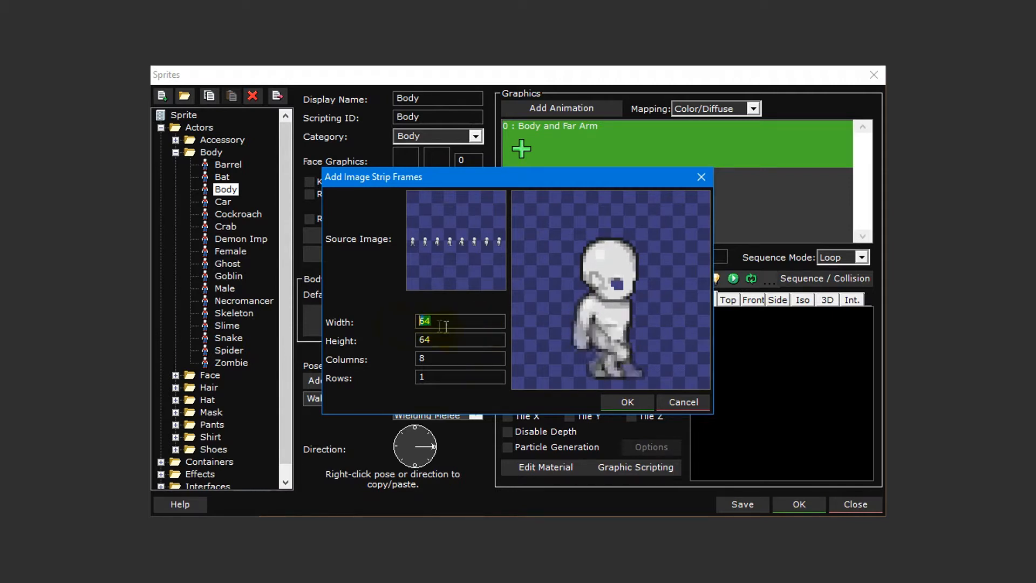
- Add the walk strip as 64×64 frames in 8 columns and 1 row
click(460, 341)
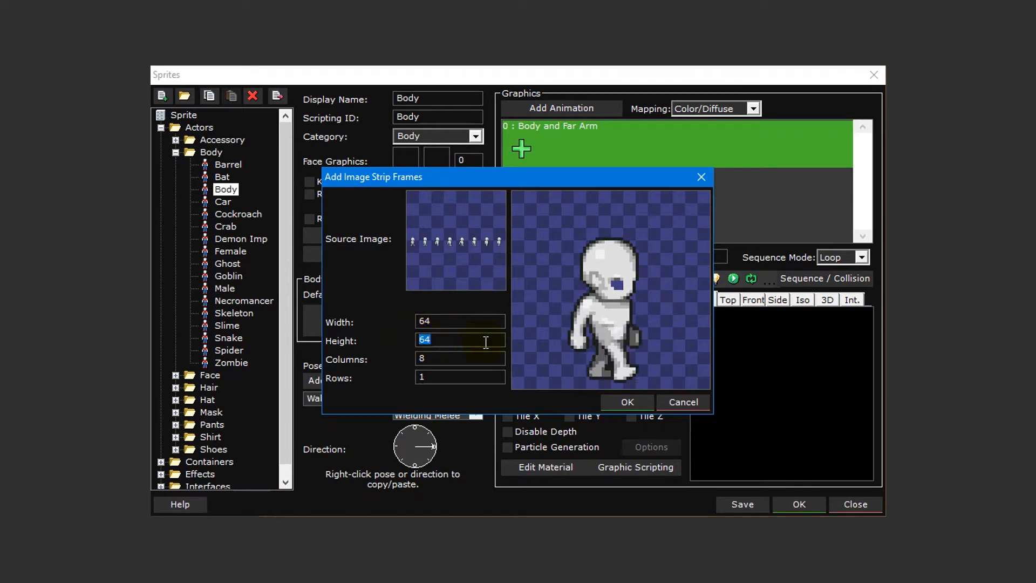
click(459, 358)
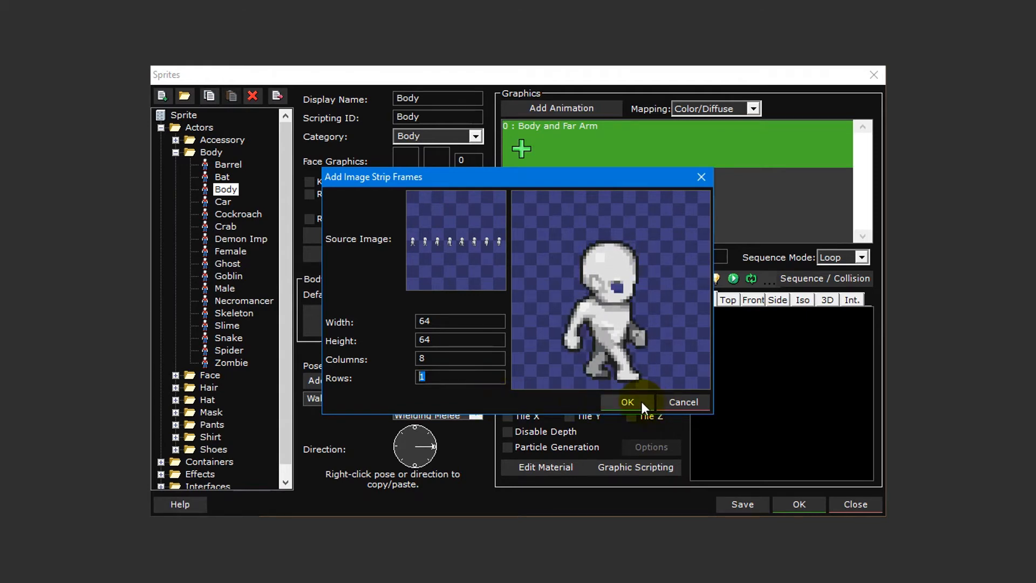
click(626, 401)
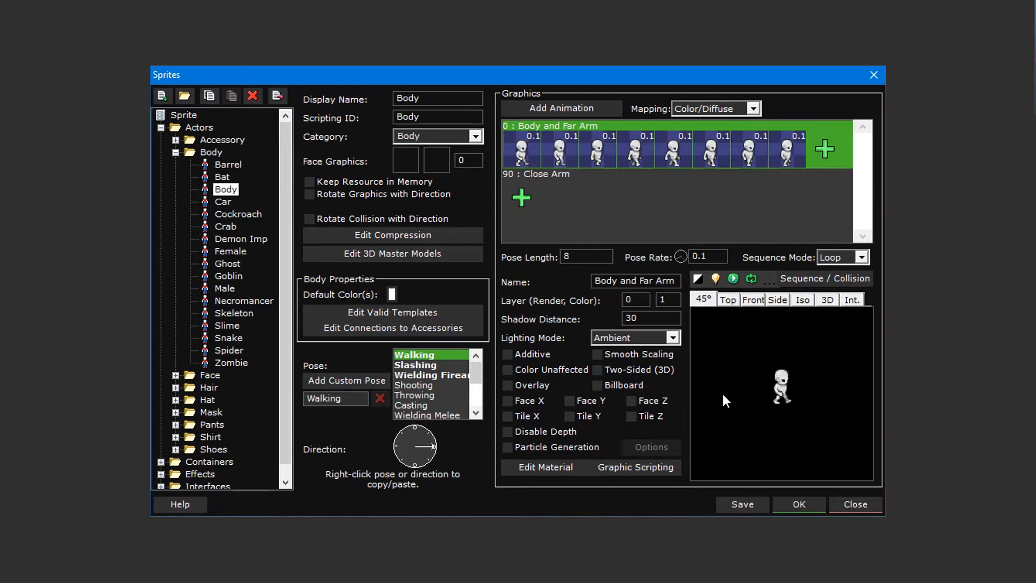
mouse_move(717, 203)
text(Eyes)
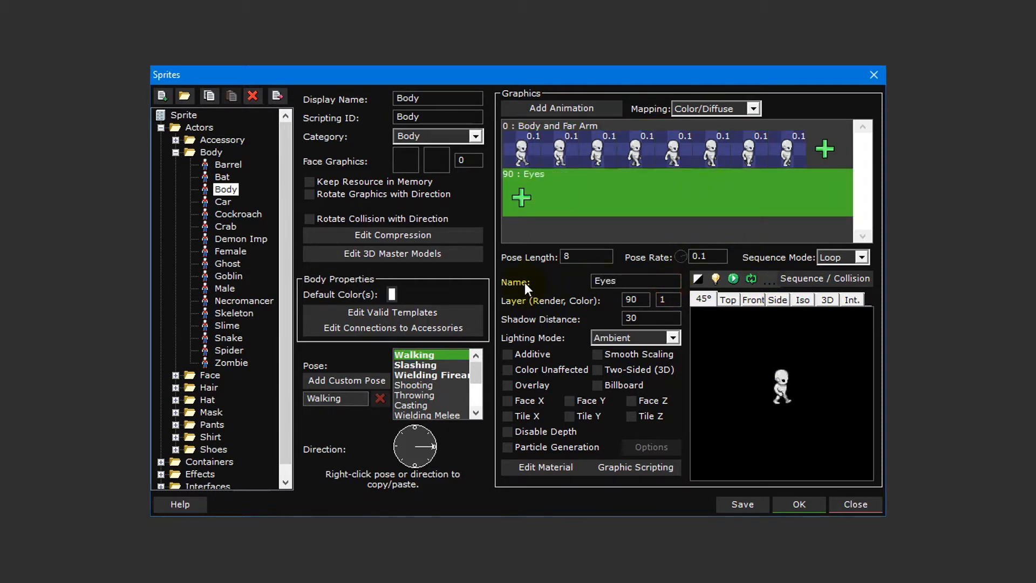
- Tick Color Unaffected on the Eyes layer and bring up its add-frames menu
click(507, 369)
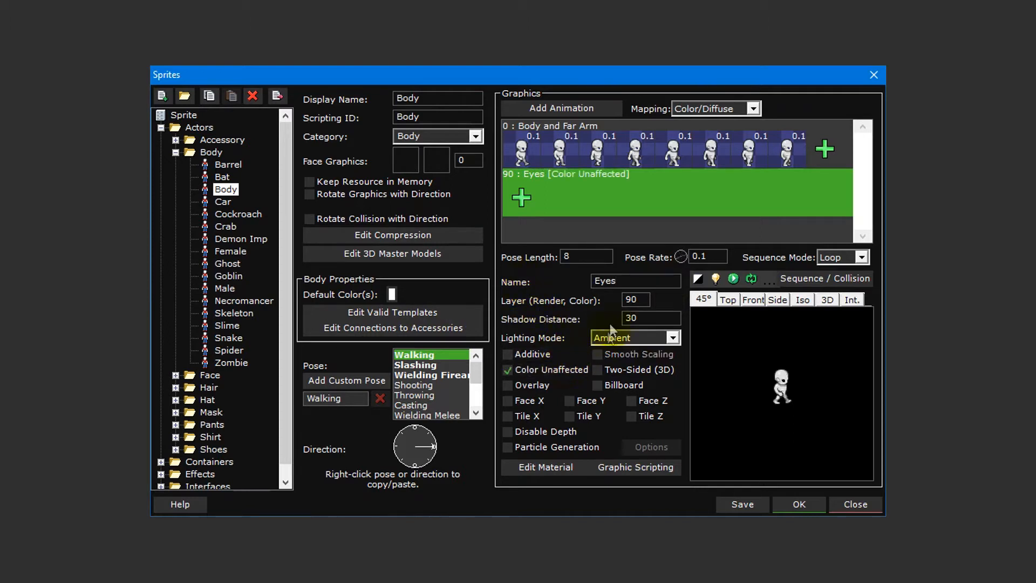
click(521, 197)
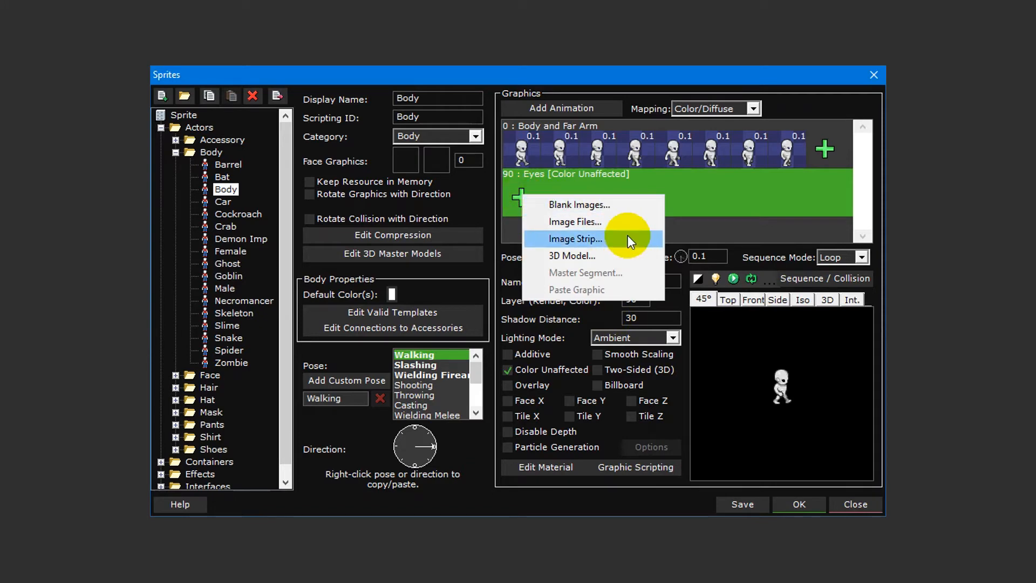
- Add the eyes image strip to Eyes as 64×64 frames, 8 columns, 1 row
click(577, 238)
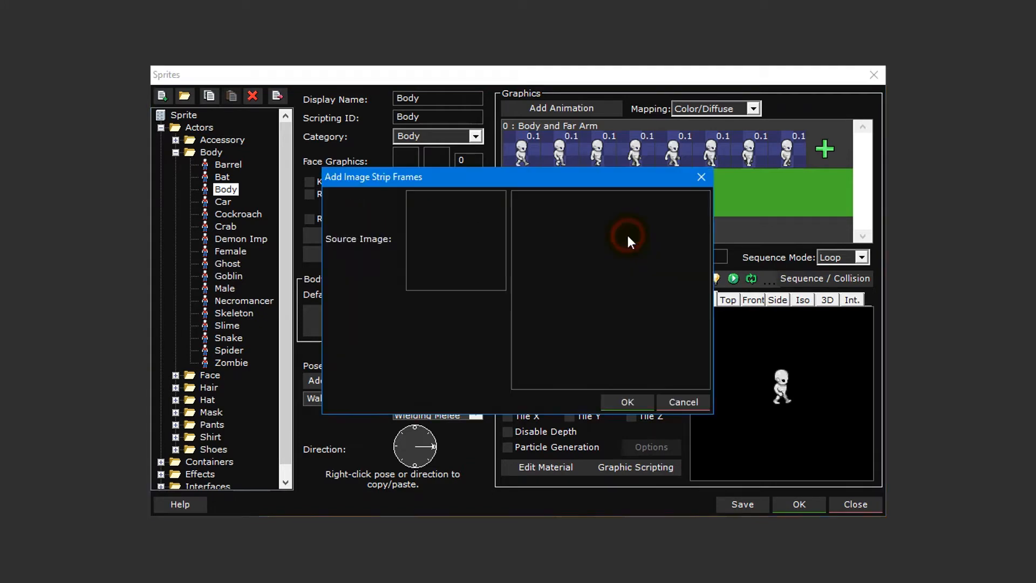
right_click(628, 241)
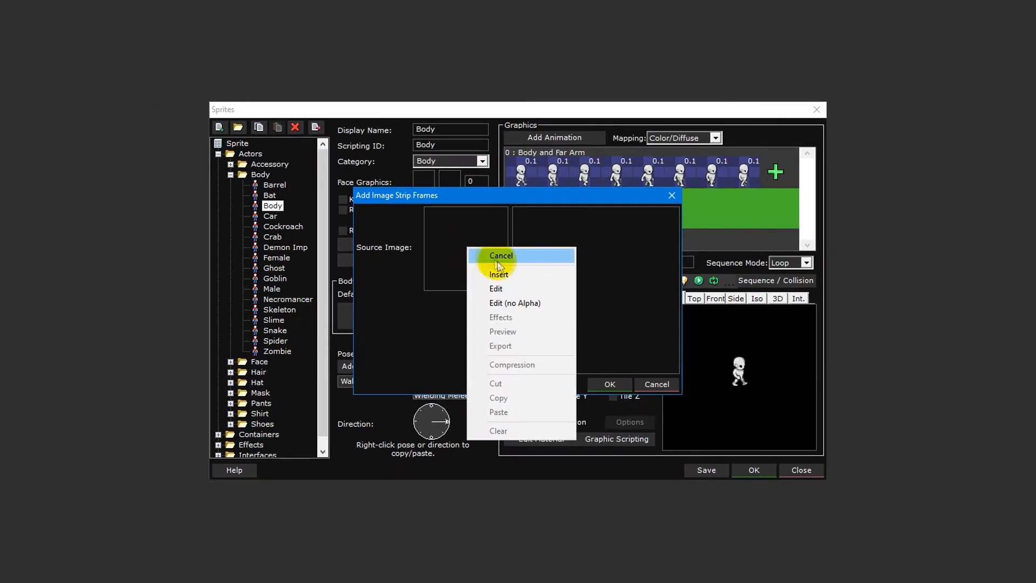
click(498, 274)
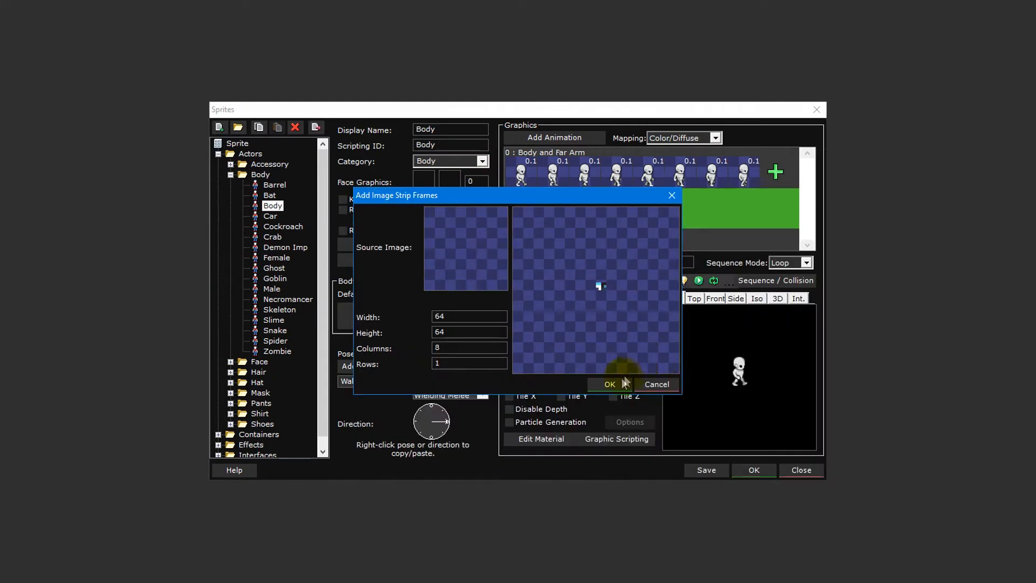
click(608, 384)
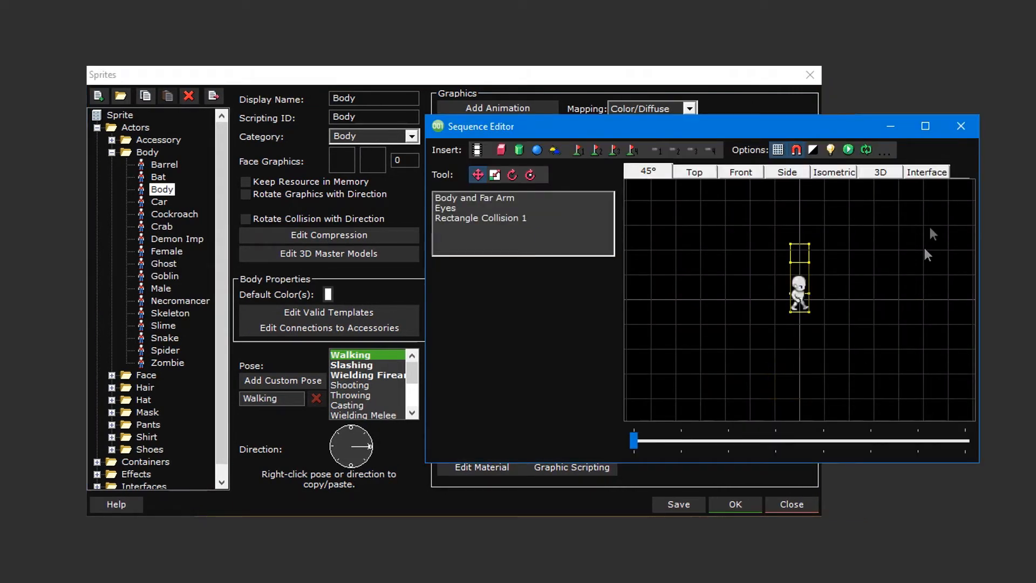
- Open Sequence / Collision and view the pose from the Front, then the 45° tab
click(960, 126)
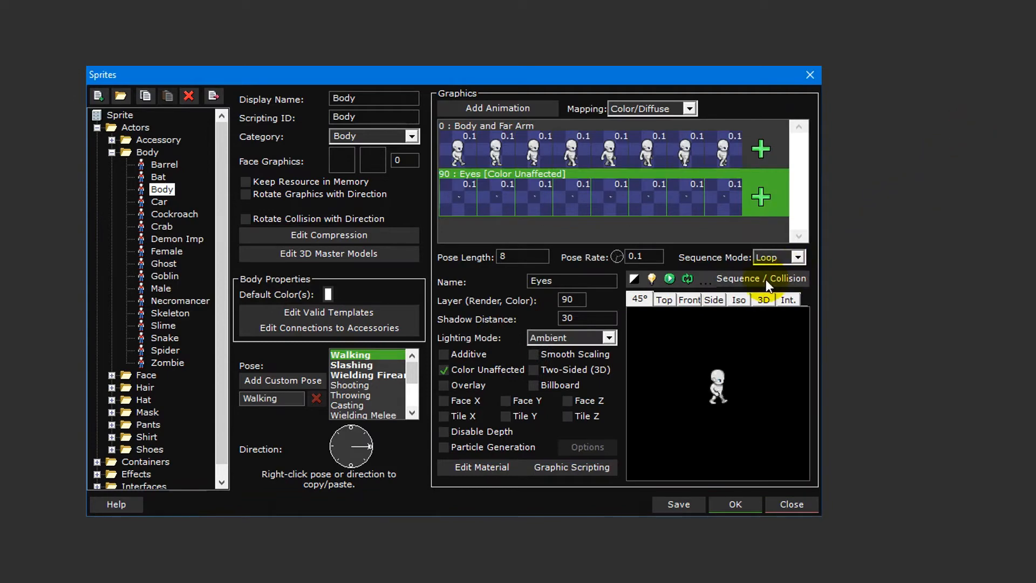
click(737, 278)
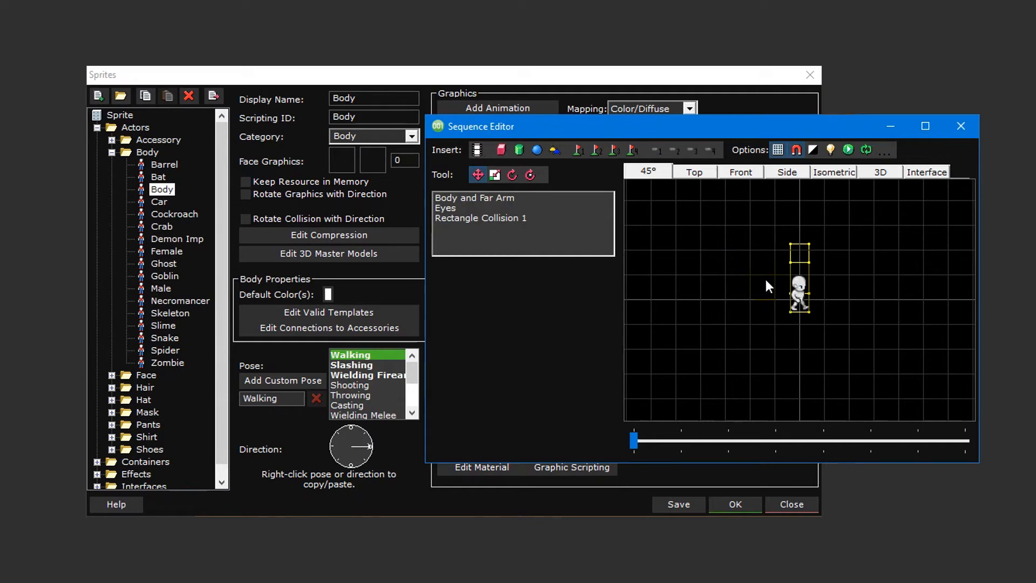
click(740, 171)
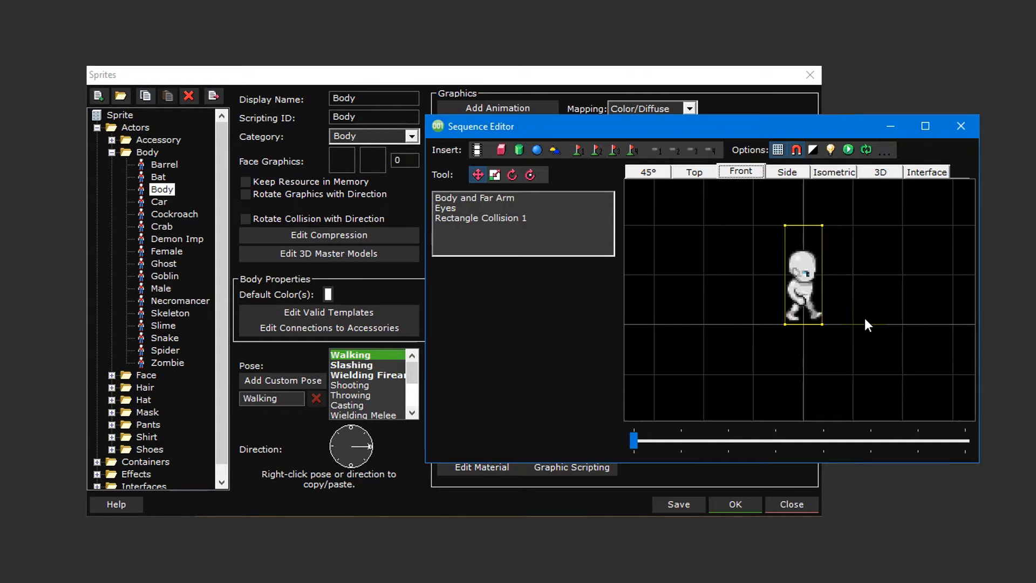
click(648, 171)
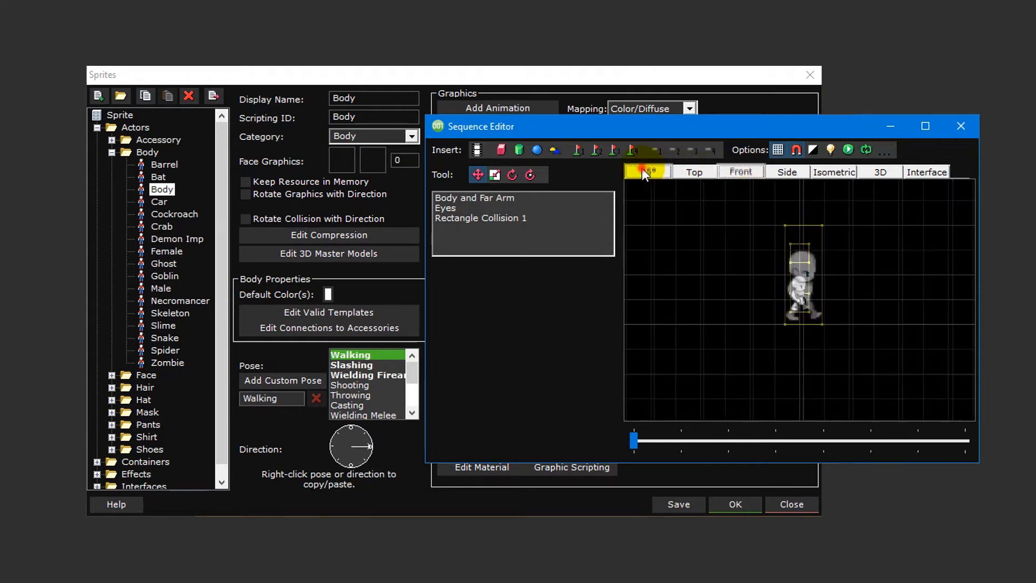
click(647, 172)
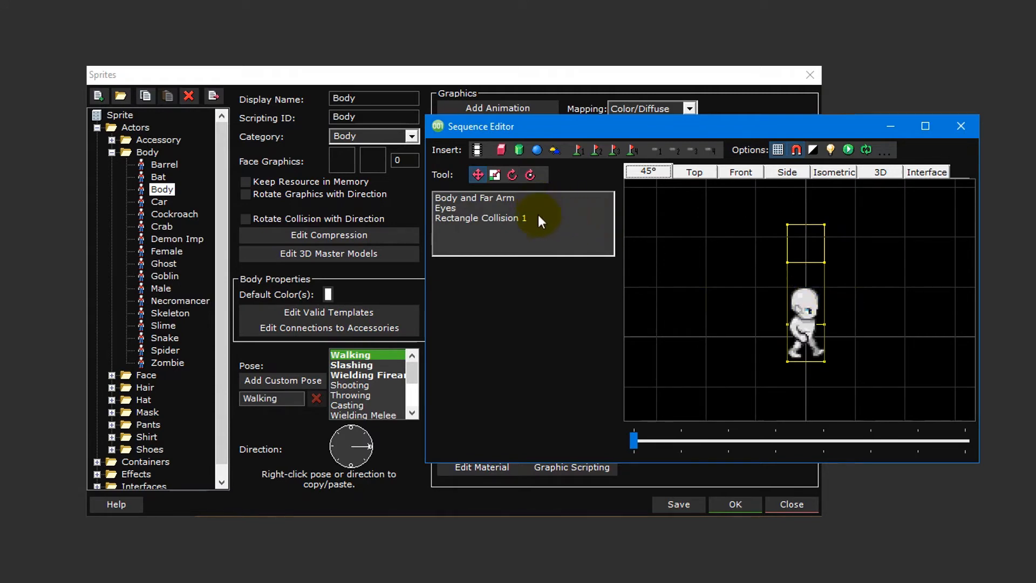
- Select Rectangle Collision 1 and enable Preview Held Items in the More options
click(480, 218)
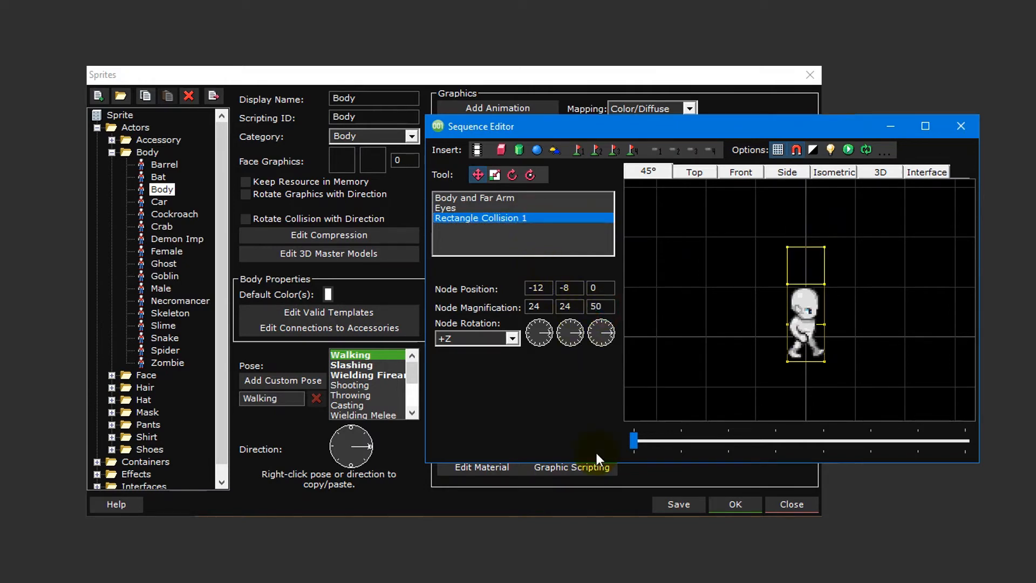
mouse_move(565, 407)
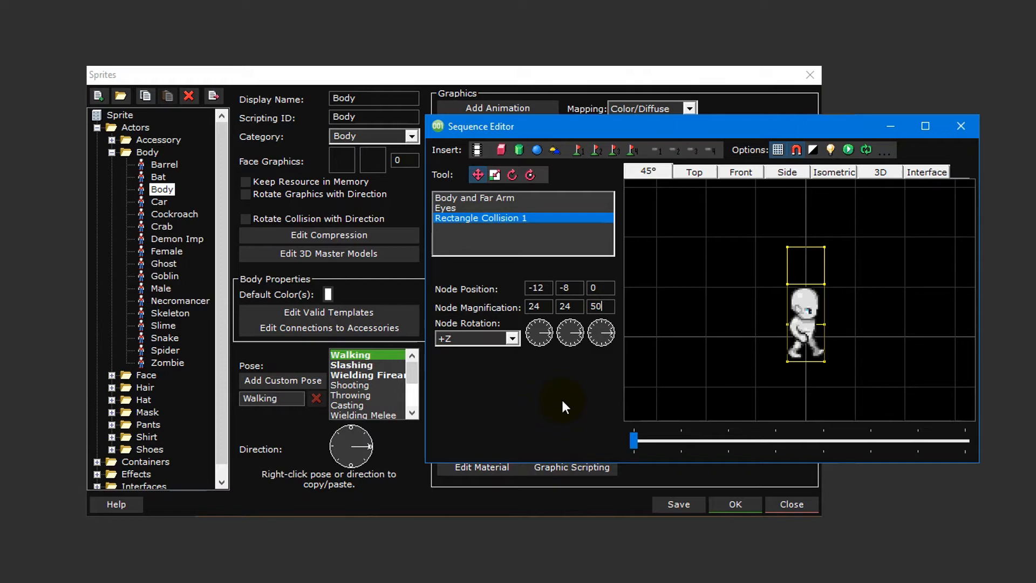
mouse_move(603, 271)
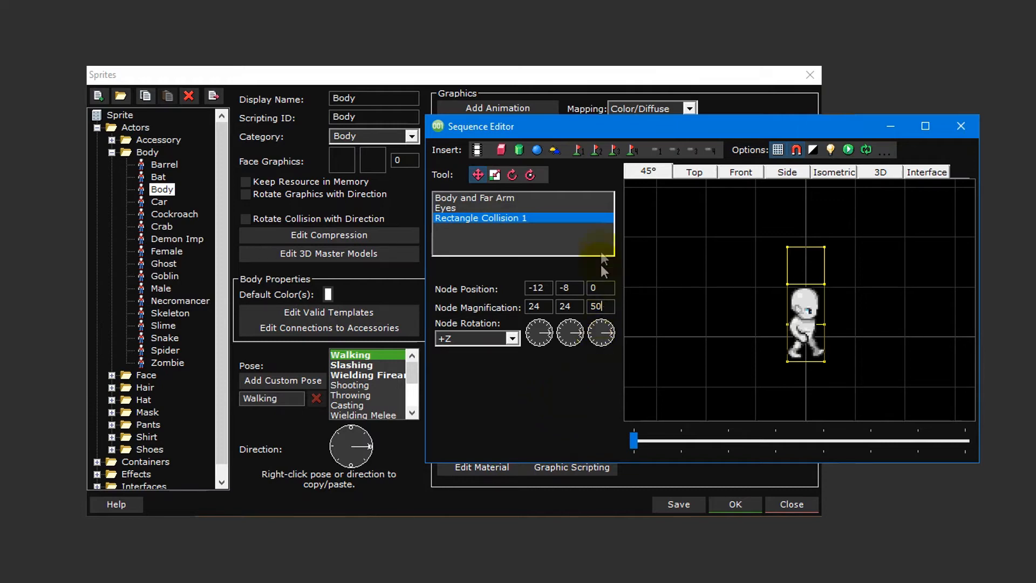
mouse_move(595, 150)
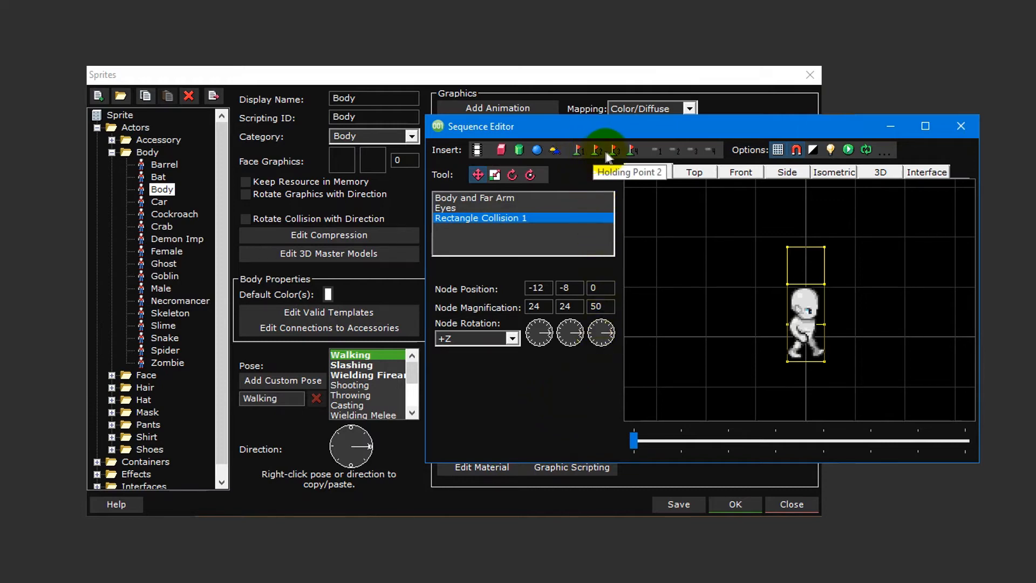
mouse_move(632, 150)
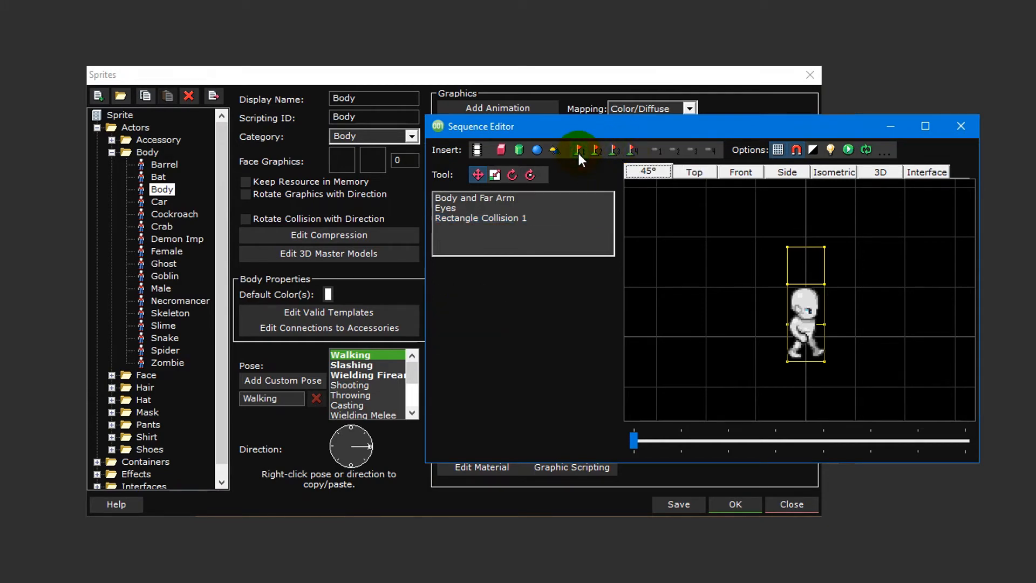
mouse_move(734, 321)
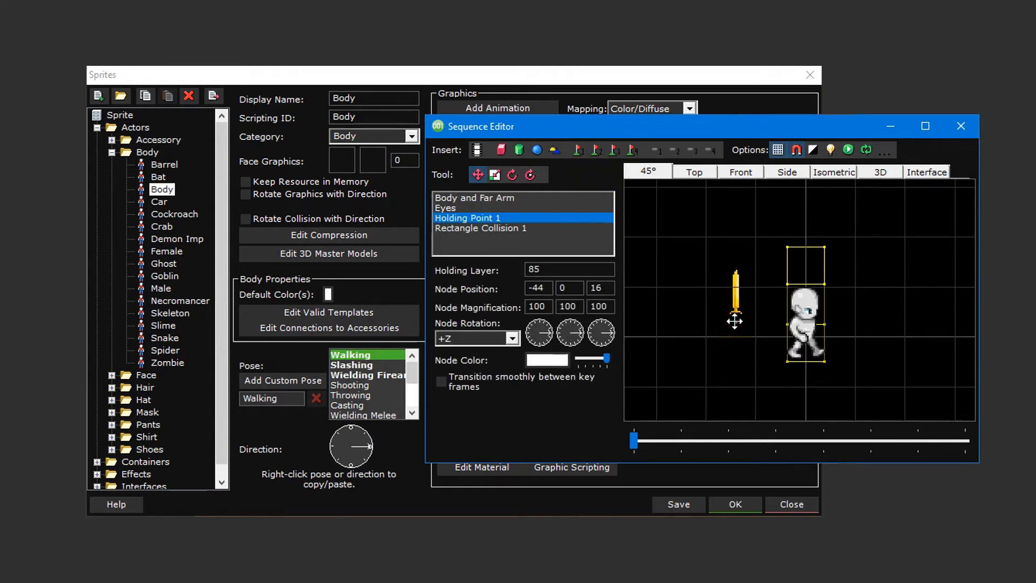
mouse_move(713, 327)
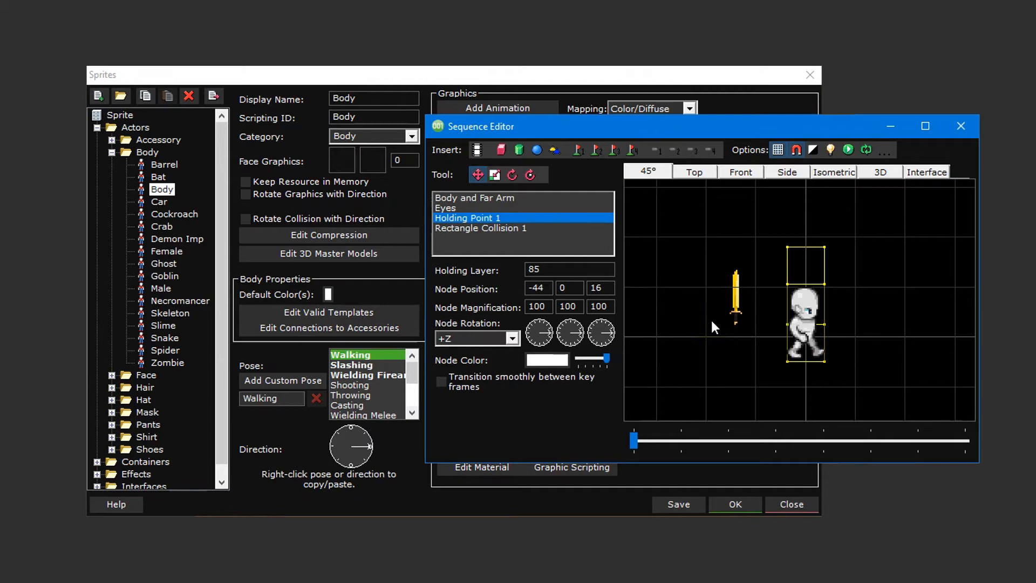
mouse_move(887, 156)
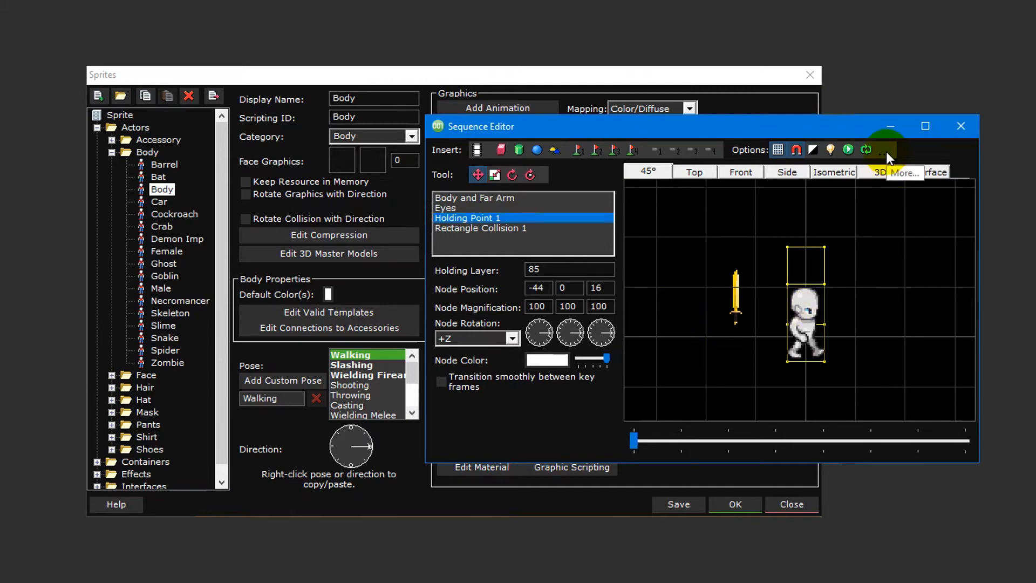
click(903, 154)
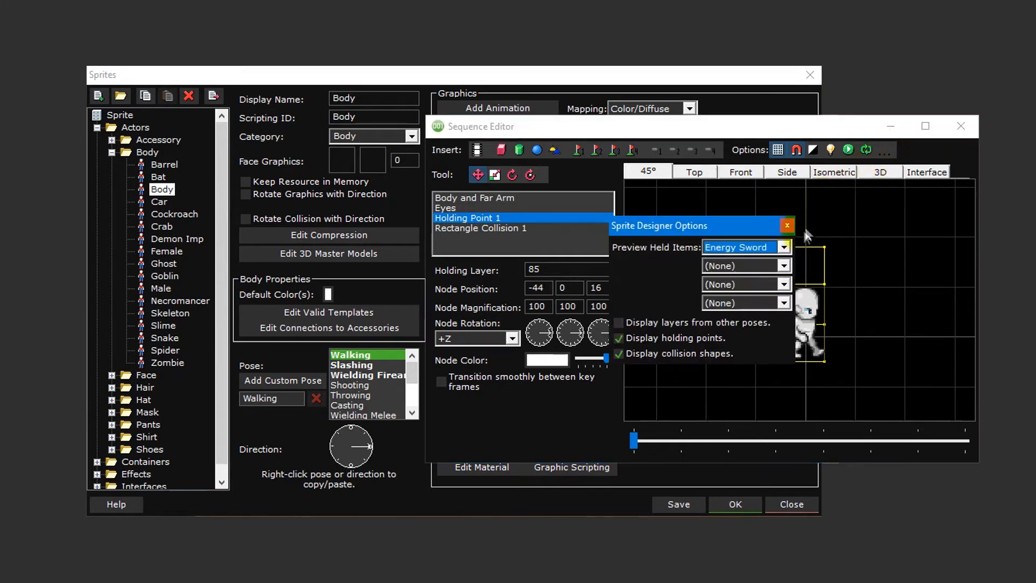
click(784, 247)
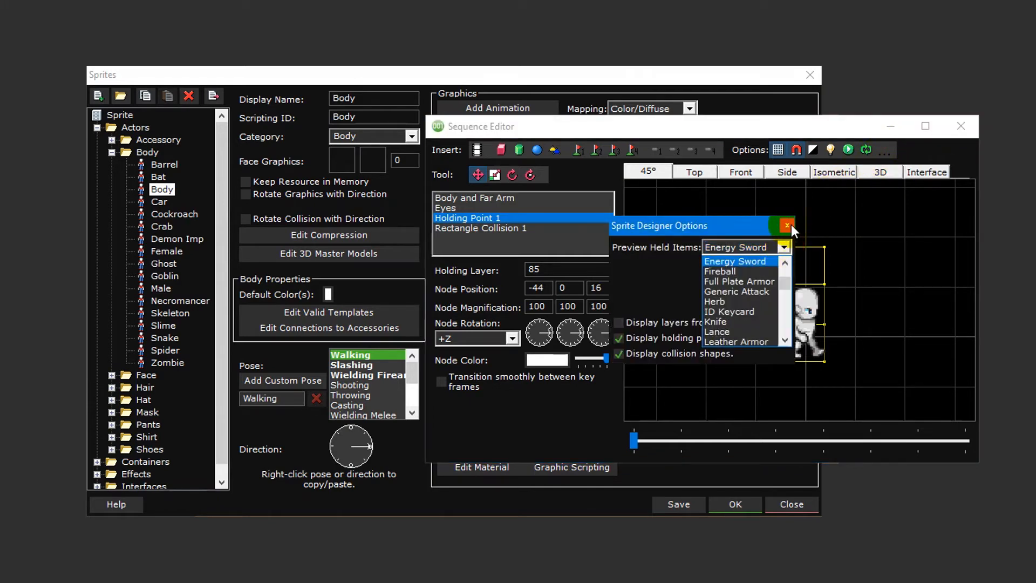
click(786, 225)
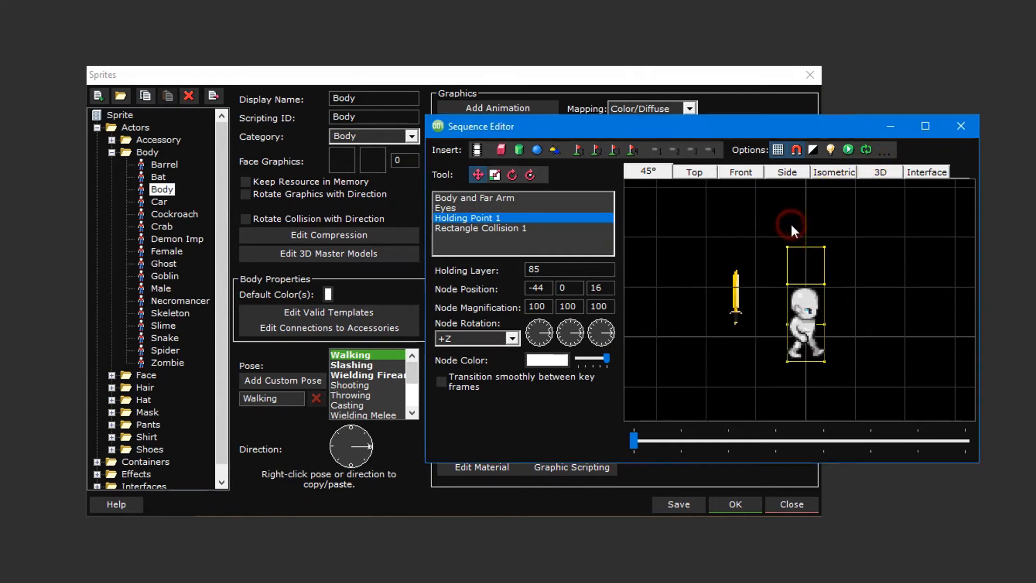
mouse_move(740, 335)
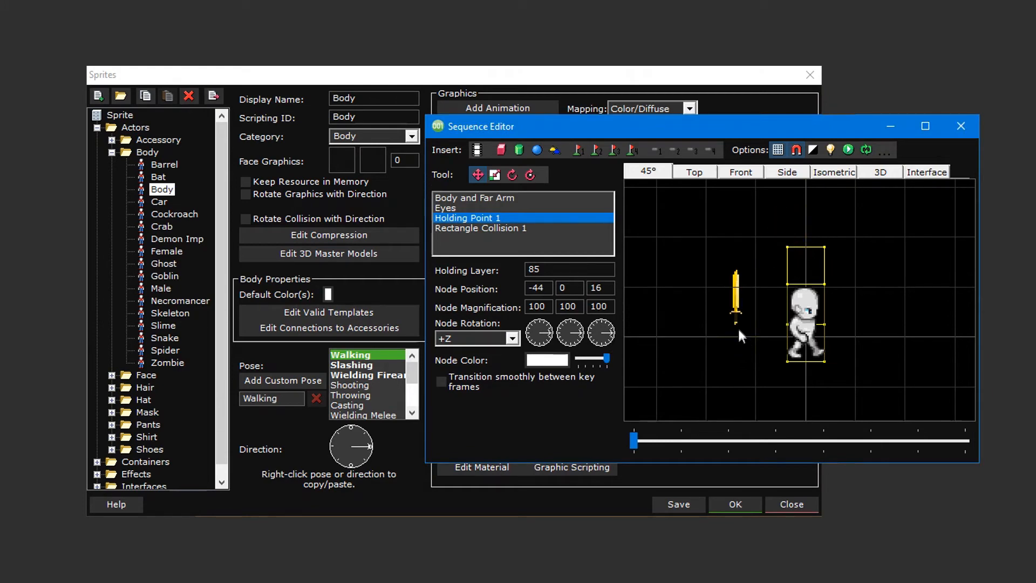
mouse_move(741, 349)
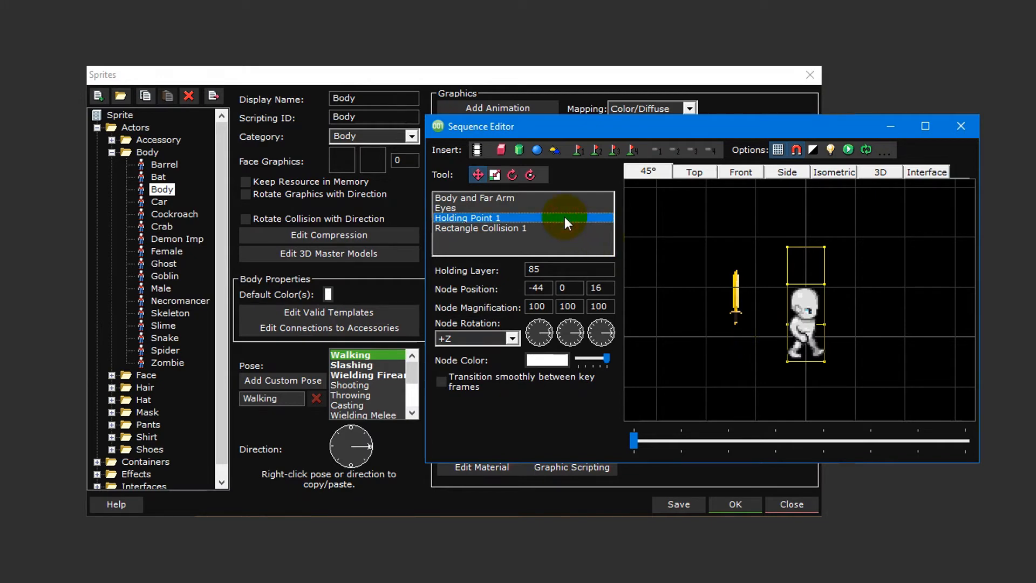
mouse_move(560, 256)
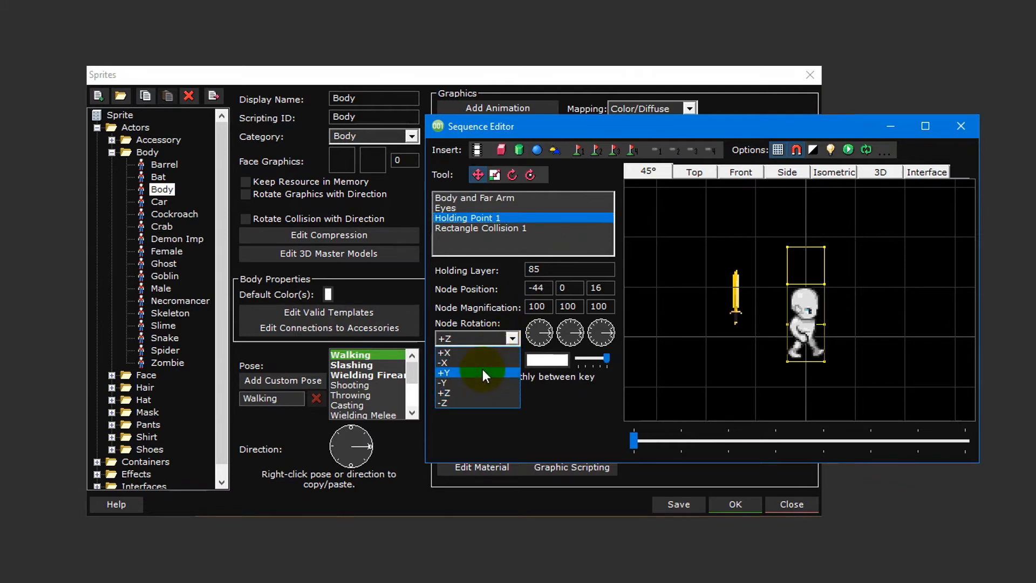
- Set Holding Point 1 rotation to +Y and its holding layer to 100
click(445, 371)
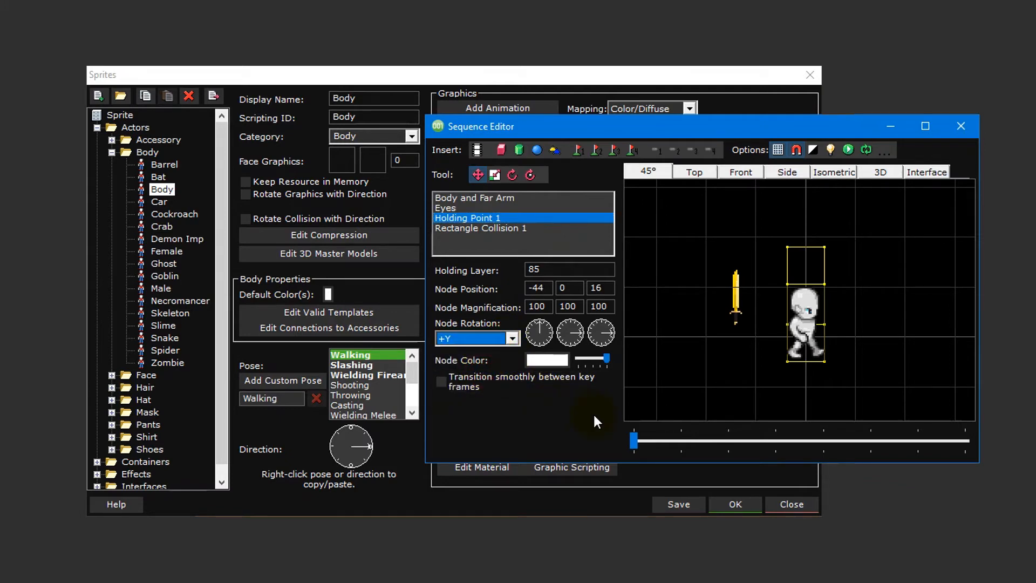
click(568, 288)
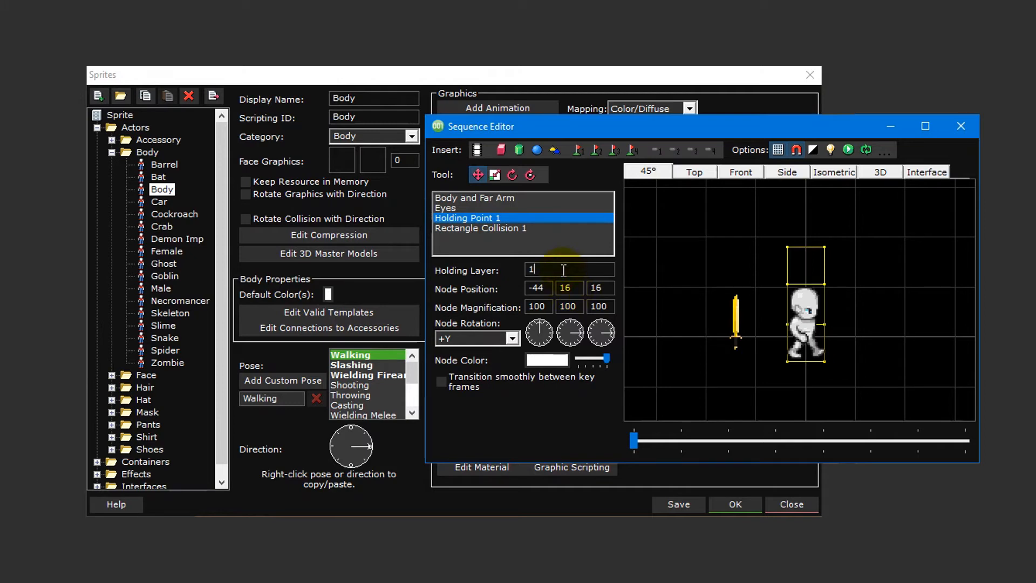
text(00)
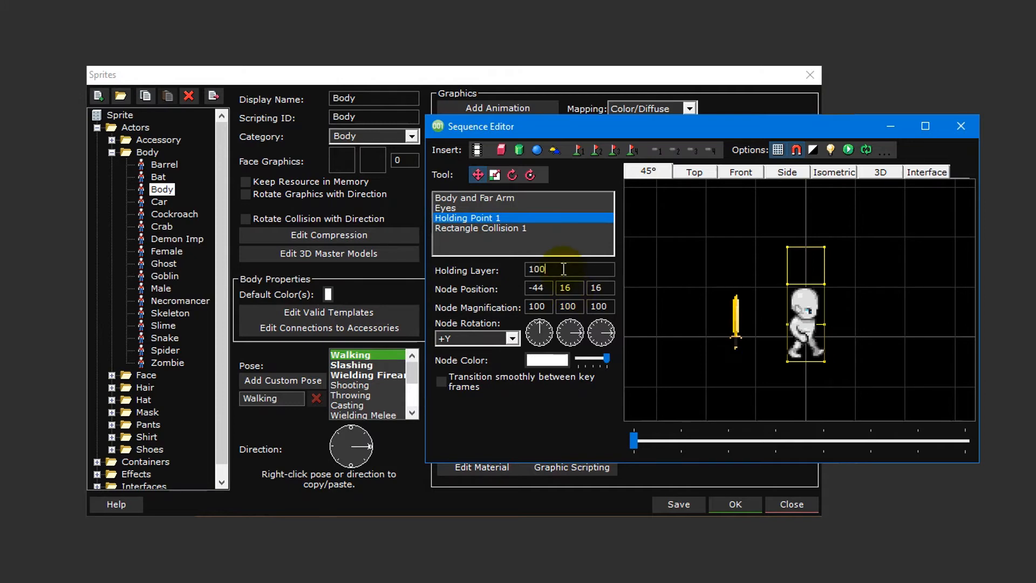
mouse_move(548, 221)
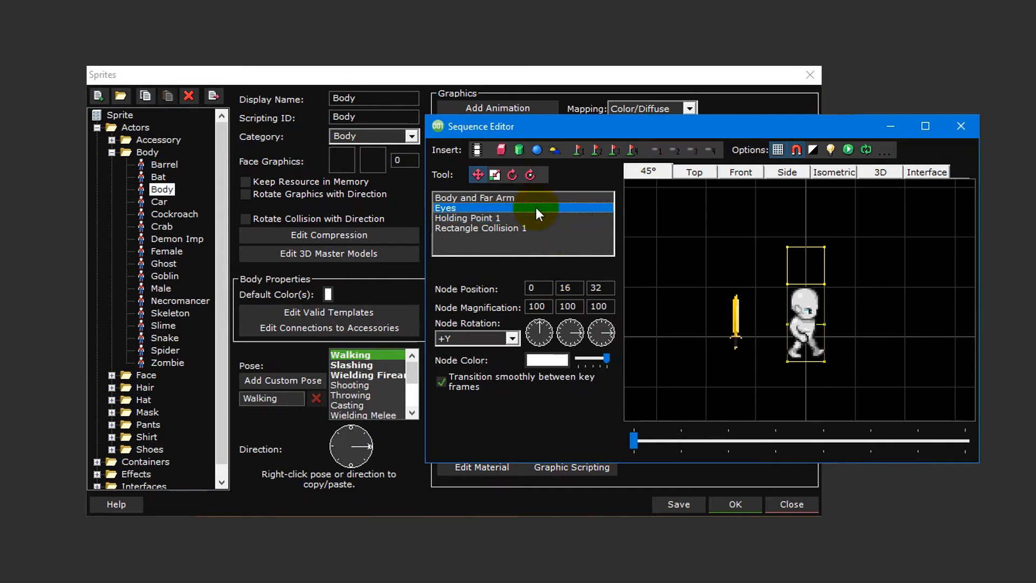
click(466, 217)
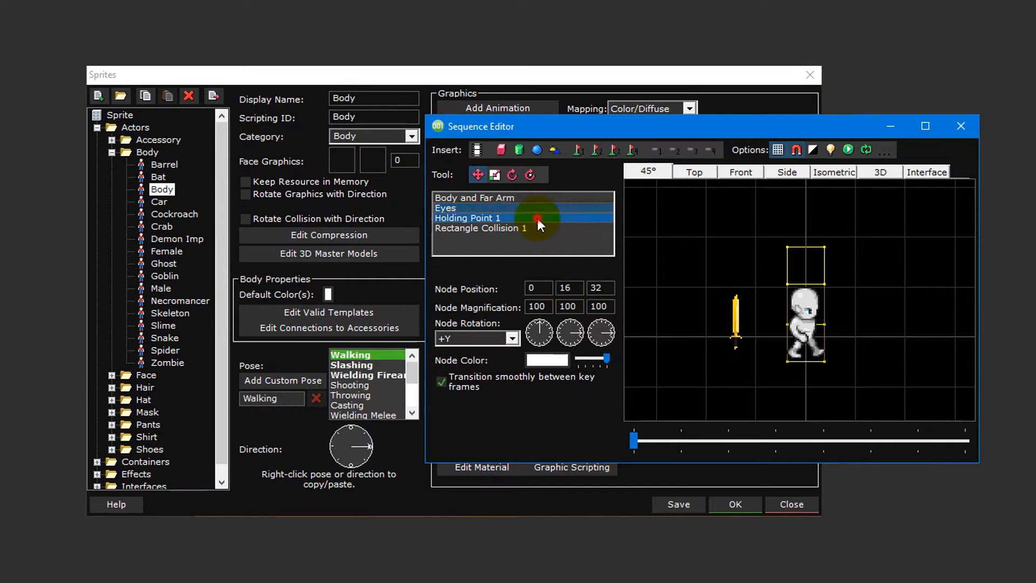
click(466, 218)
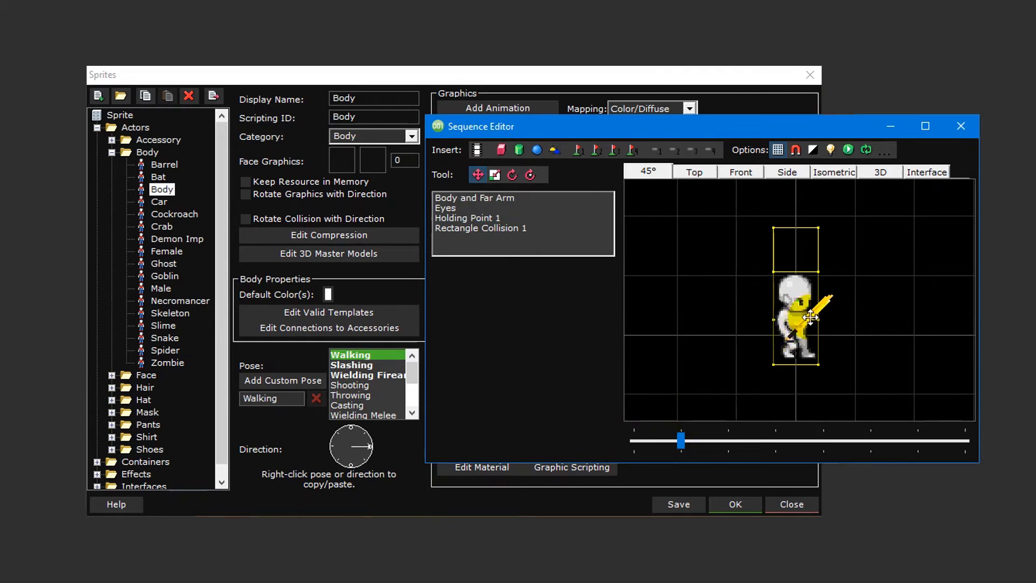
- Reposition the sword on another walk frame and play back the walk animation
click(466, 217)
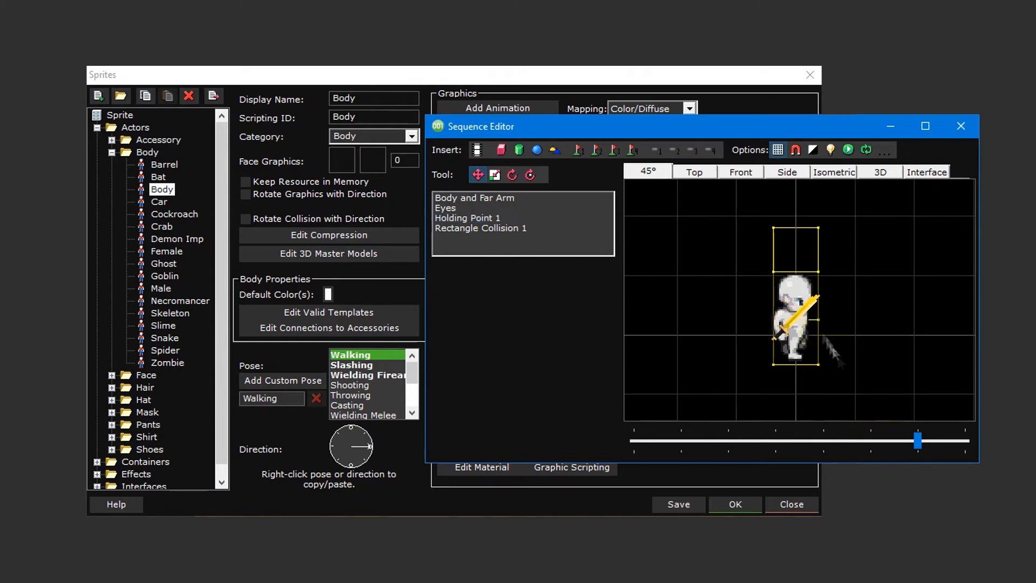
click(467, 218)
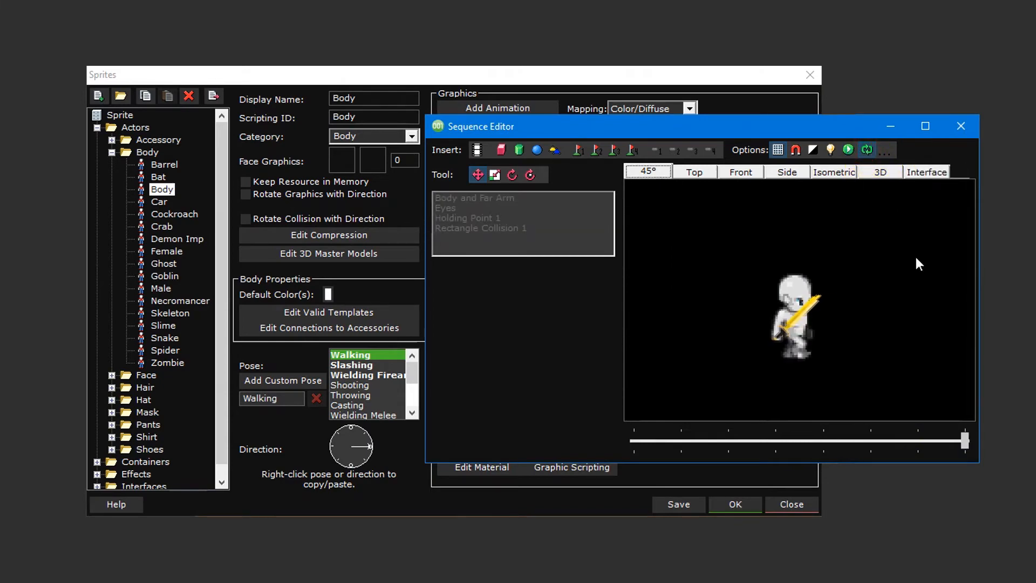
- Load right-facing walking frames from image files into the Body and Far Arm layer
click(960, 126)
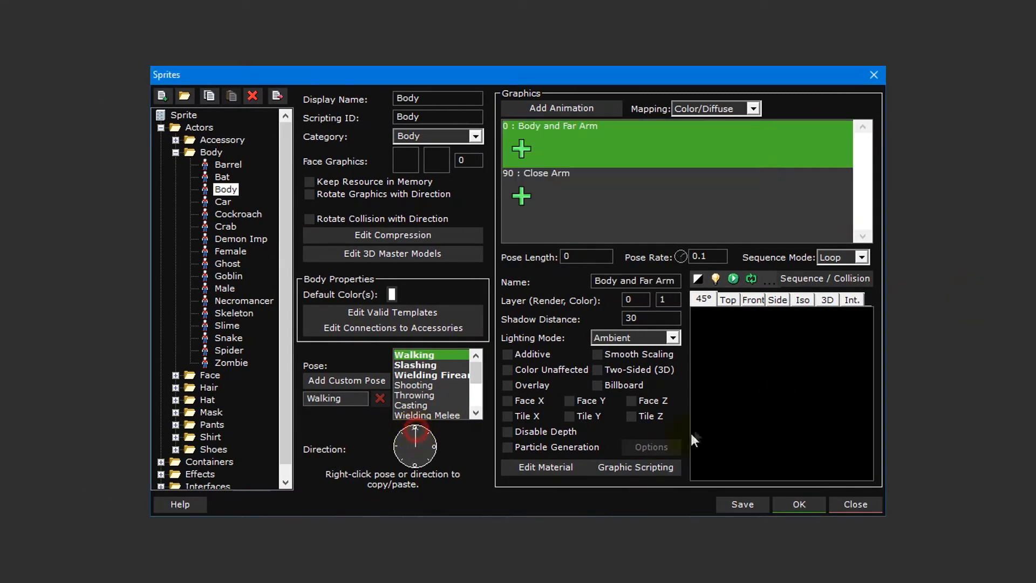
click(520, 147)
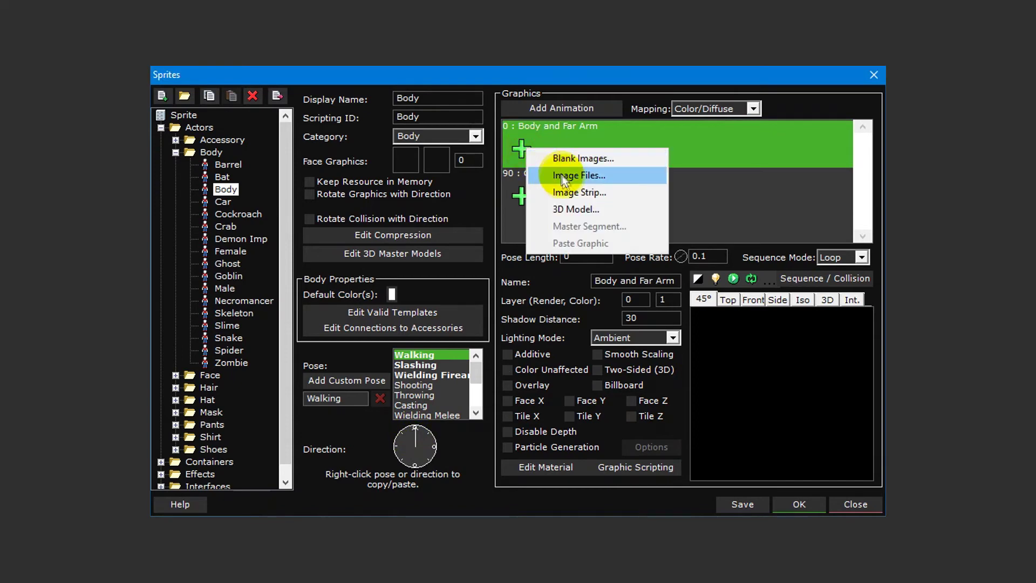
click(577, 175)
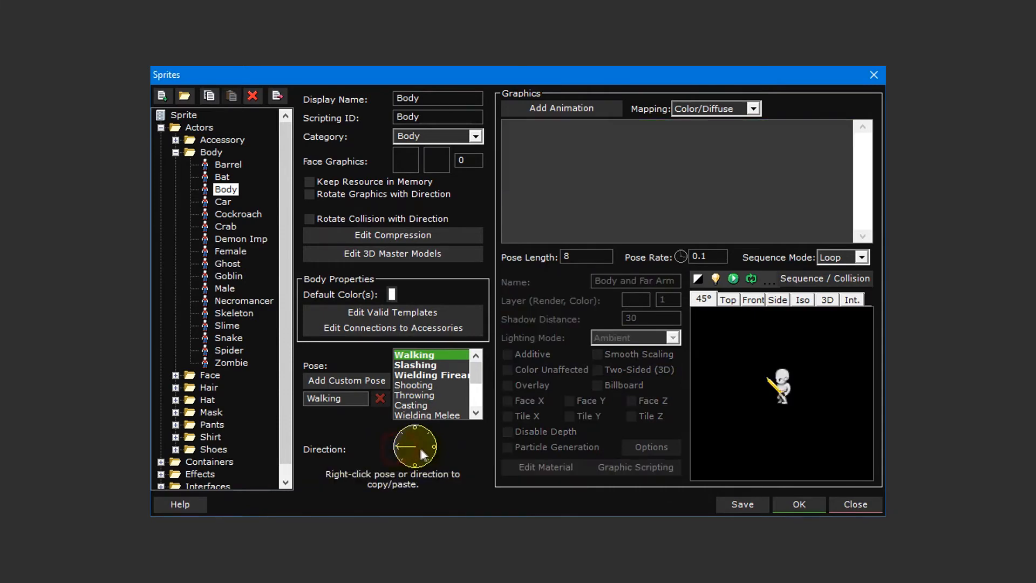
click(415, 453)
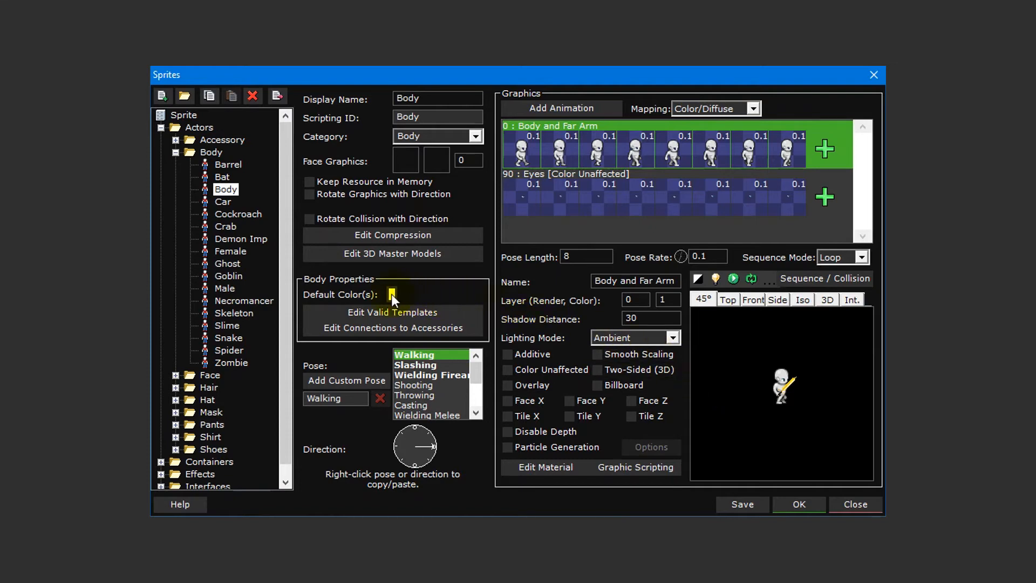
- Pick a tan skin colour in the Body Properties Default Color(s) swatch
click(392, 294)
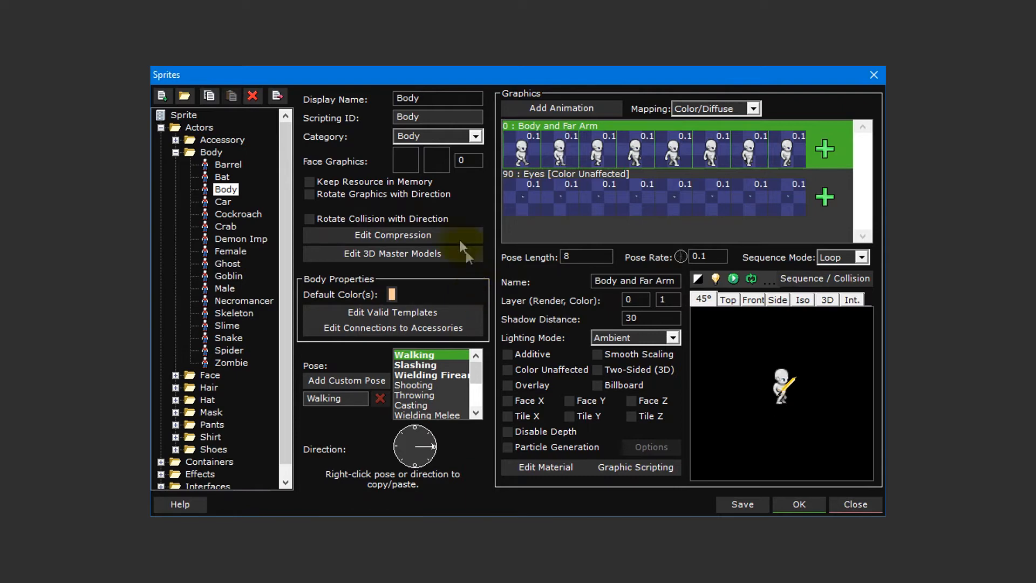
- Insert Face.png from Resources/Body into the Body sprite's Face Graphics box
right_click(436, 159)
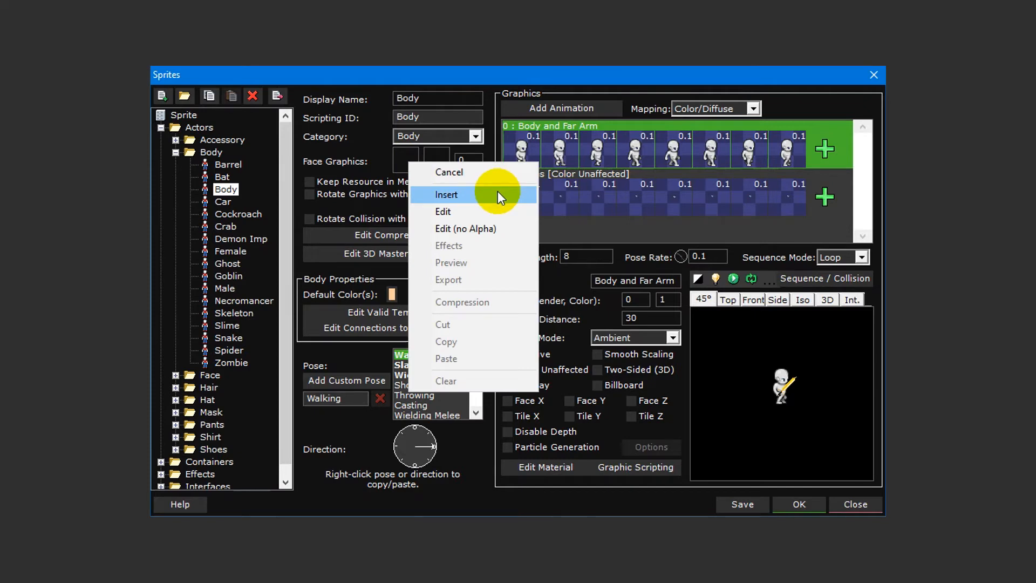
click(446, 194)
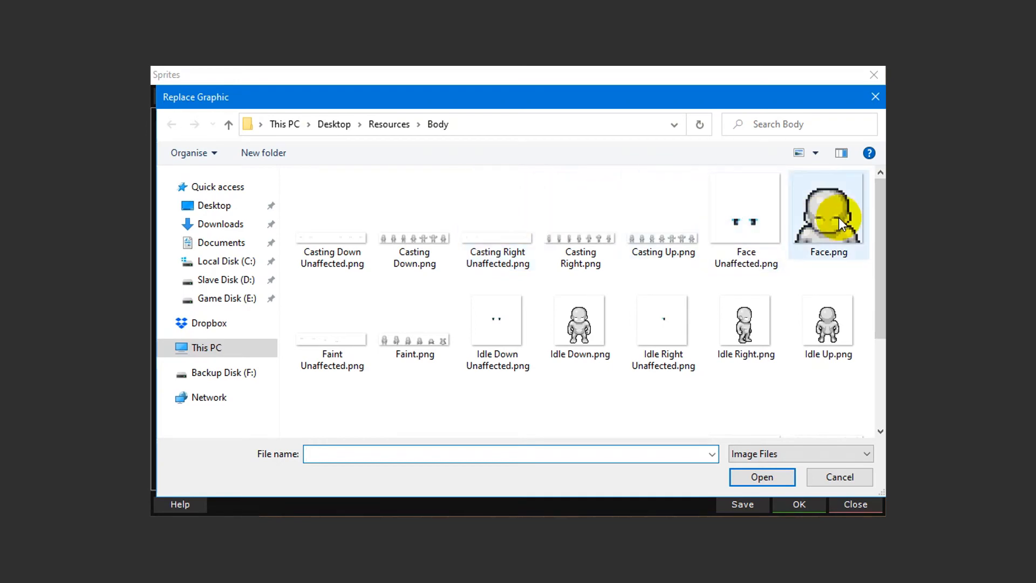
click(760, 477)
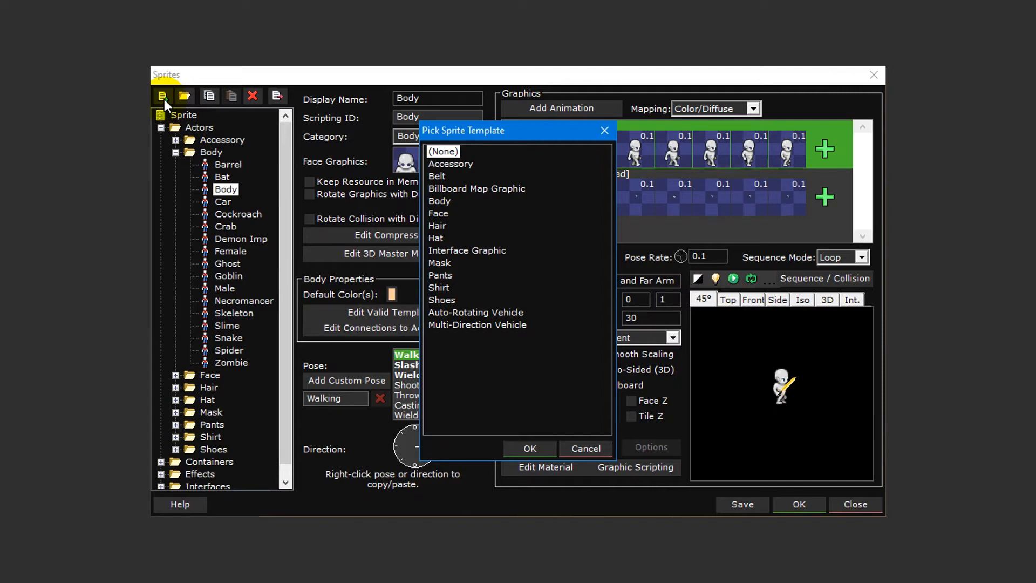
mouse_move(438, 226)
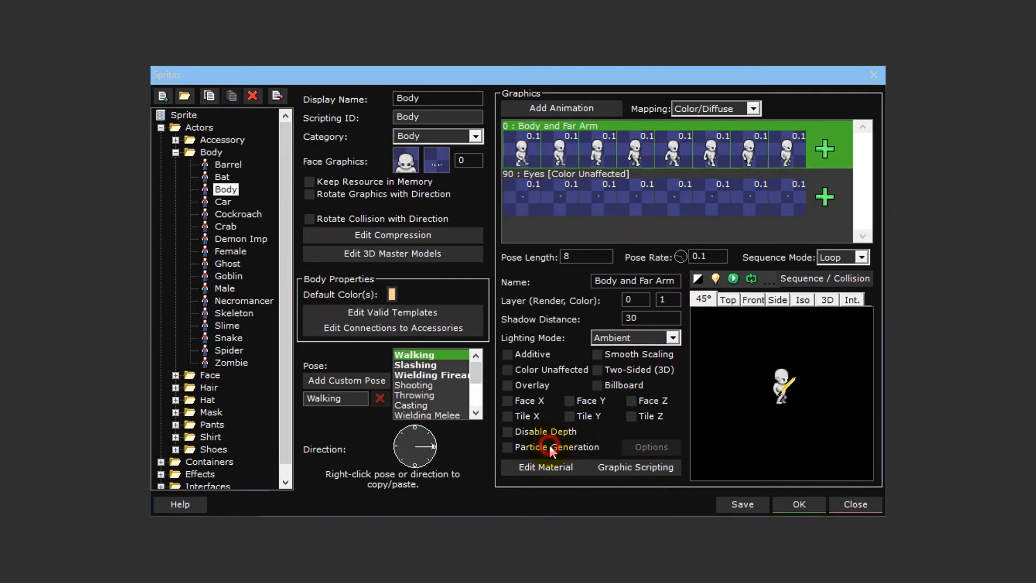
- Start a new sprite from the Hair template
click(224, 399)
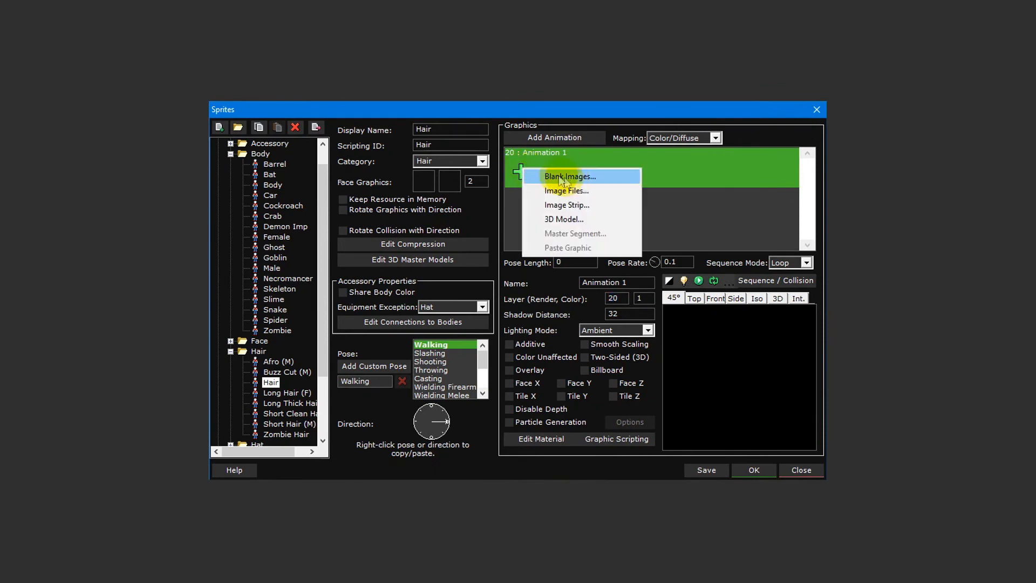
- Import a 64x64, 8-column, 1-row hair image strip into Animation 1
click(566, 205)
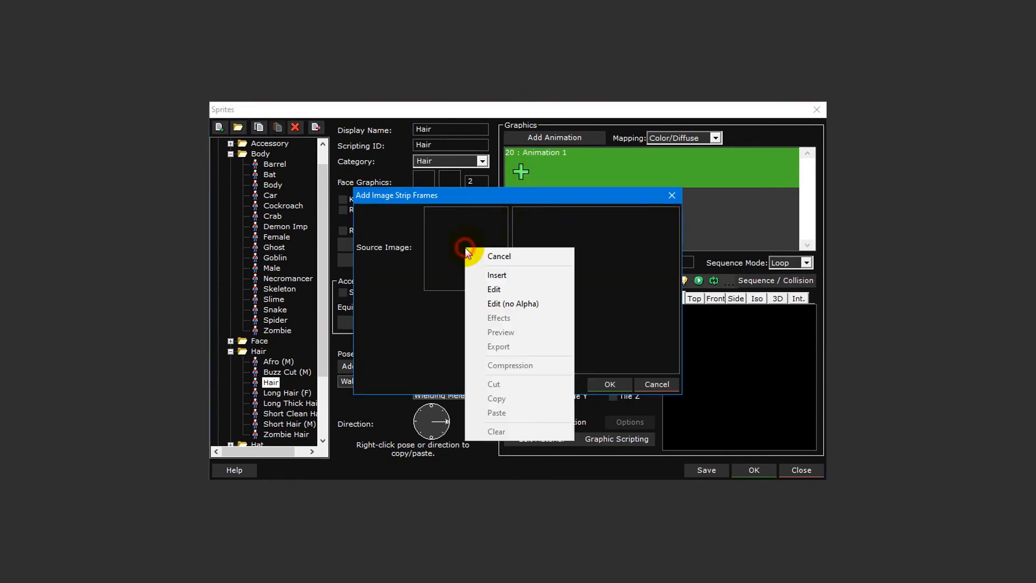
click(496, 275)
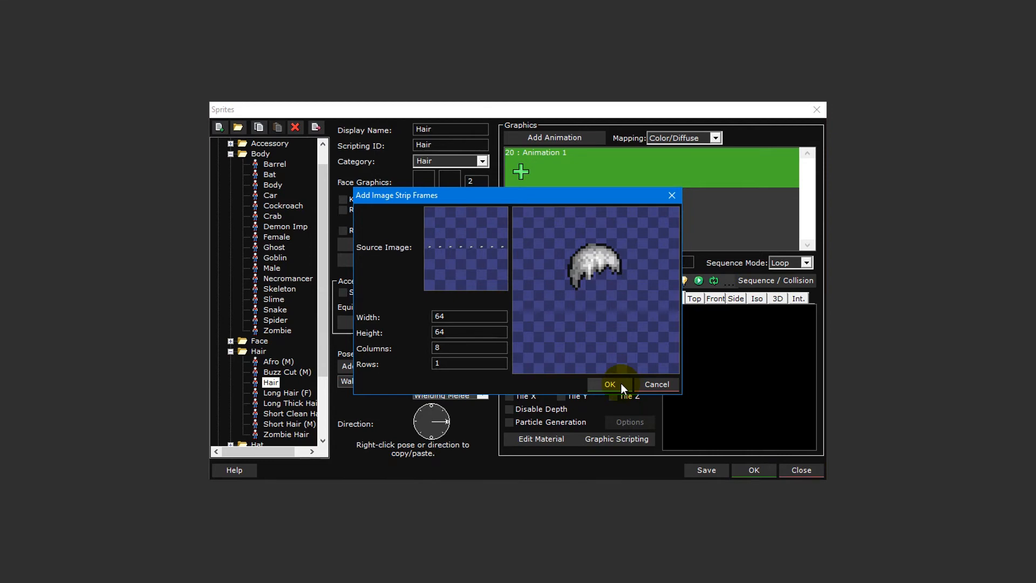
click(609, 384)
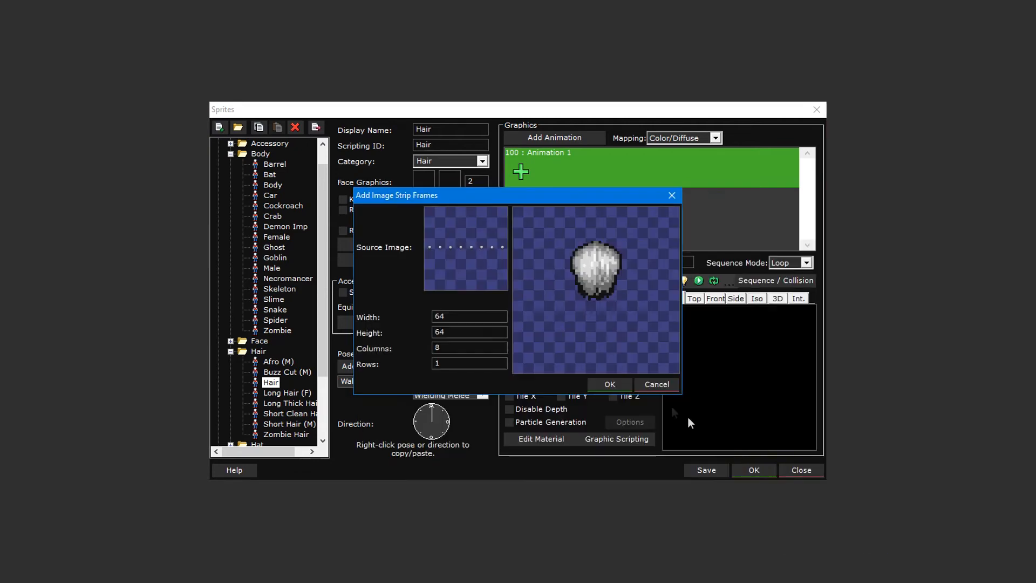
click(608, 383)
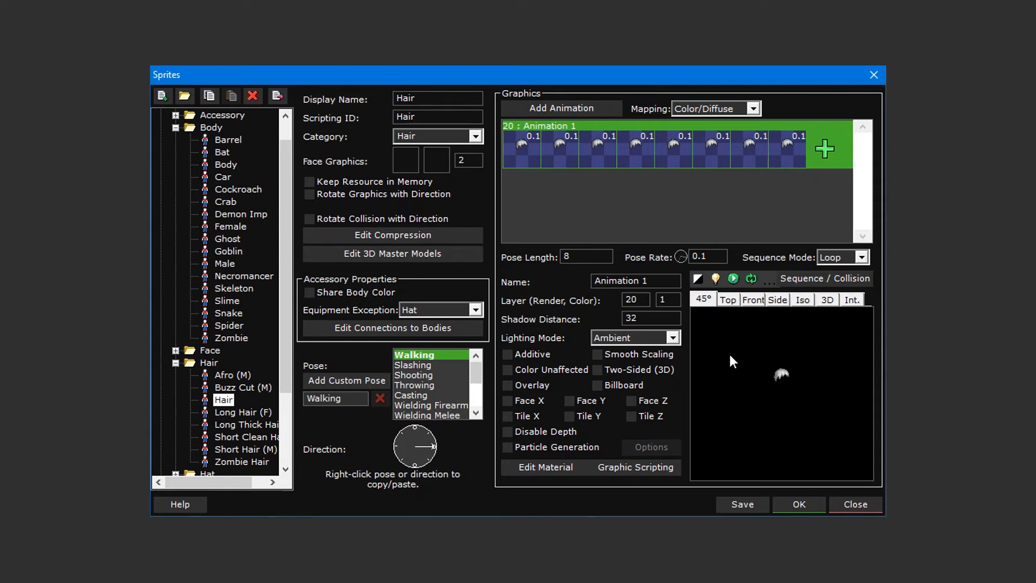
- Insert the hair Face image into the Hair sprite's face graphic
right_click(404, 160)
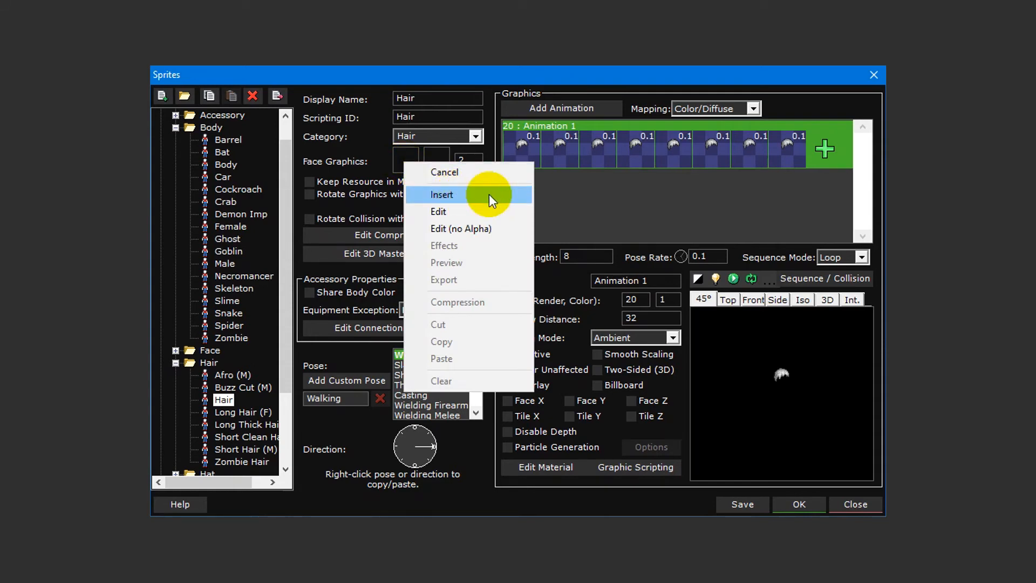
click(441, 194)
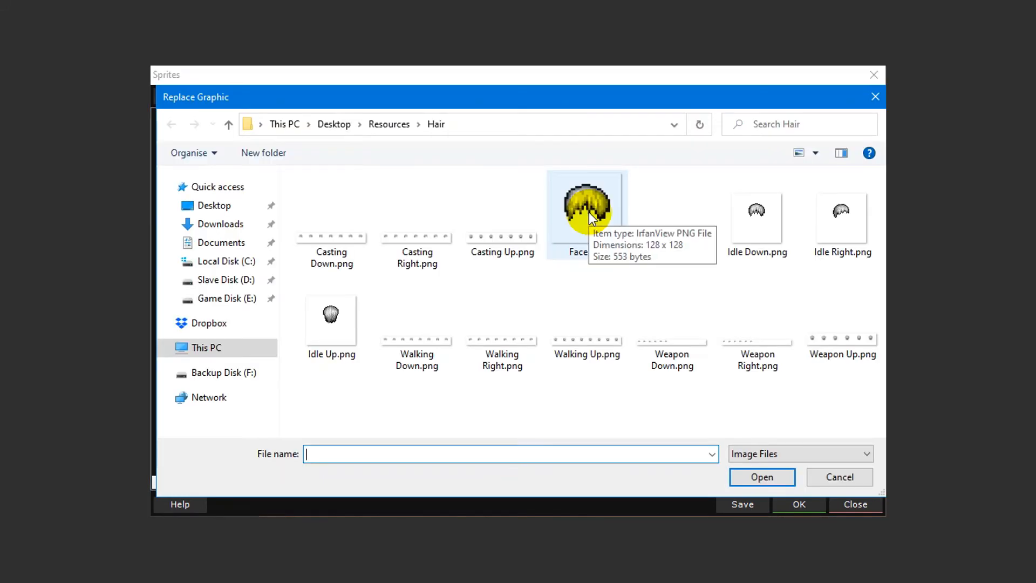
click(839, 476)
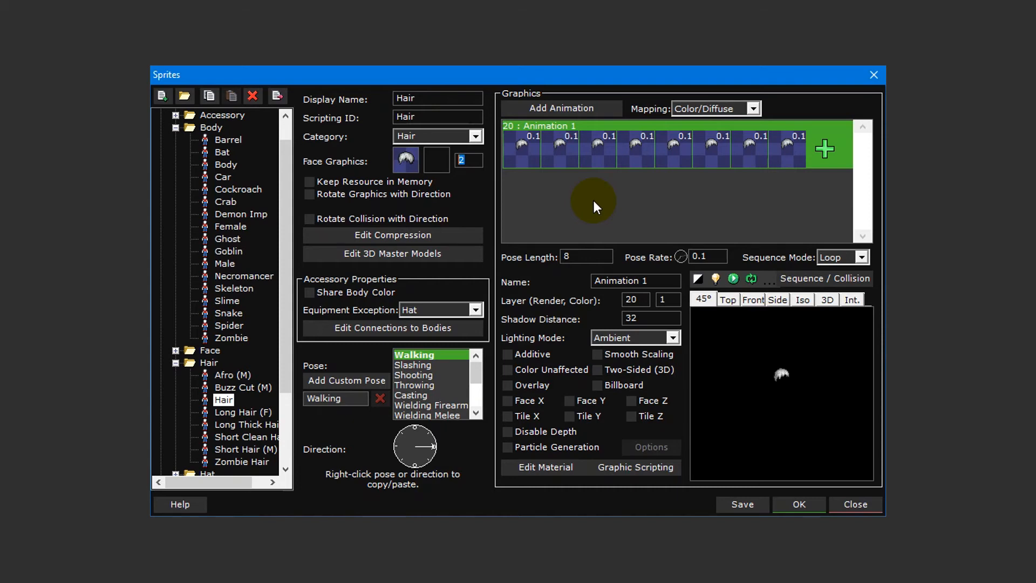
mouse_move(472, 335)
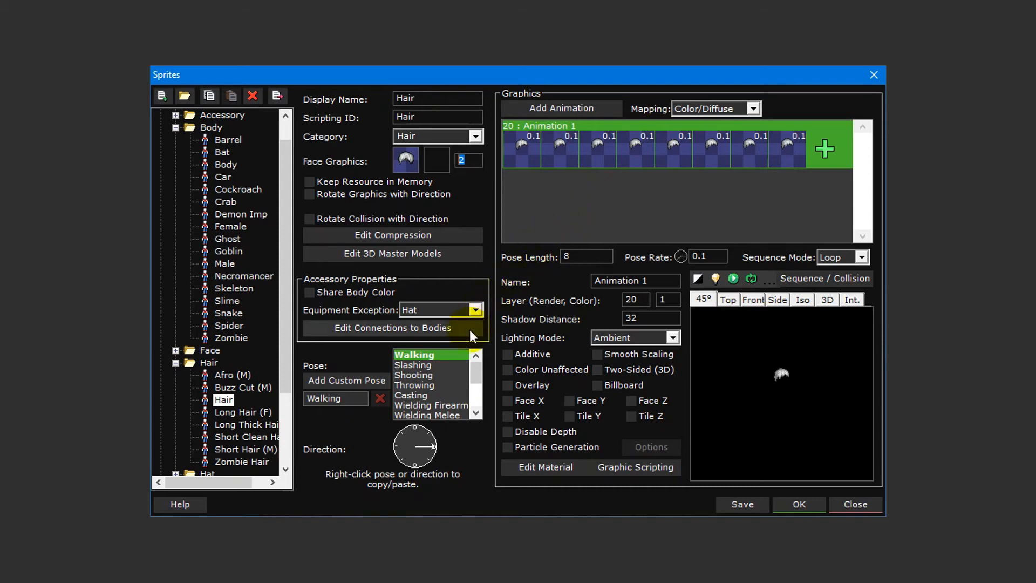
- Uncheck all bodies in Edit Connections to Bodies, leaving only Body ticked
click(392, 328)
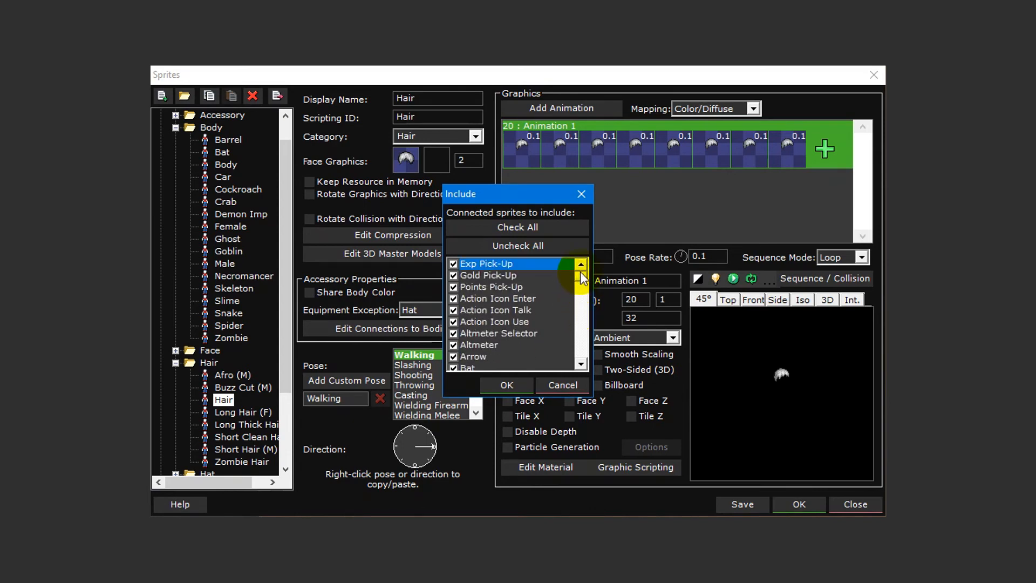
click(518, 246)
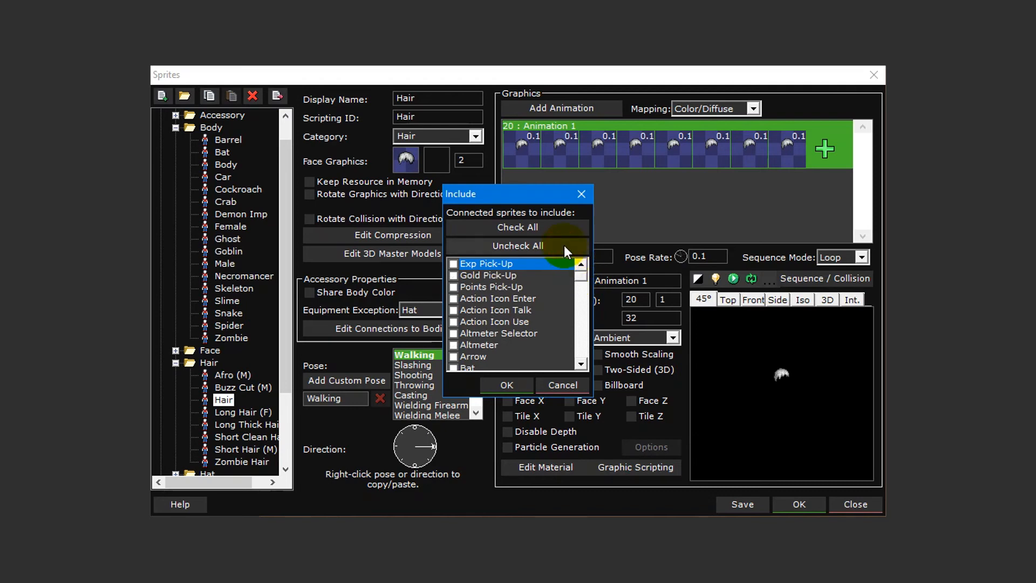
mouse_move(581, 281)
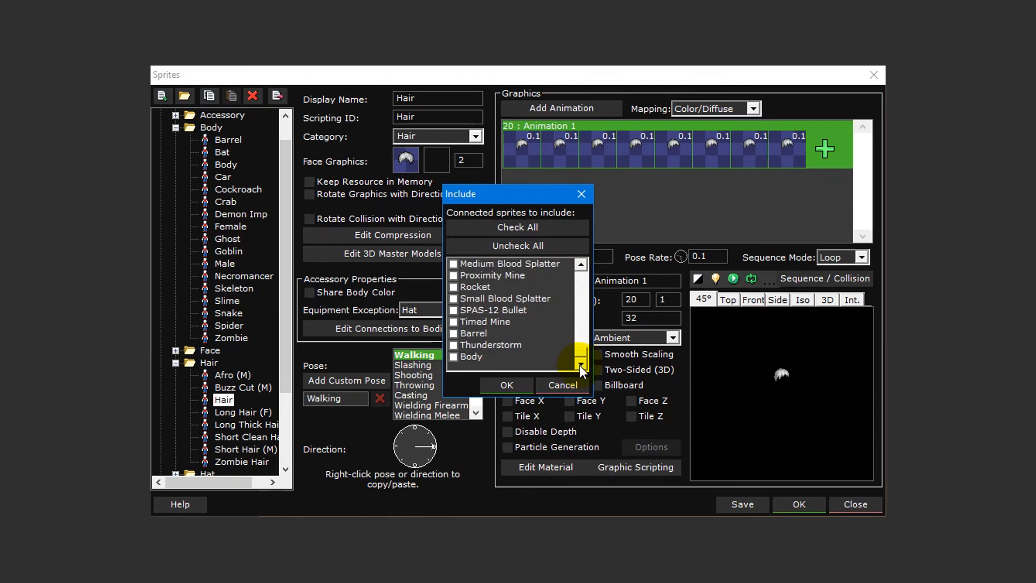
click(471, 356)
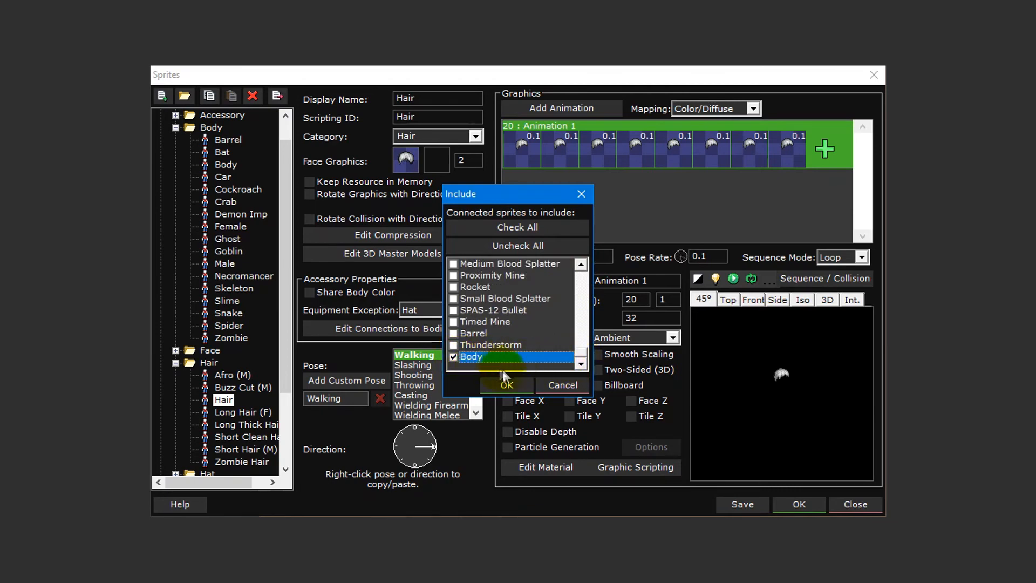
click(506, 385)
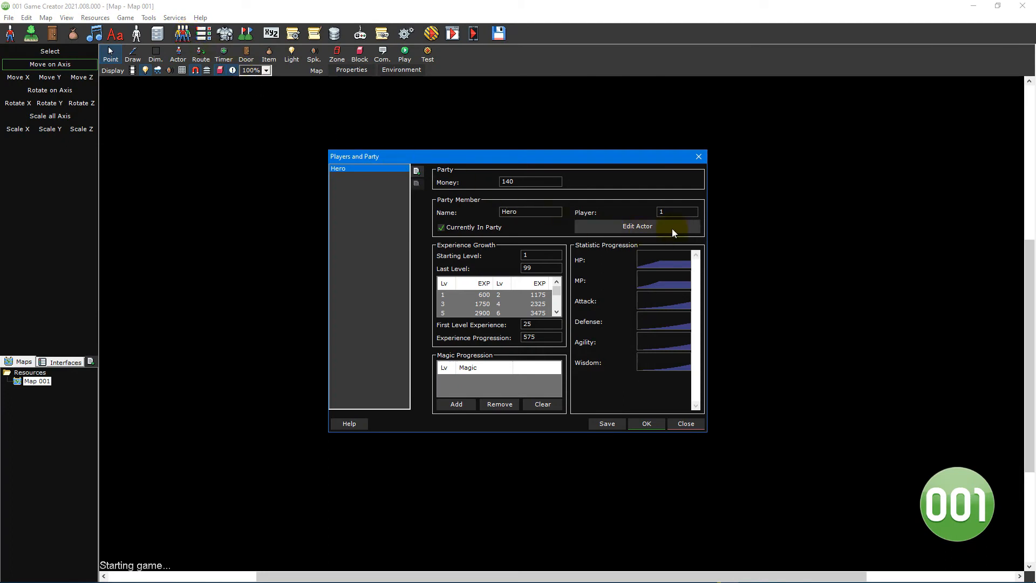
- Give Hero the plain Body sprite and custom Hair sprite, and pick a hair colour
click(637, 226)
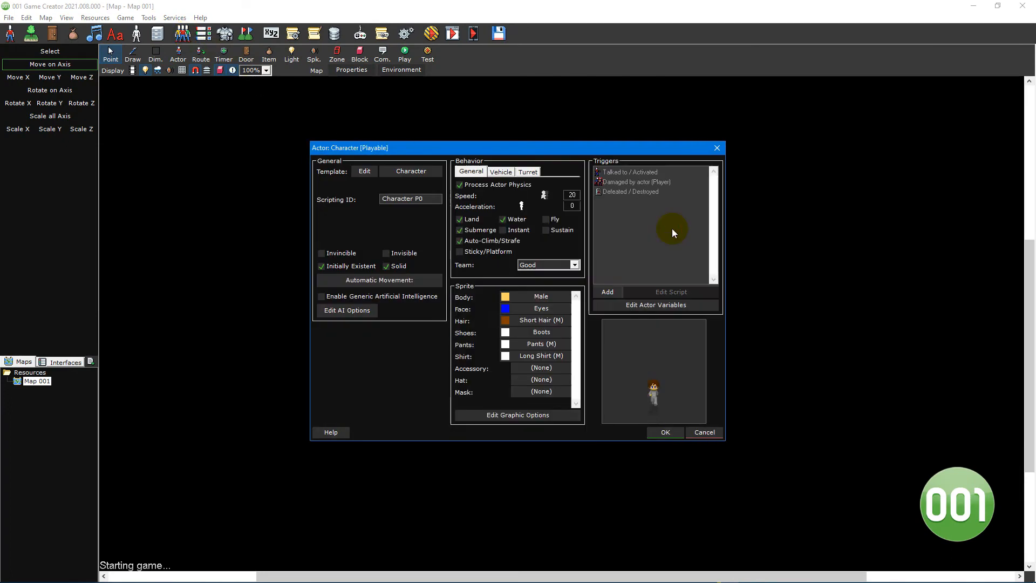
click(540, 297)
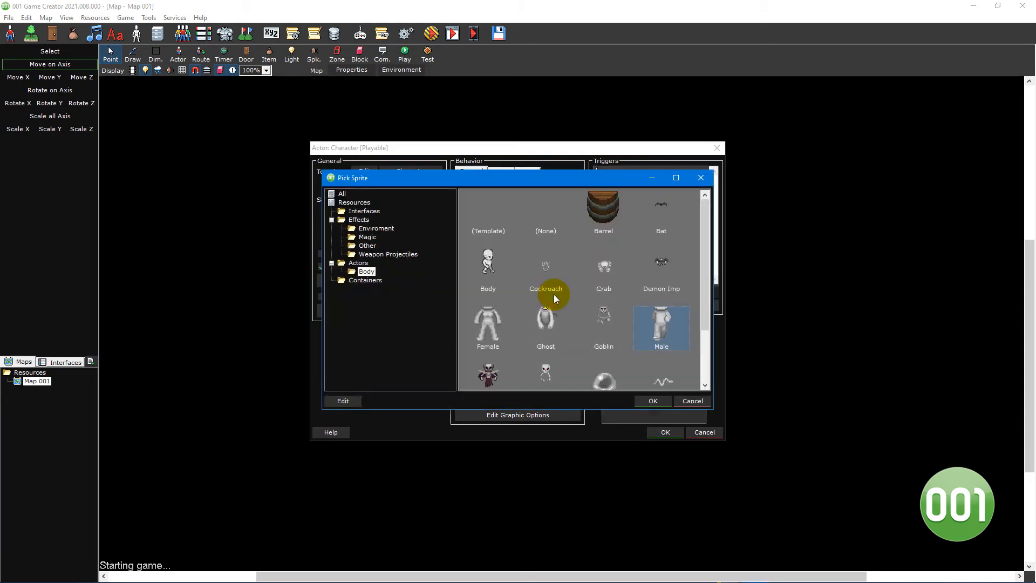
click(651, 400)
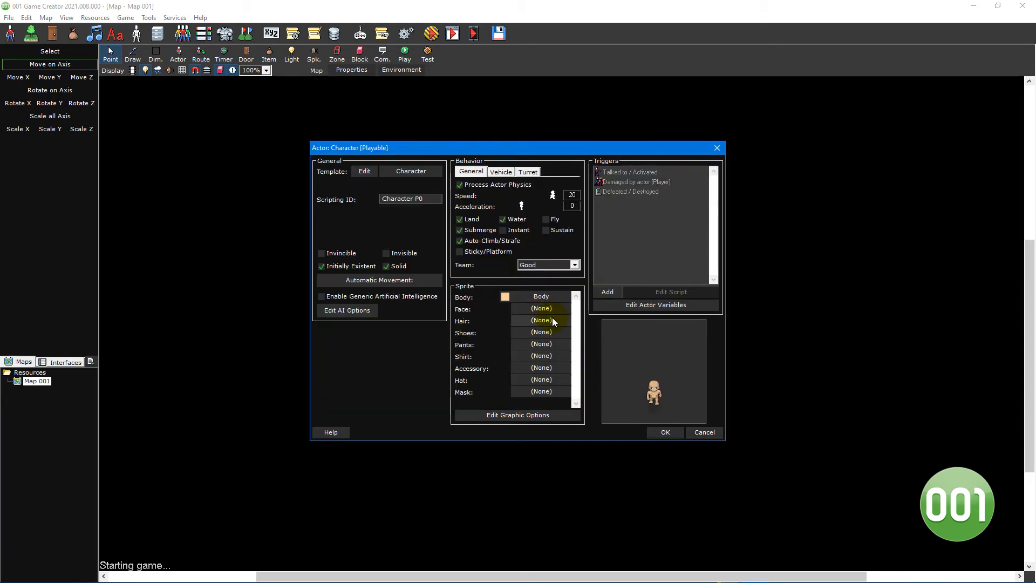
click(541, 320)
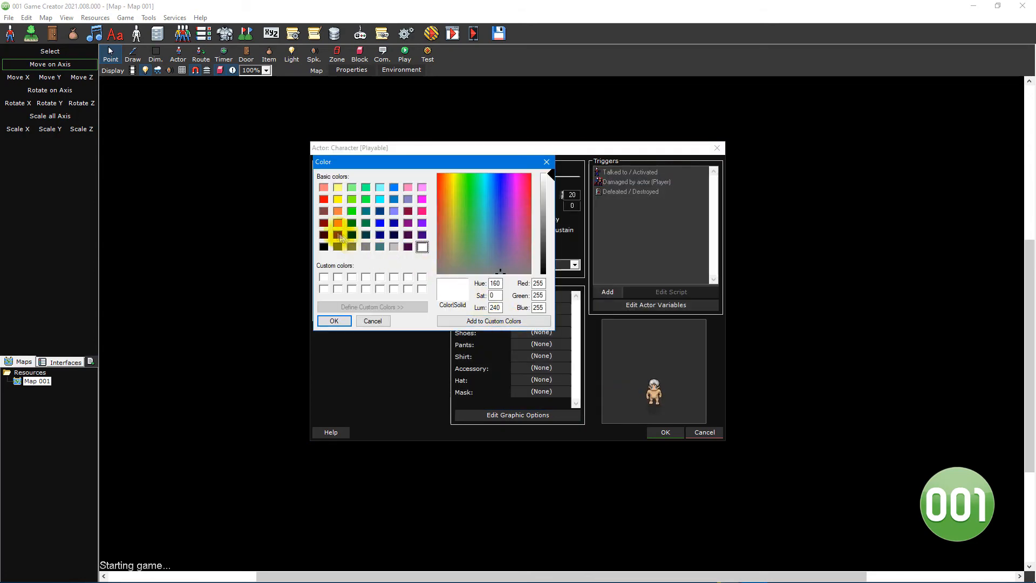
click(333, 320)
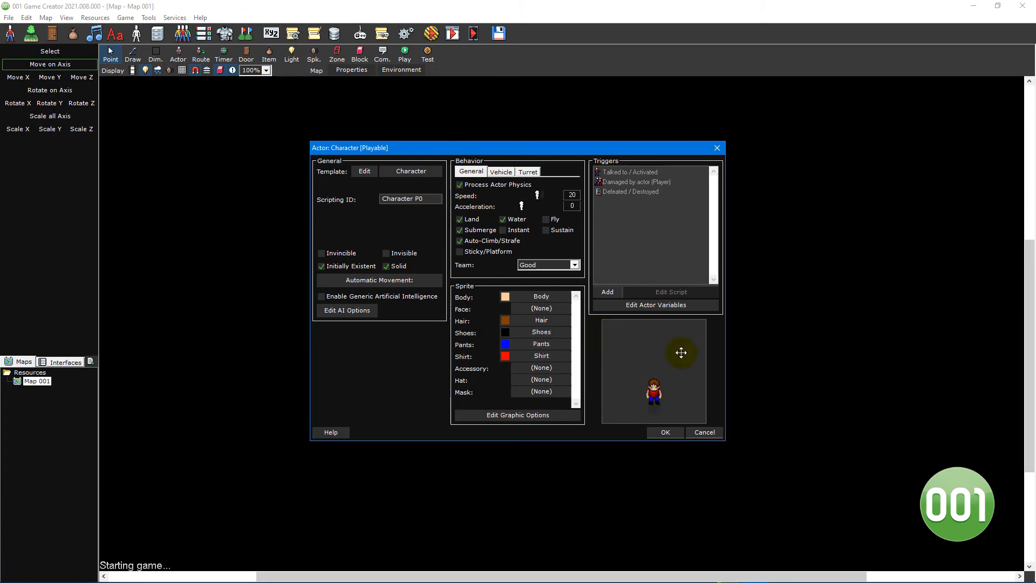
mouse_move(689, 322)
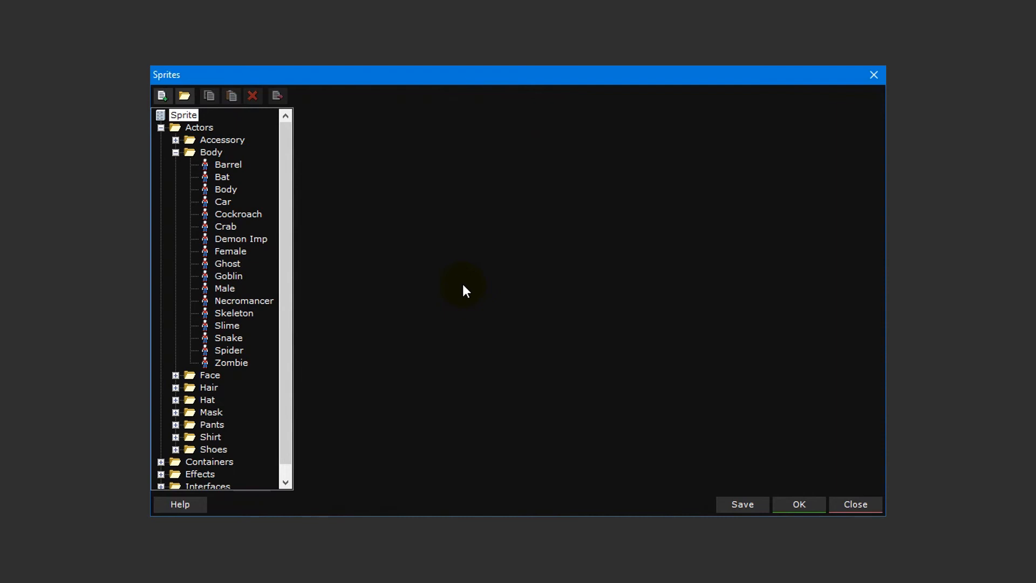
mouse_move(355, 293)
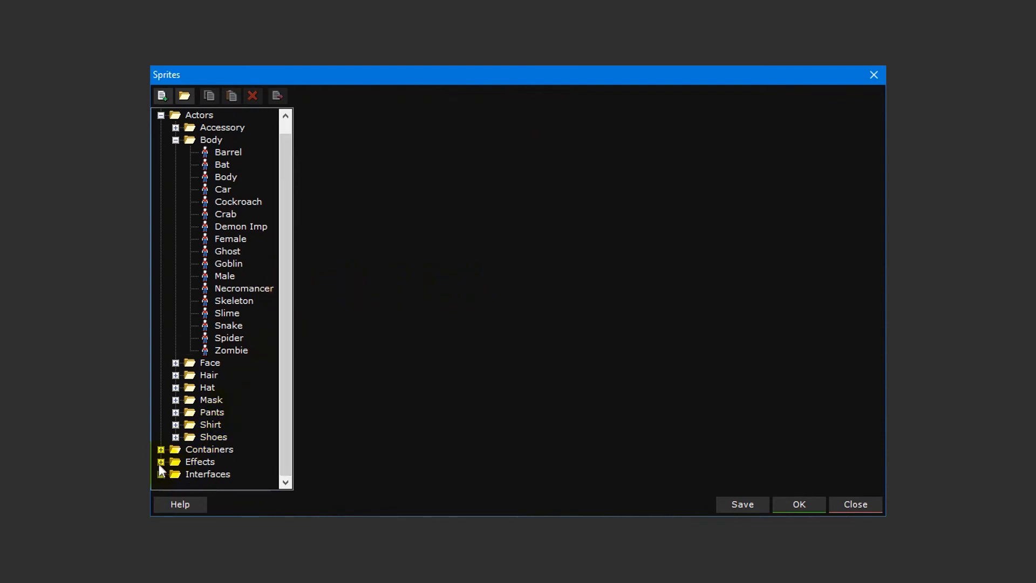
- Expand the Effects > Magic sprites folder and select Thunderstorm
click(170, 461)
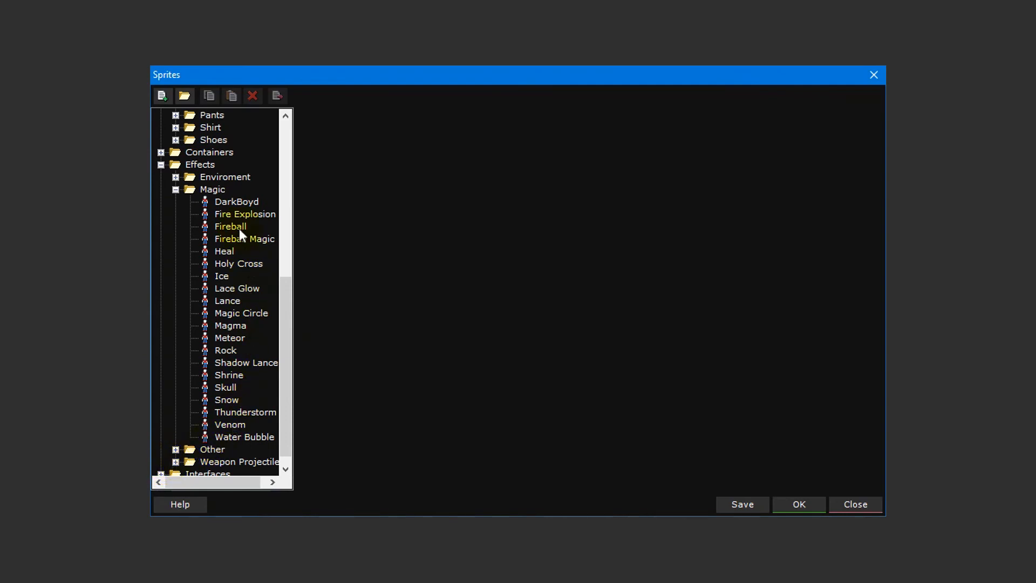
click(245, 412)
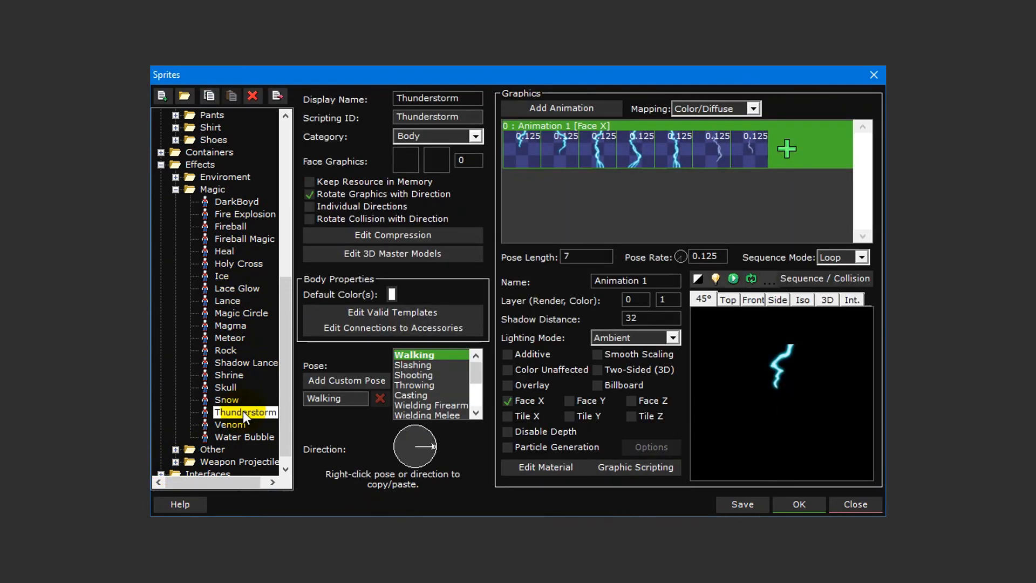
mouse_move(548, 403)
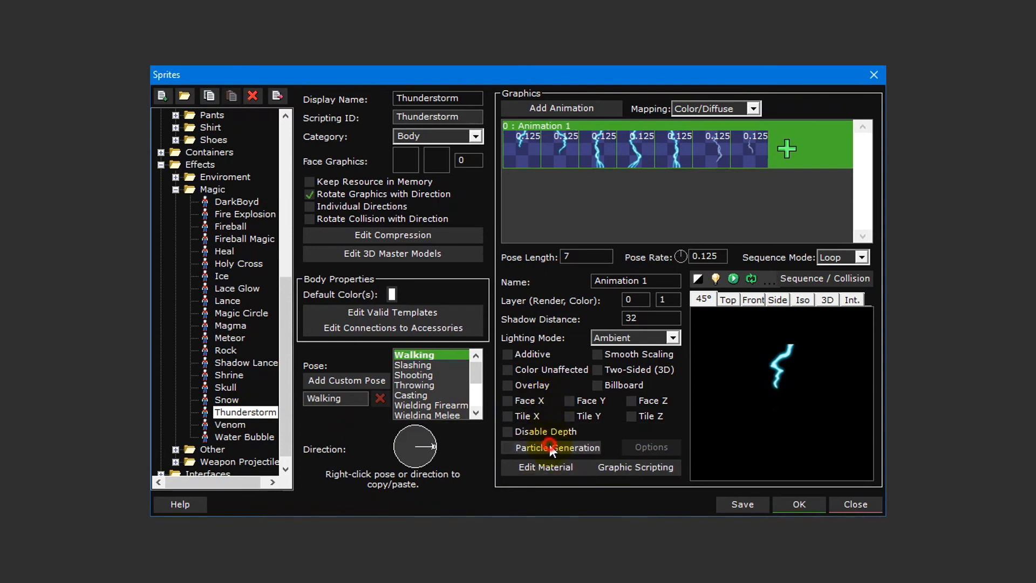
- Tick Particle Generation on the Thunderstorm's Animation 1
click(506, 447)
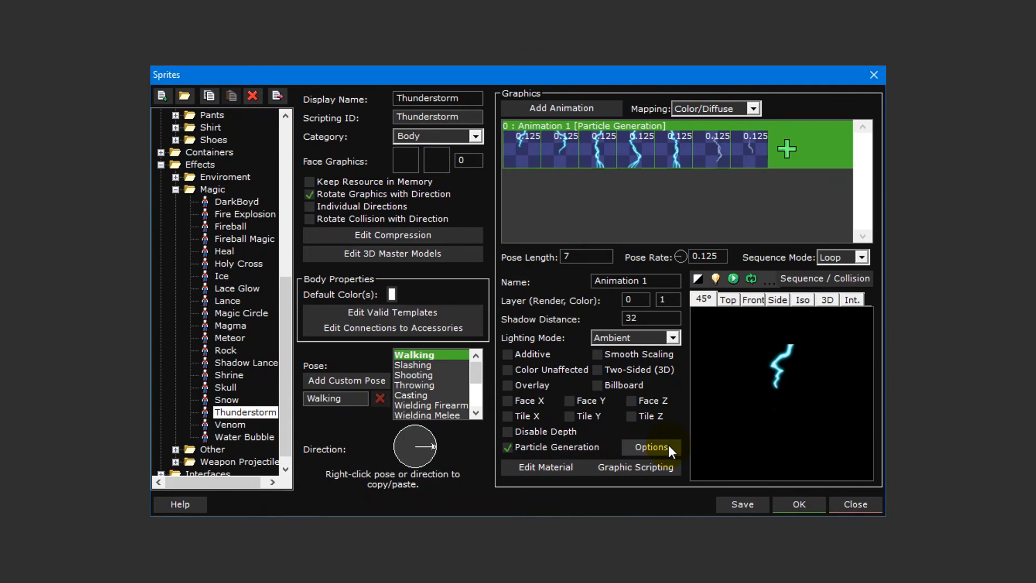
click(650, 447)
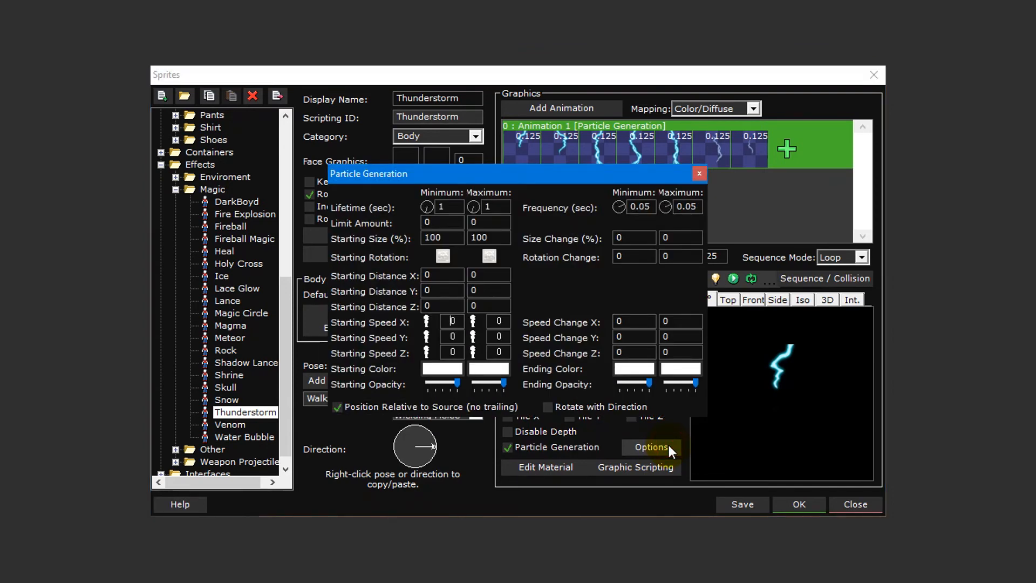
mouse_move(516, 203)
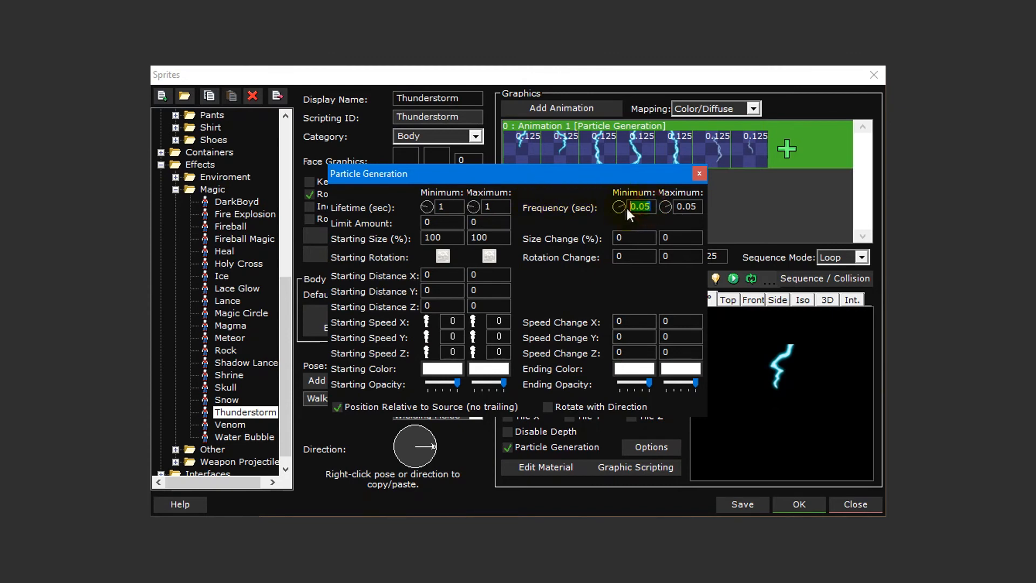
click(685, 206)
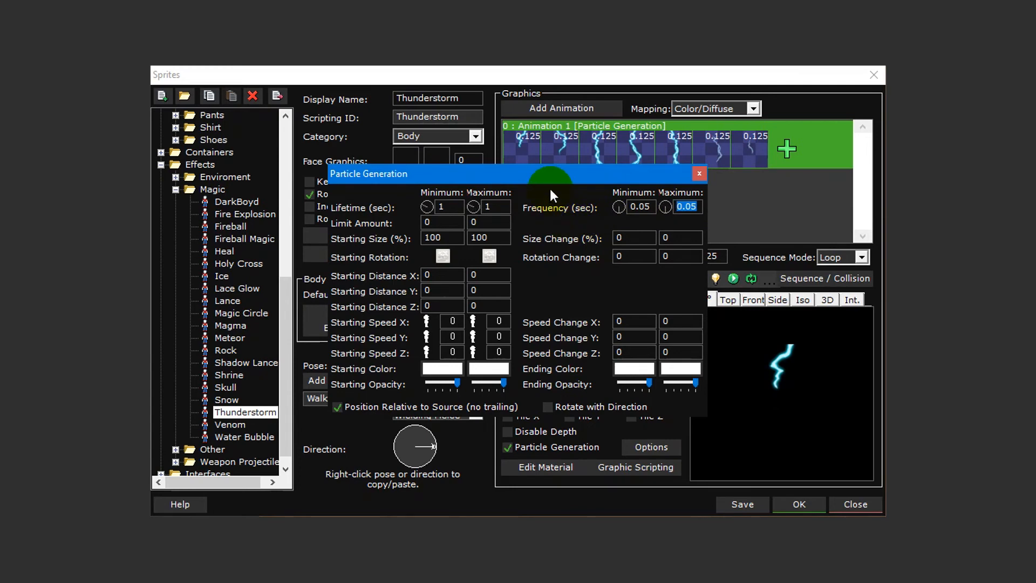
click(441, 223)
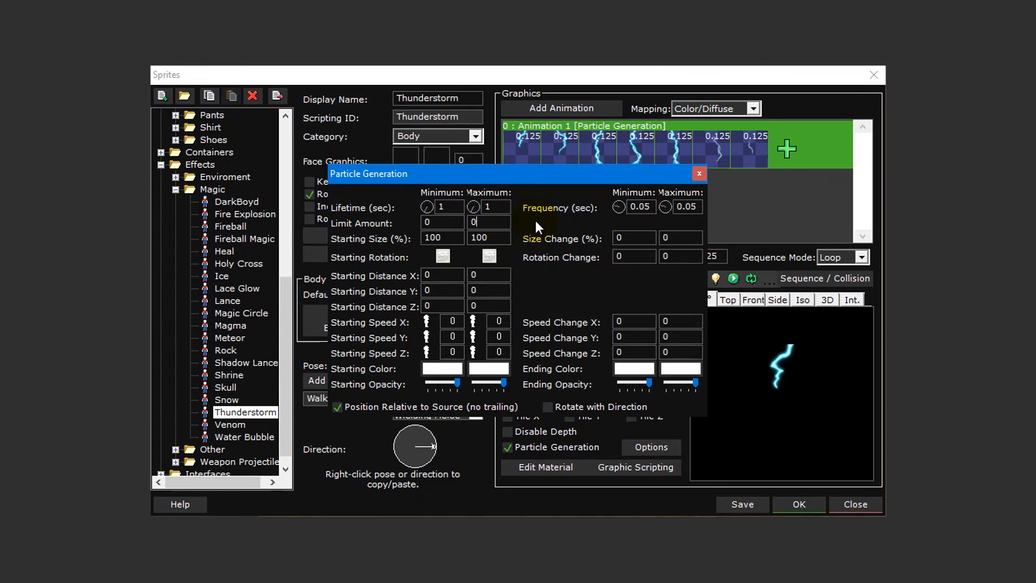
mouse_move(441, 238)
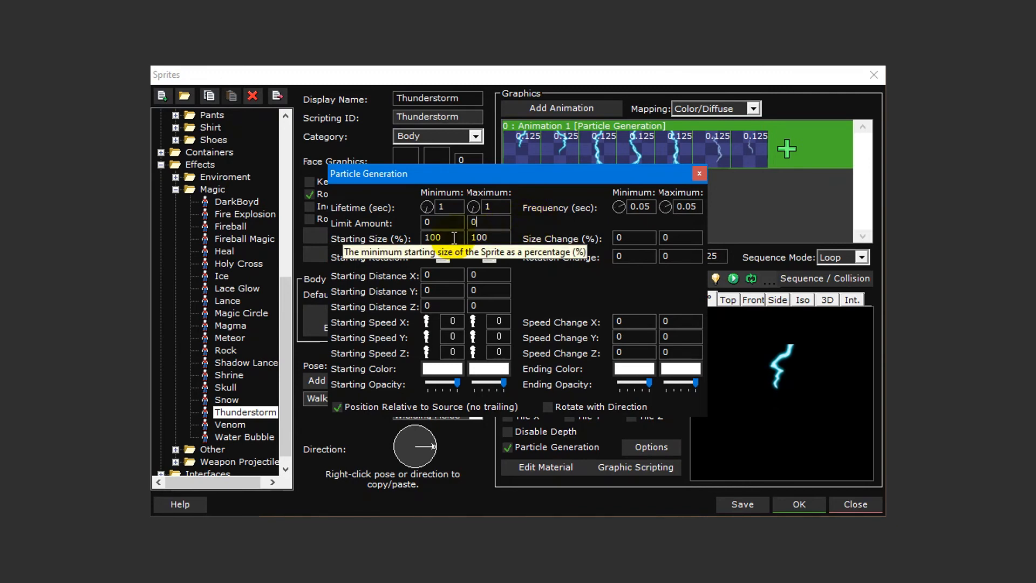
mouse_move(443, 257)
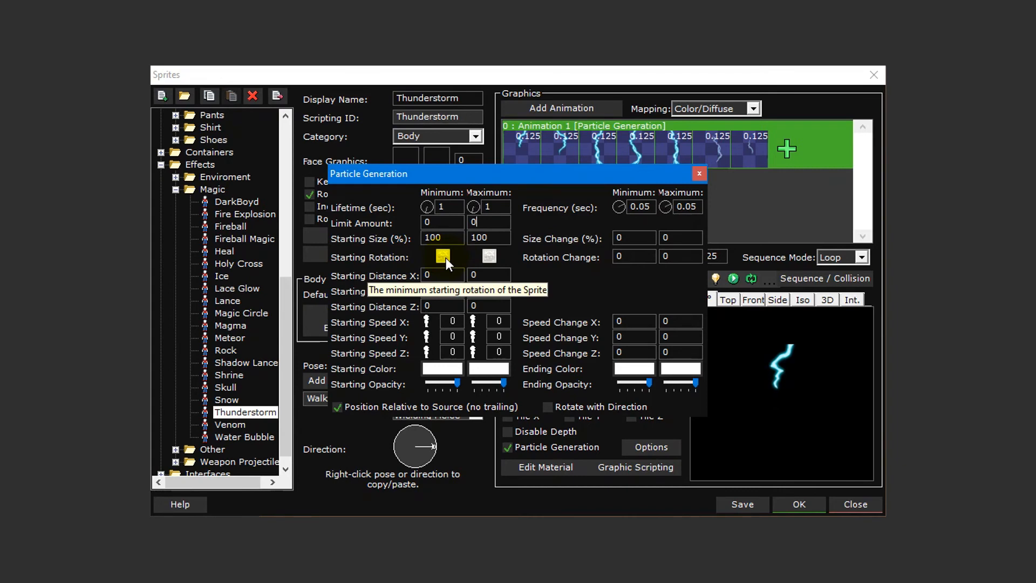
mouse_move(542, 258)
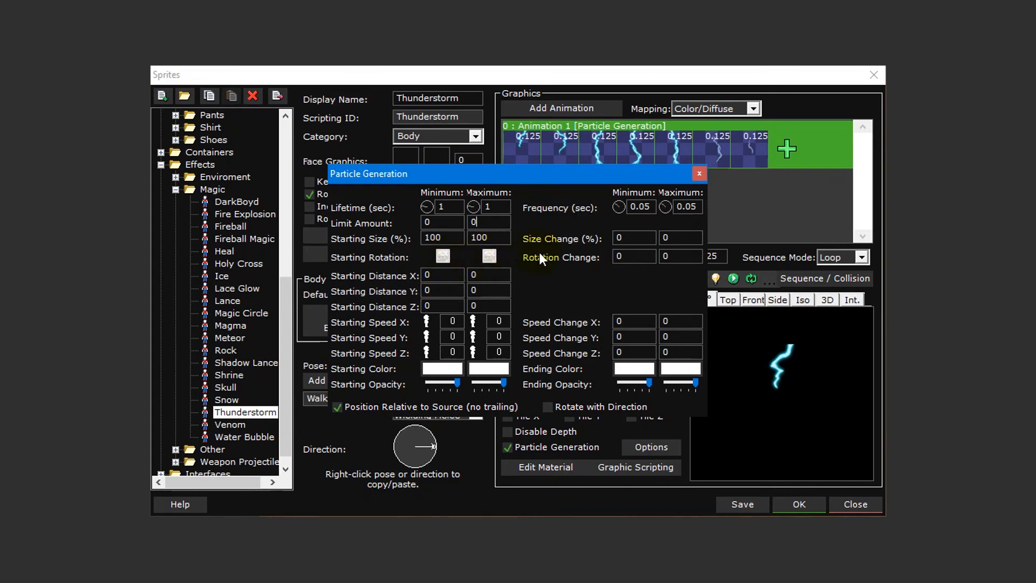
mouse_move(680, 238)
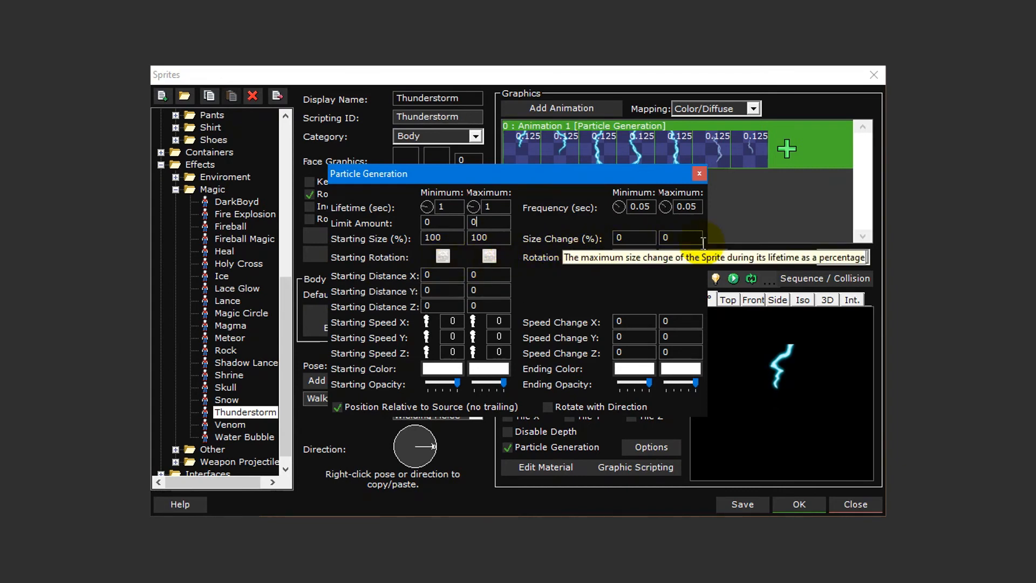
mouse_move(692, 257)
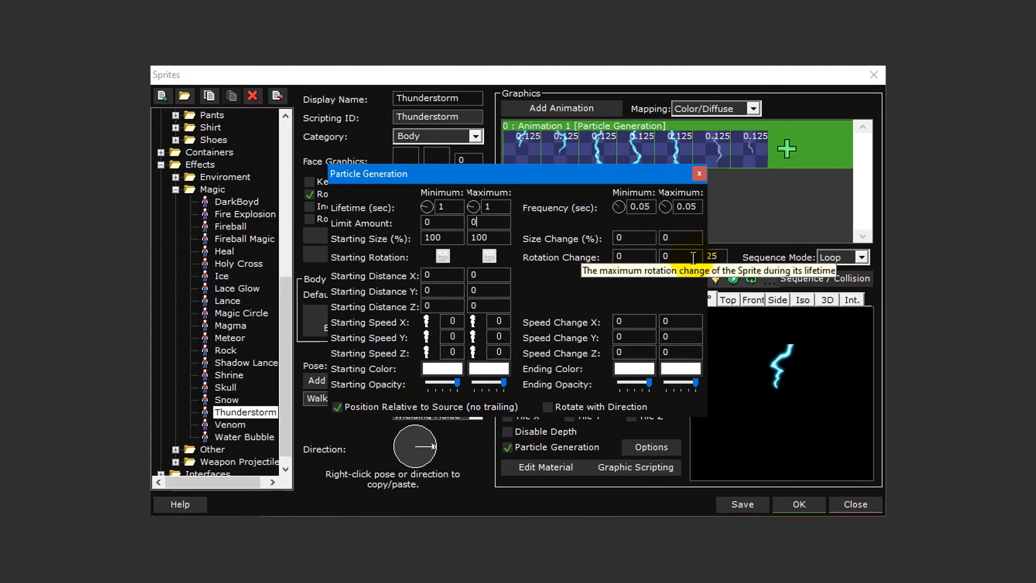
mouse_move(656, 285)
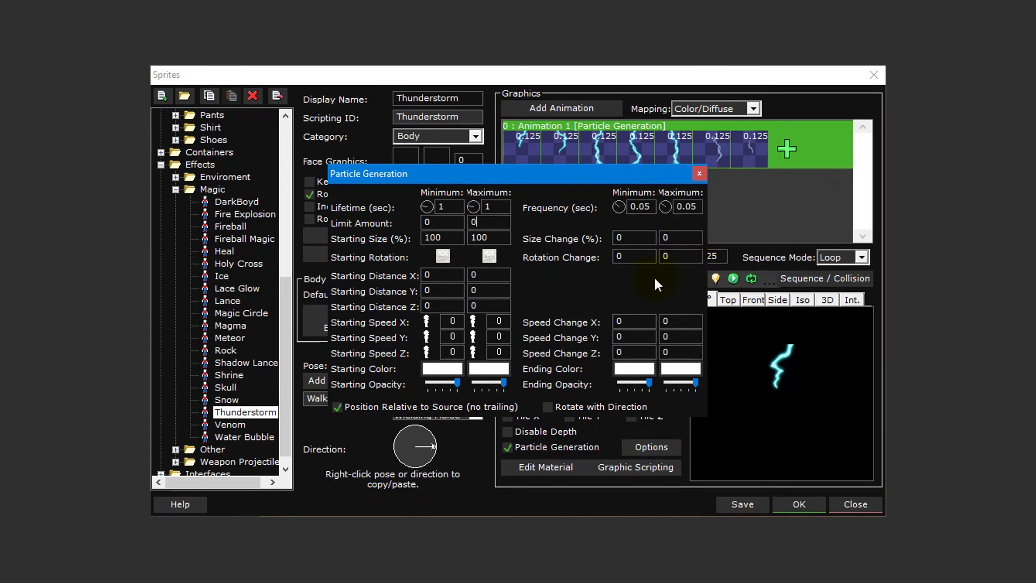
mouse_move(535, 284)
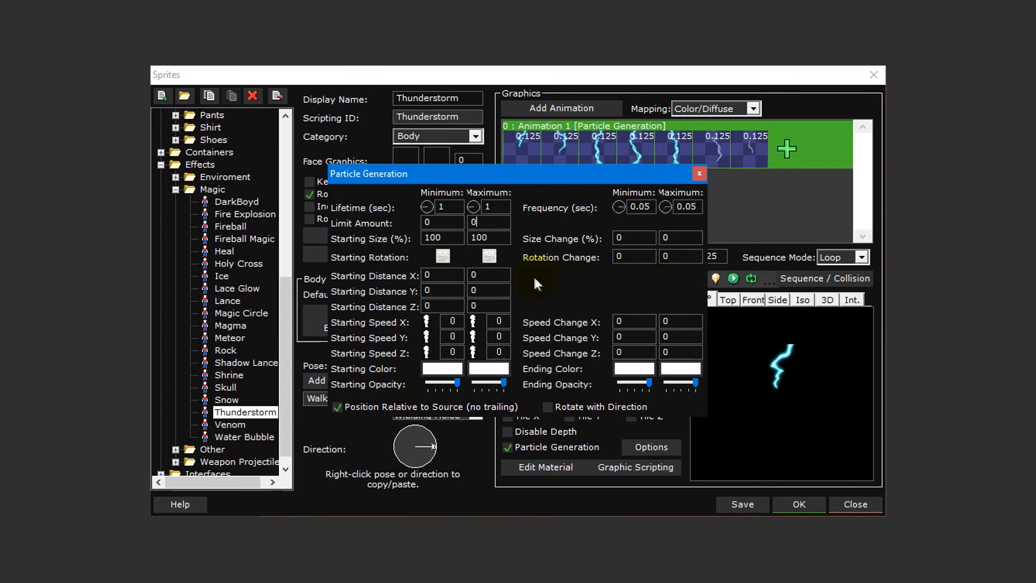
mouse_move(524, 308)
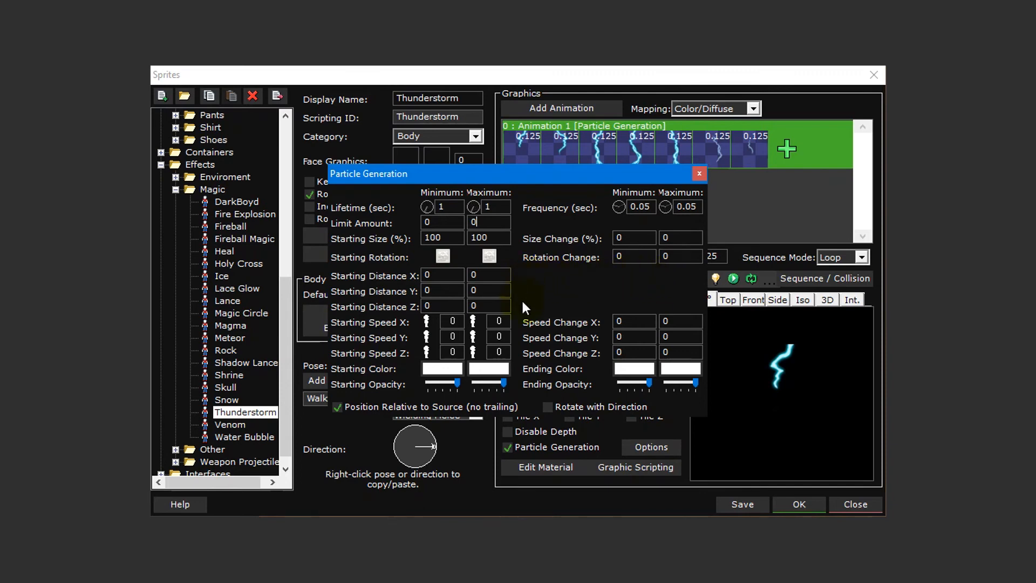
click(499, 352)
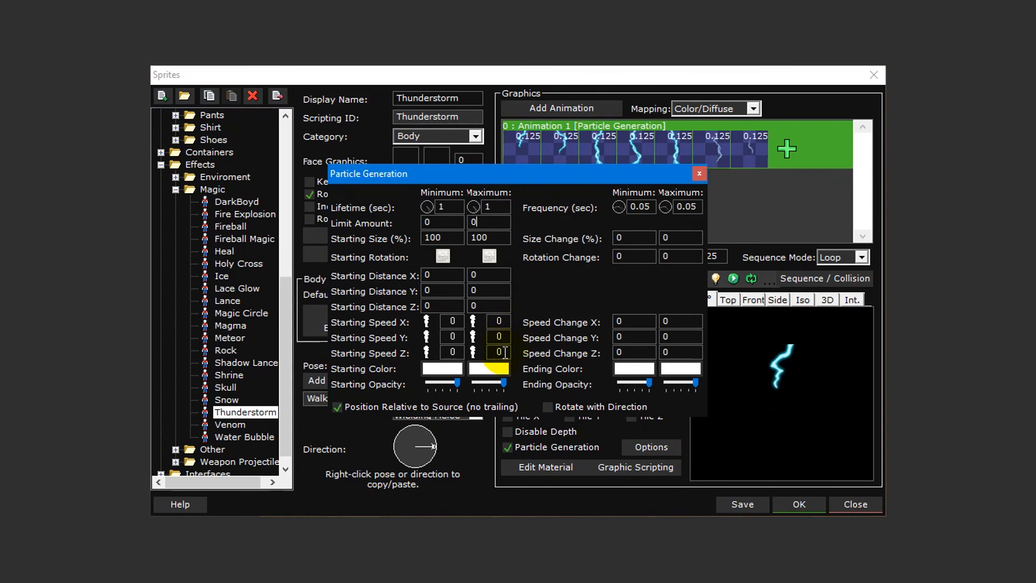
mouse_move(500, 352)
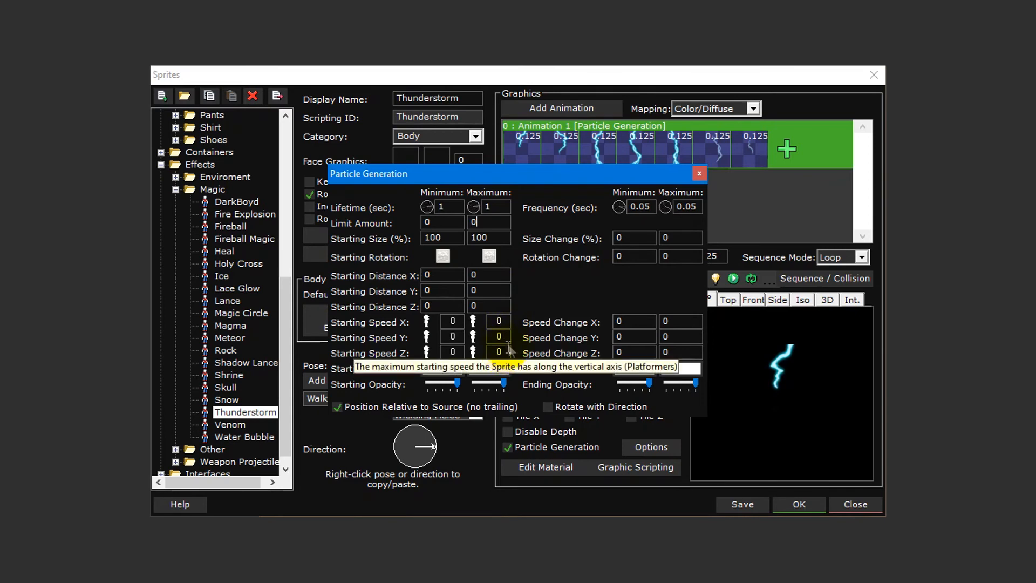
mouse_move(529, 305)
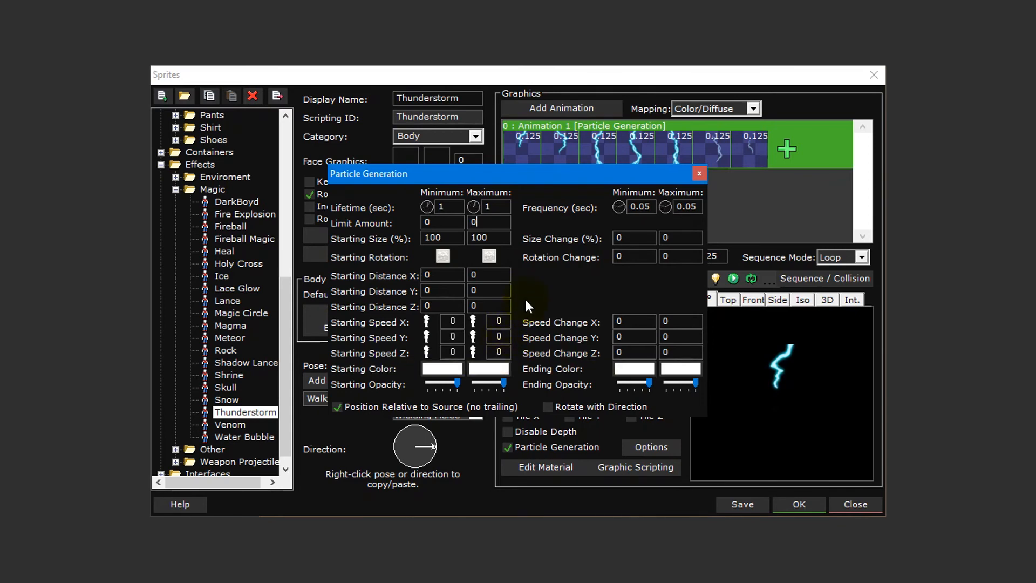
click(681, 320)
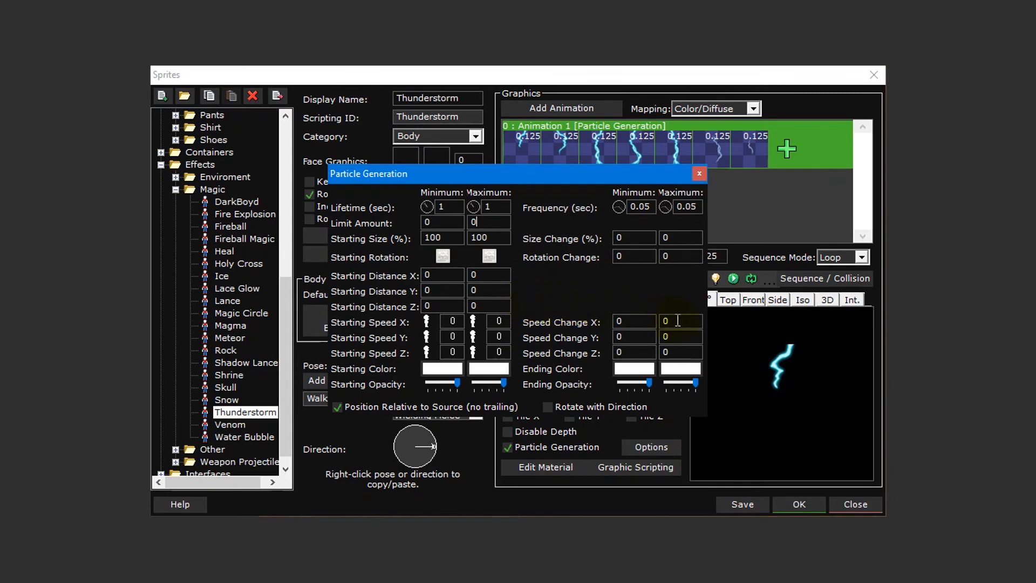
mouse_move(680, 351)
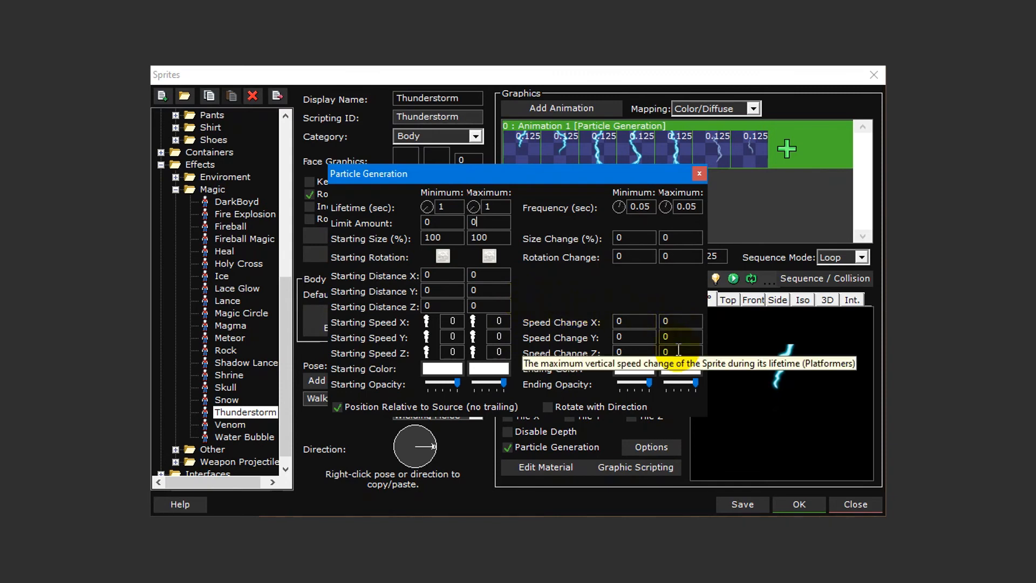
mouse_move(588, 294)
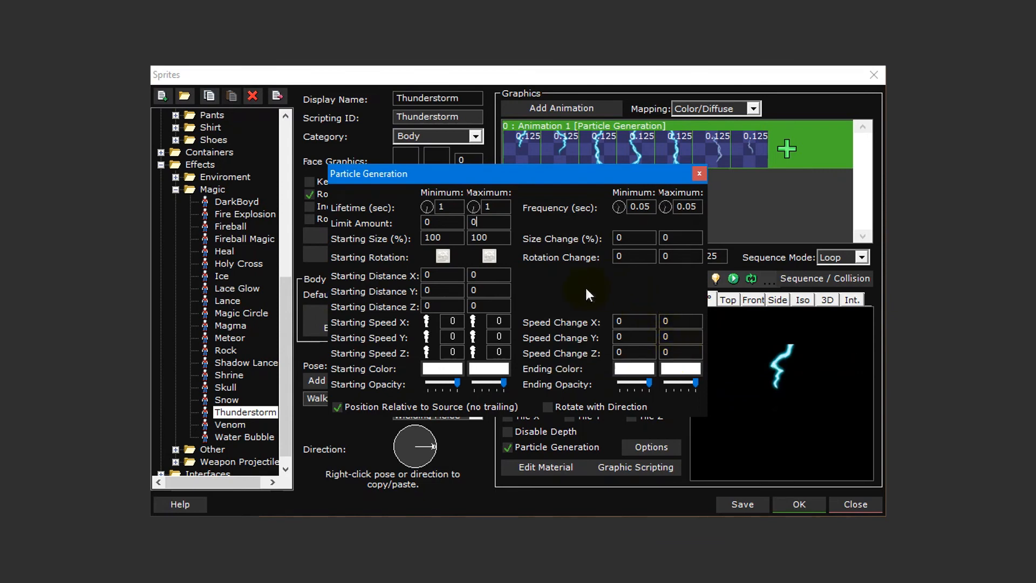
mouse_move(454, 370)
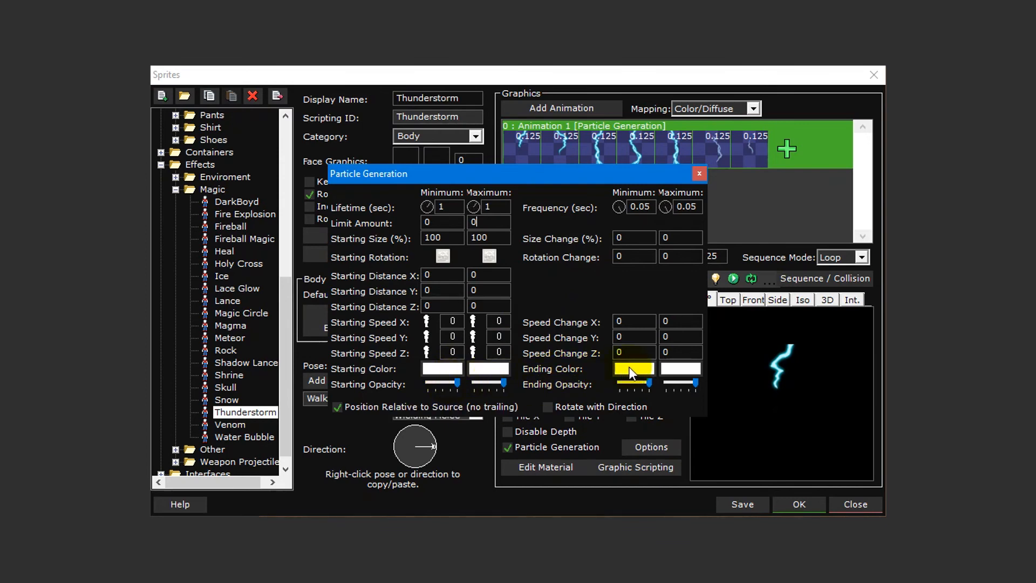
mouse_move(626, 386)
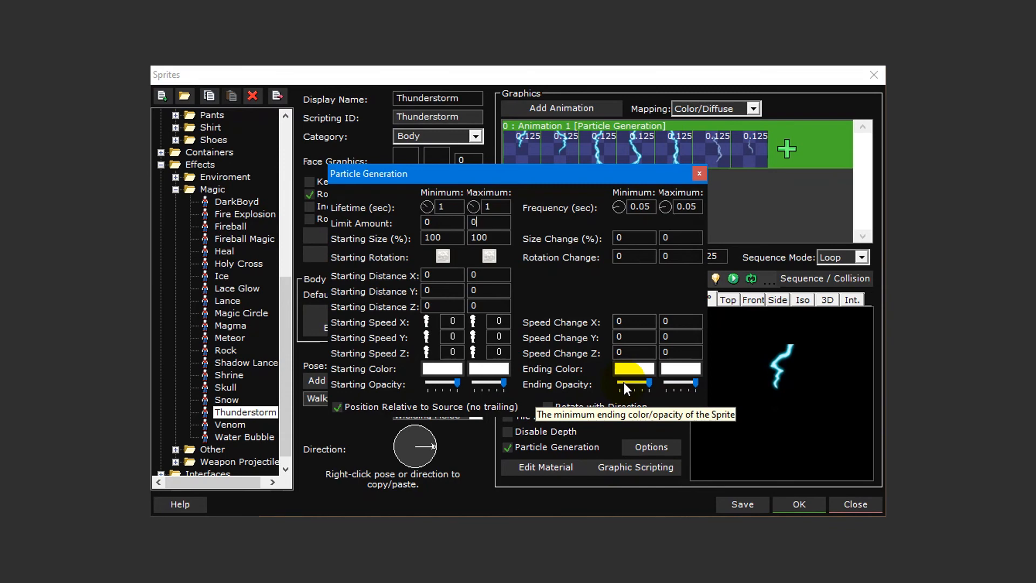
click(633, 368)
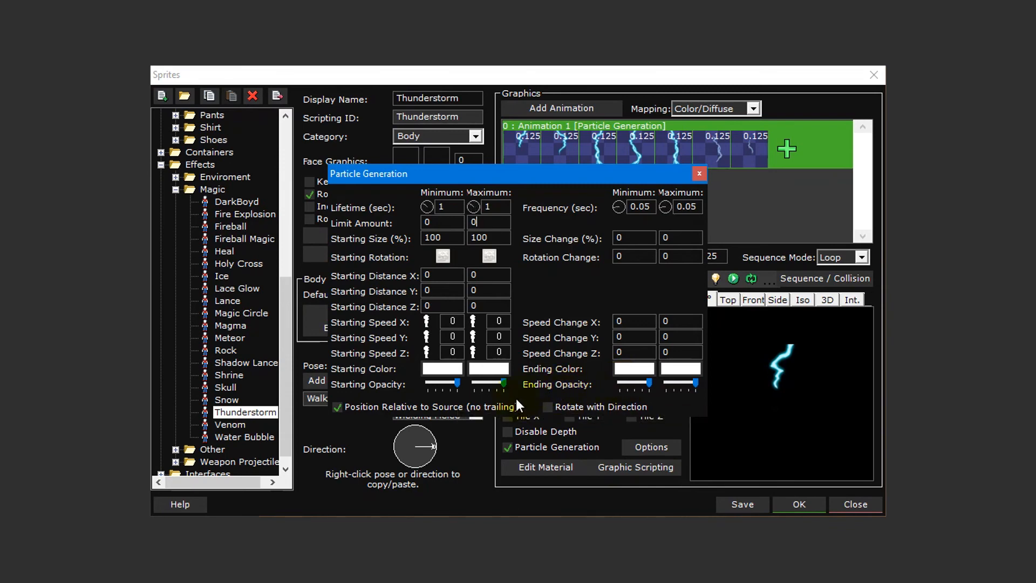
mouse_move(505, 412)
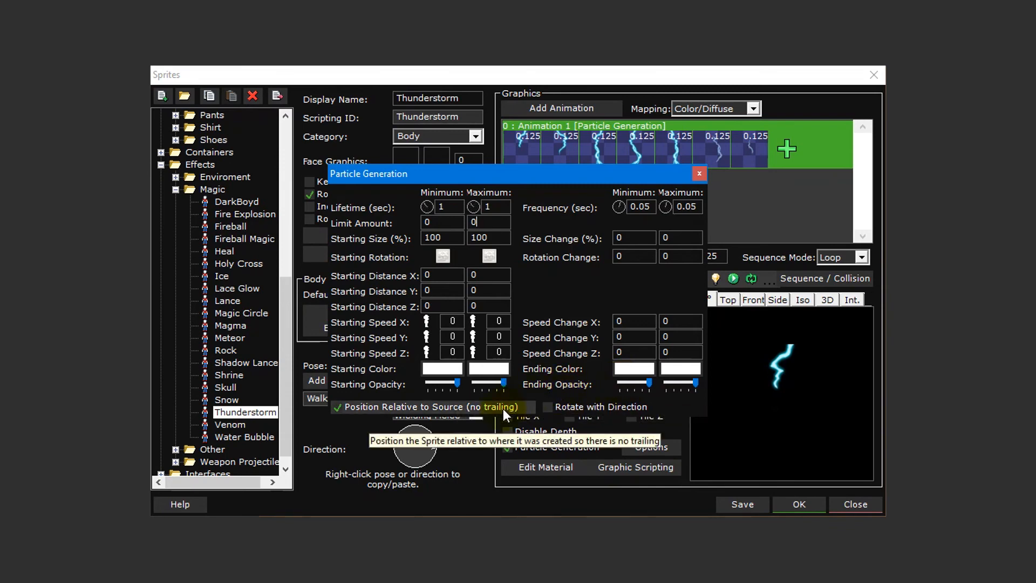
mouse_move(666, 409)
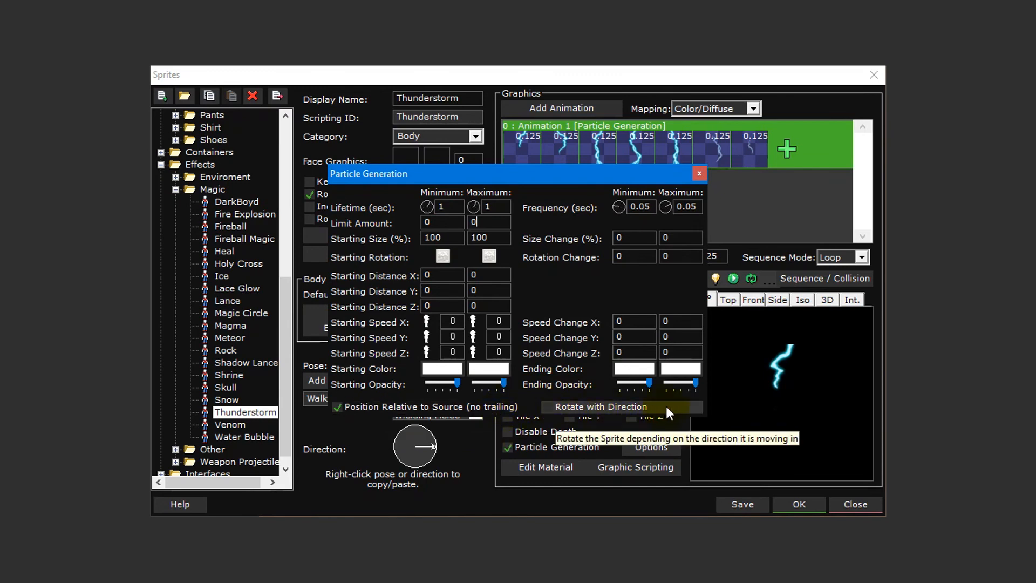
mouse_move(589, 294)
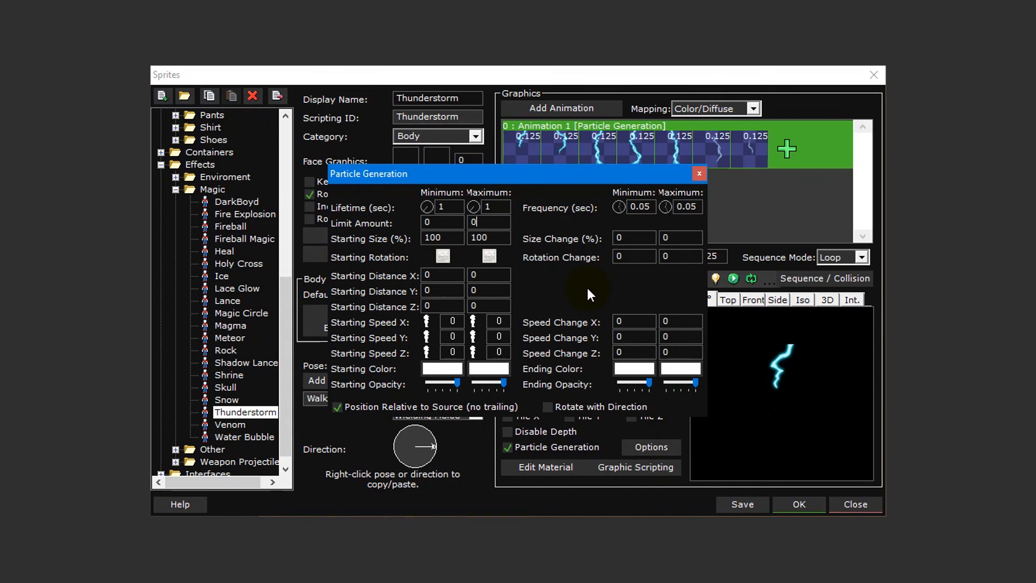
- Give Thunderstorm particles a 5–15% starting size and a maximum X/Y starting distance of 64
click(441, 236)
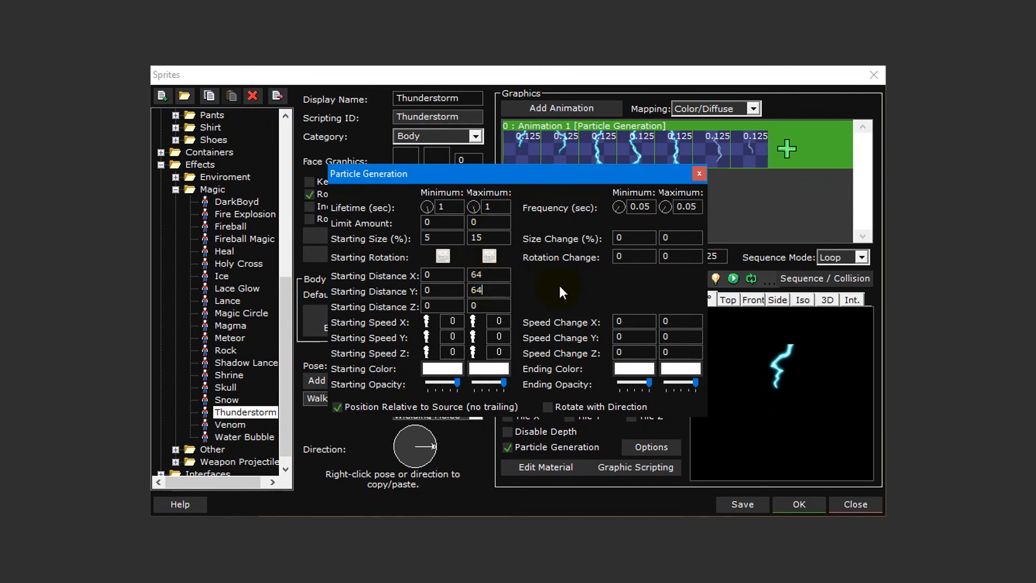
mouse_move(756, 285)
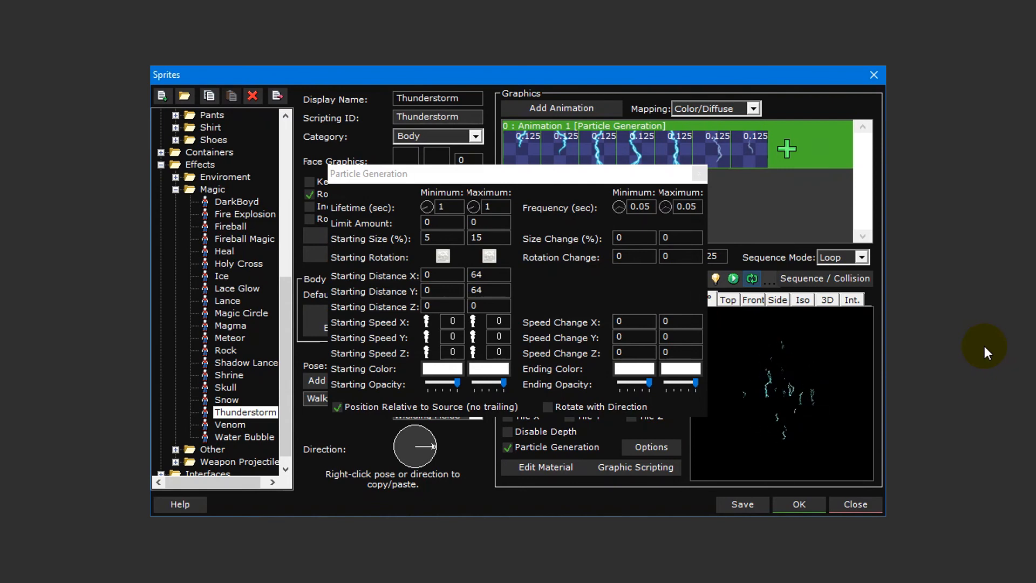
click(244, 214)
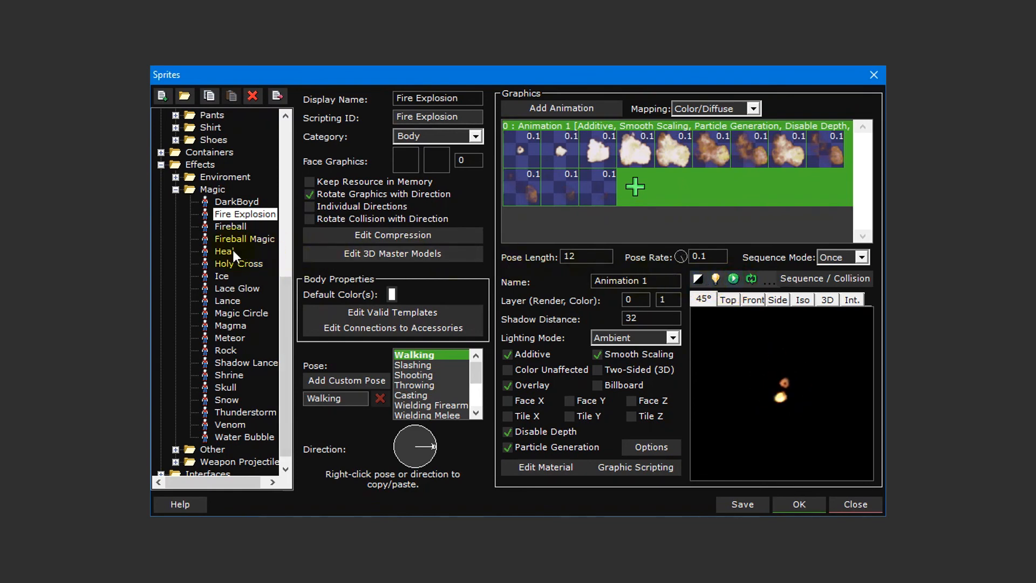
- View the Heal effect's sprite settings and replay its preview
click(224, 251)
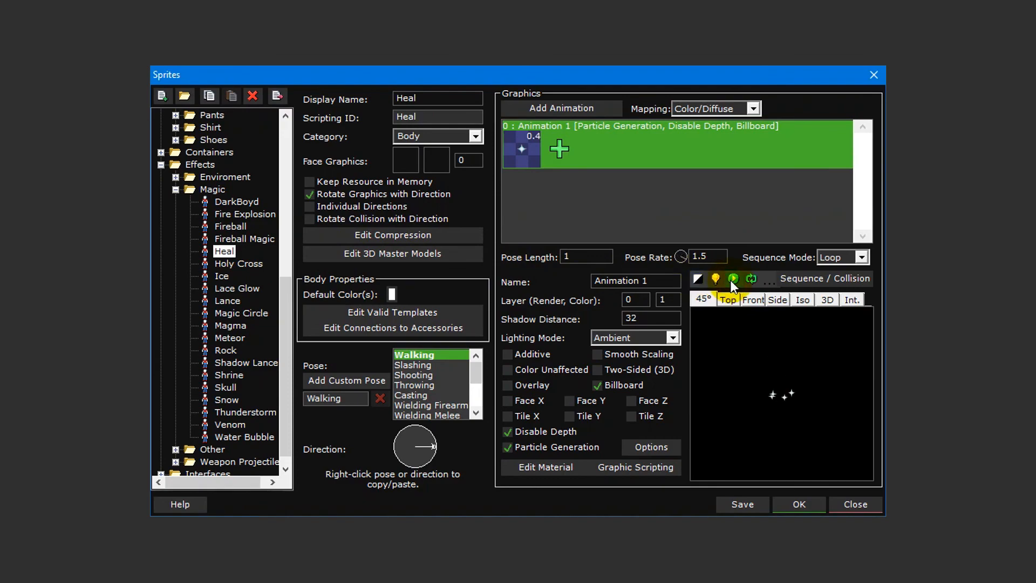
click(854, 504)
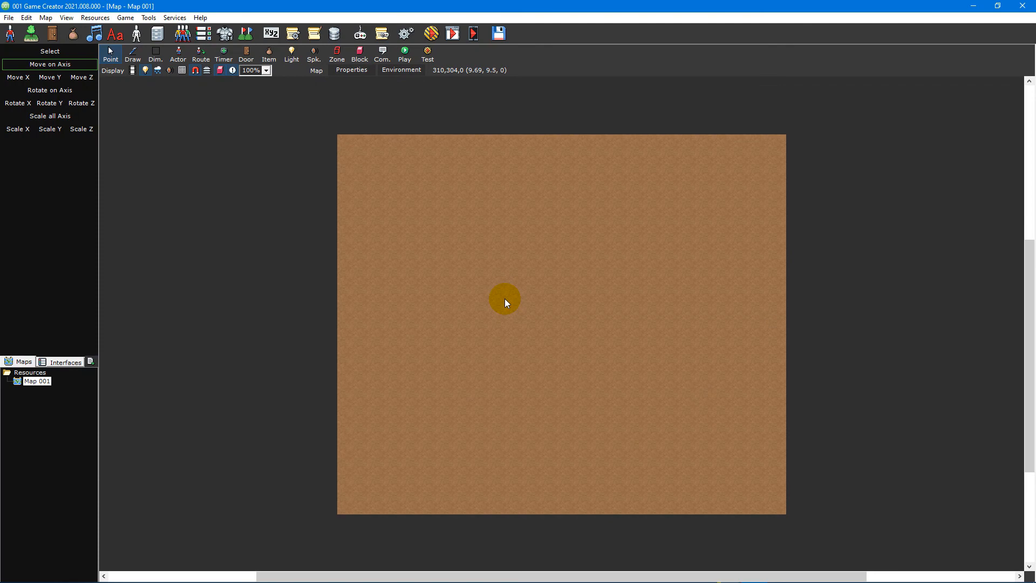
mouse_move(370, 142)
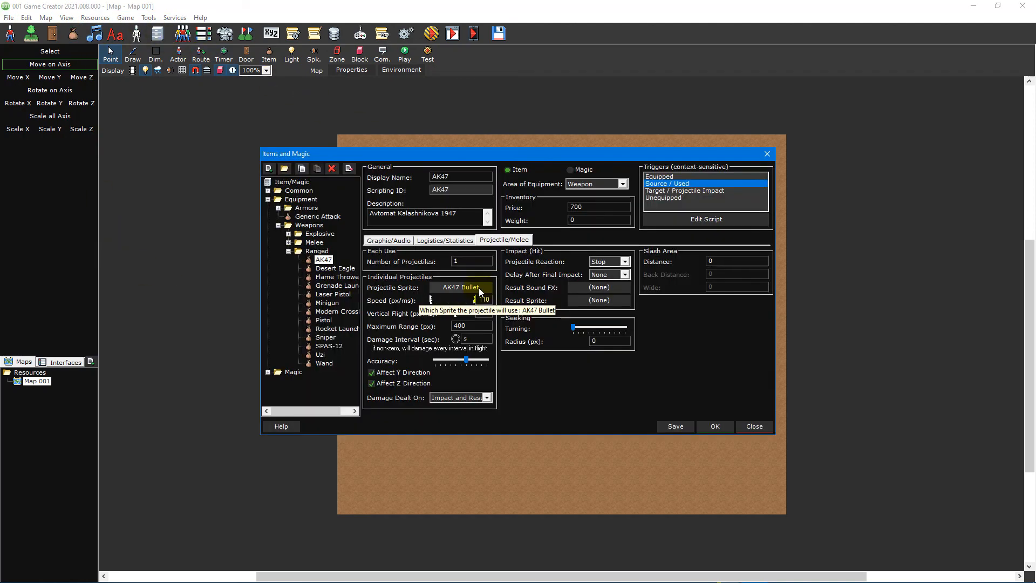
mouse_move(597, 300)
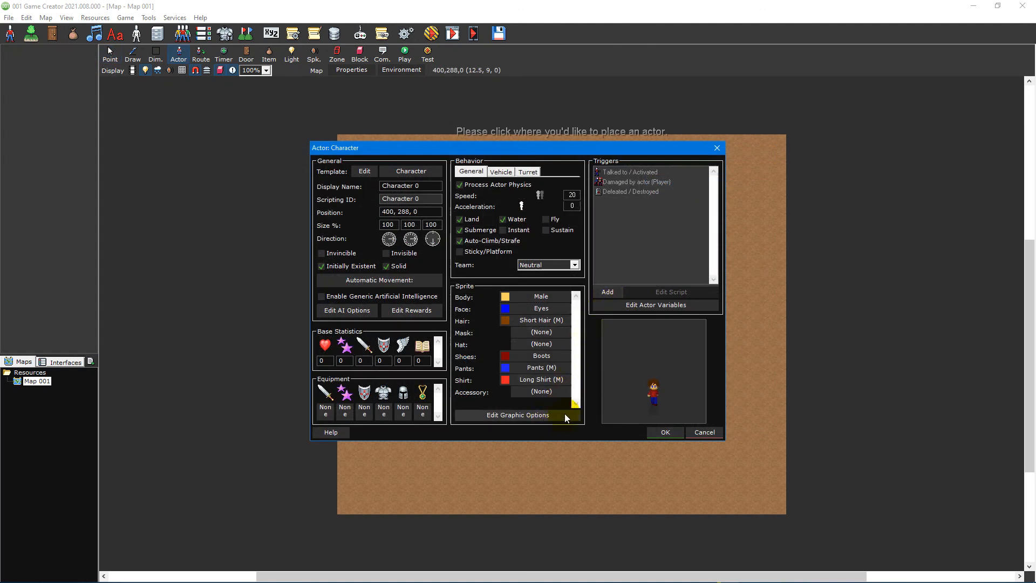
- Set the actor's sprite options and place a Dynamic Object actor on Map 001
click(518, 414)
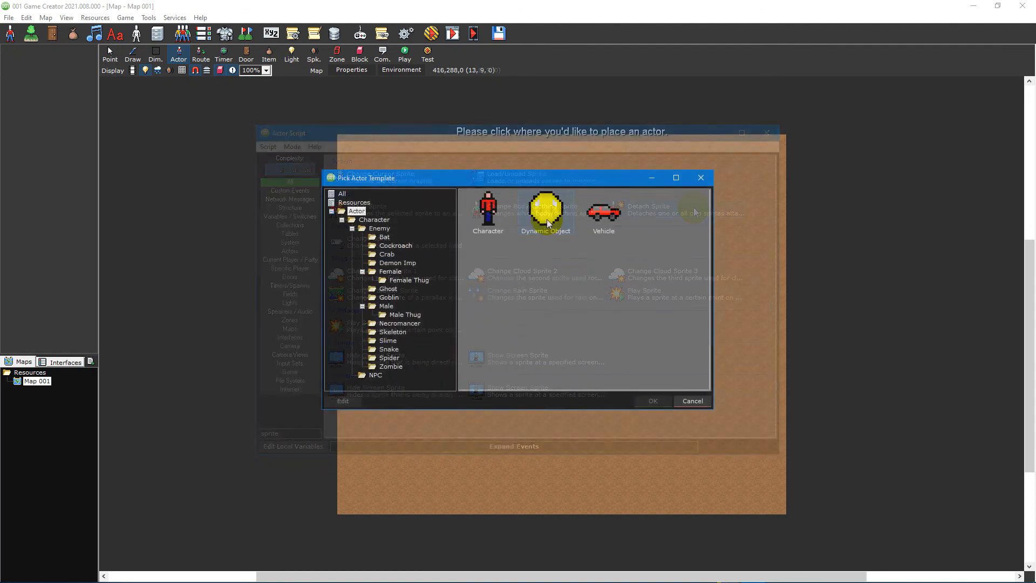
click(651, 401)
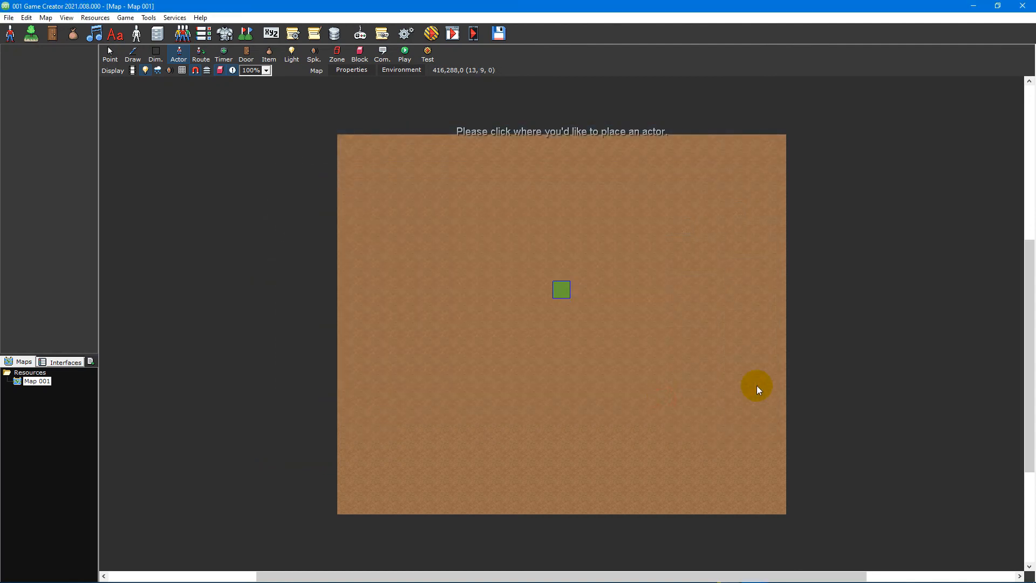